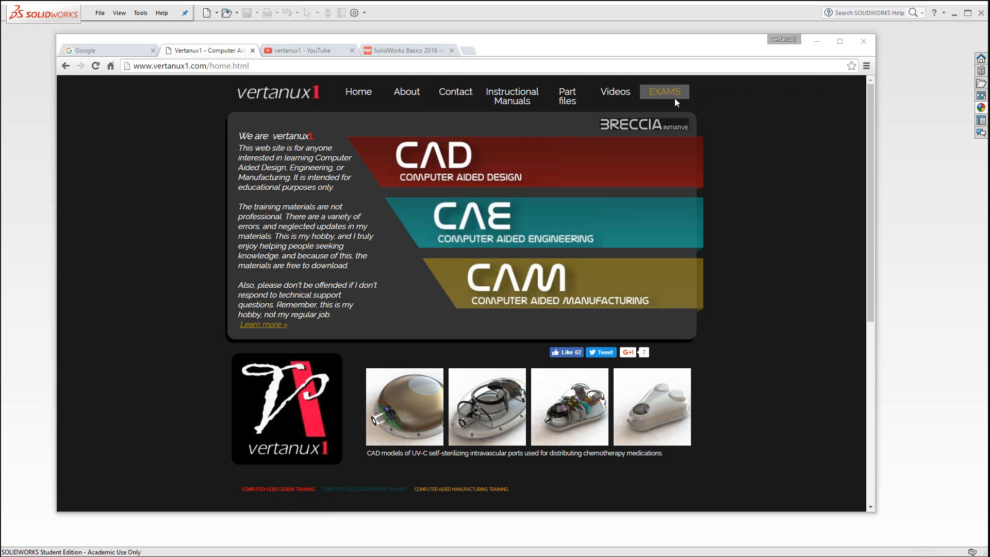
- Reach the SolidWorks Basics midterm exam PDF from the site's exams page
click(663, 92)
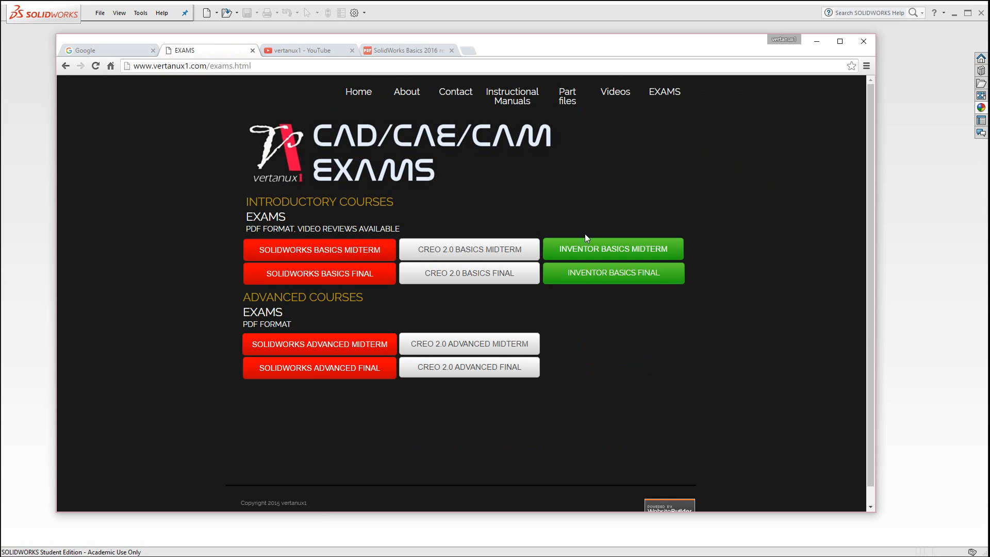
click(611, 249)
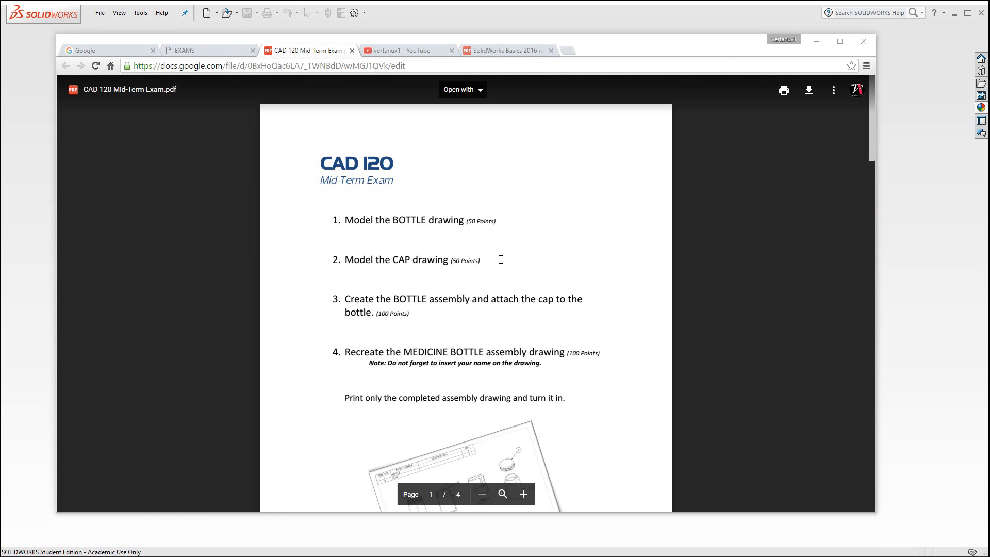
- Scroll through the exam PDF pages to review the bottle drawing tasks
scroll(down, 3)
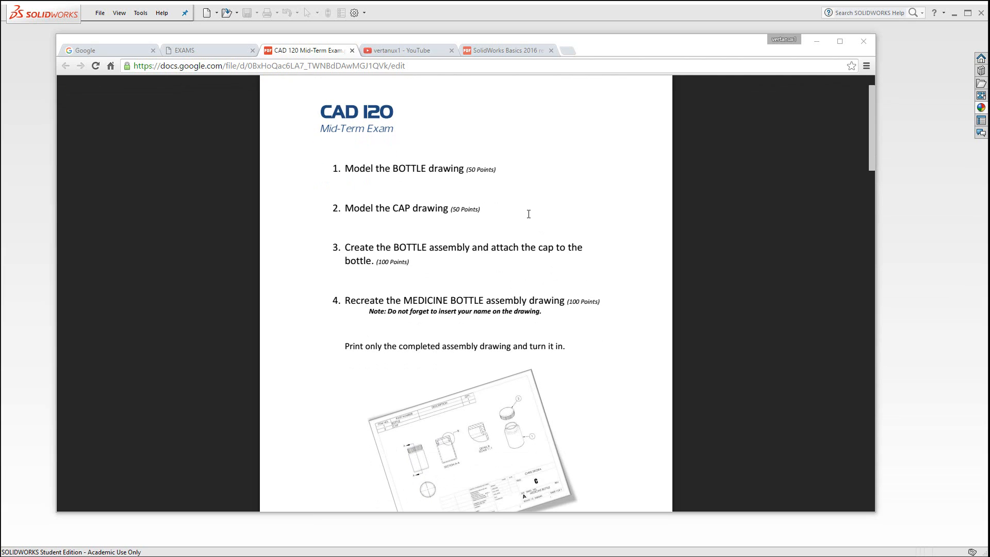
mouse_move(458, 200)
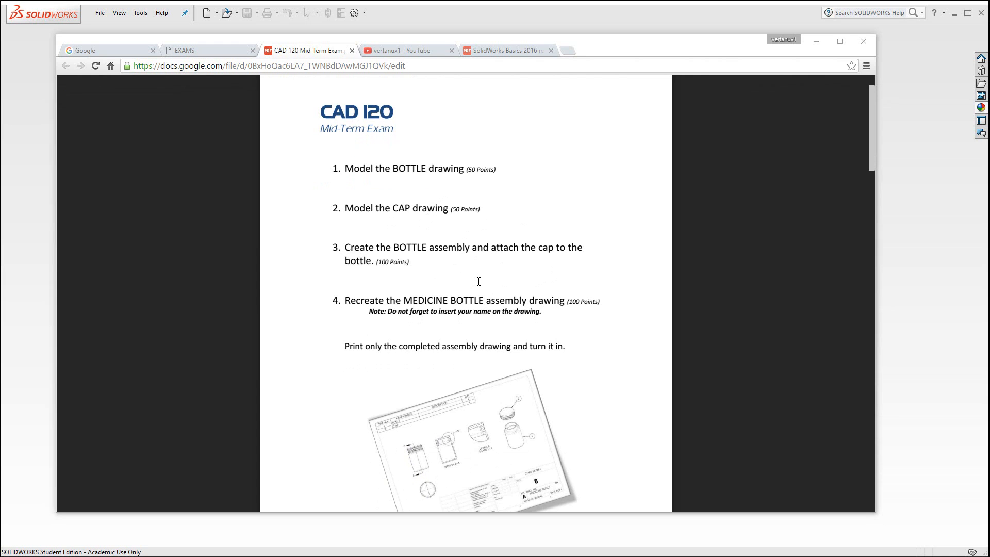
mouse_move(512, 324)
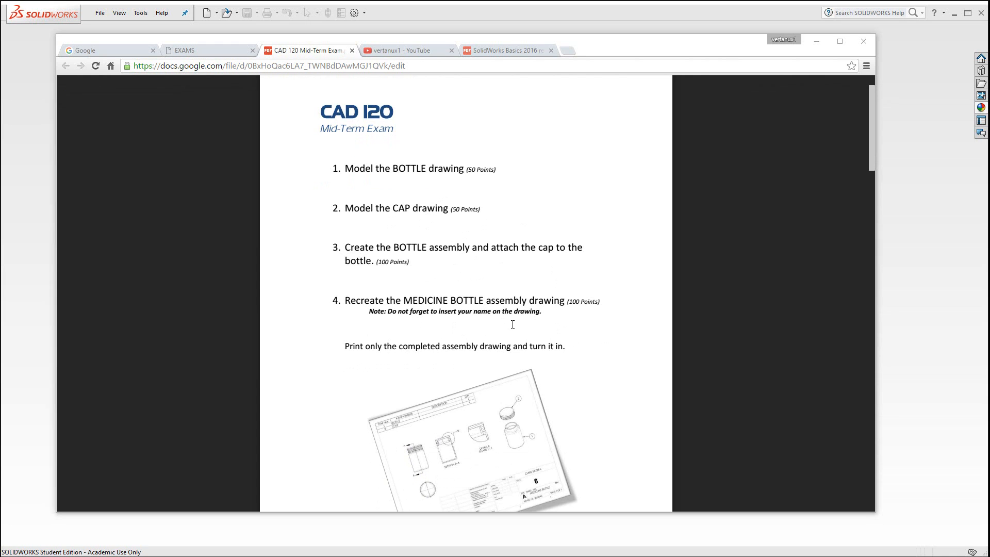
scroll(down, 3)
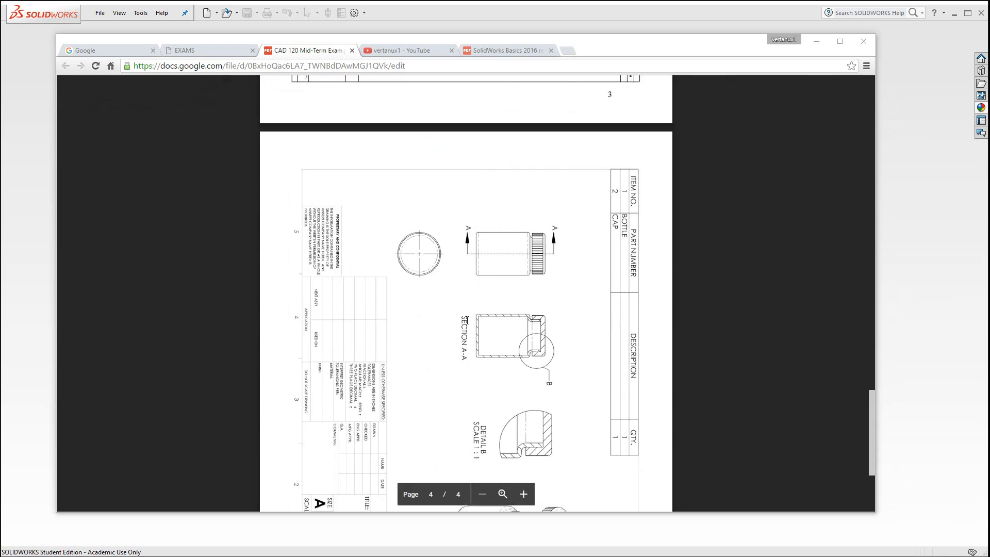
scroll(down, 3)
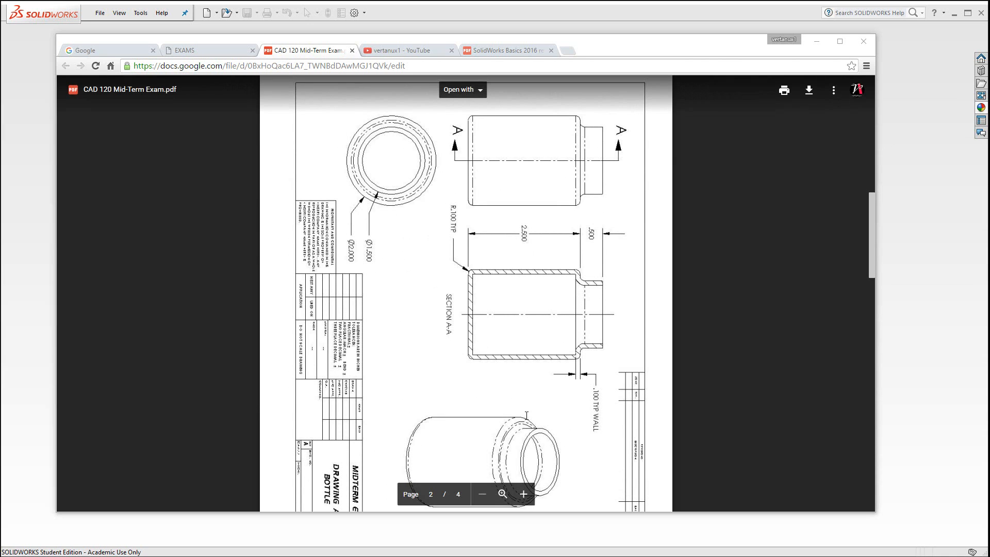
scroll(down, 3)
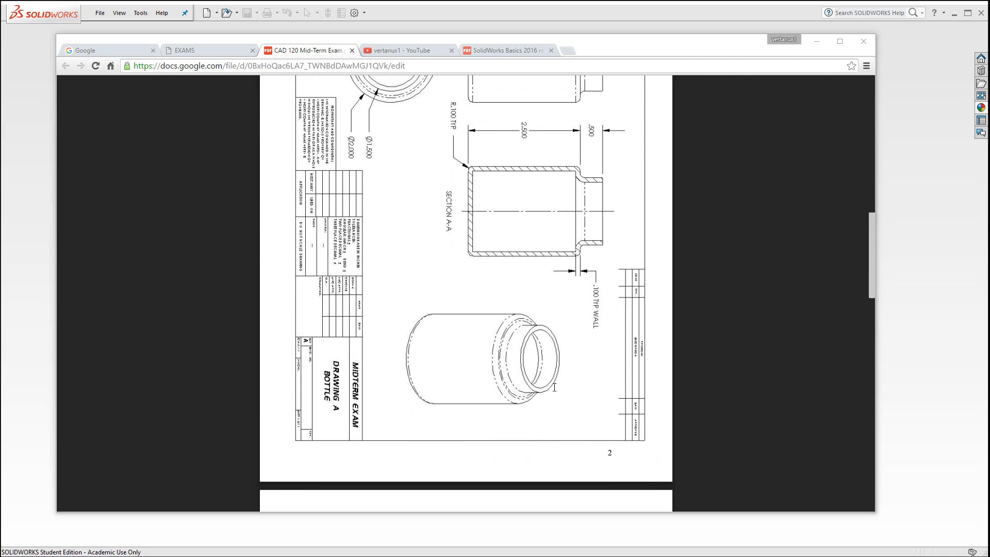
mouse_move(476, 213)
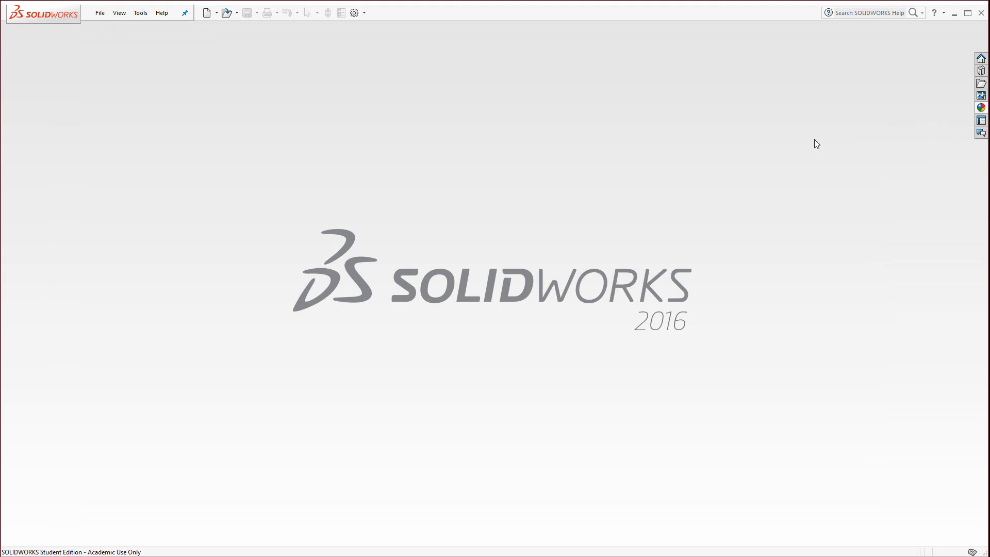
- Start a new part and sketch a circle centred on the origin on the Top Plane
click(206, 12)
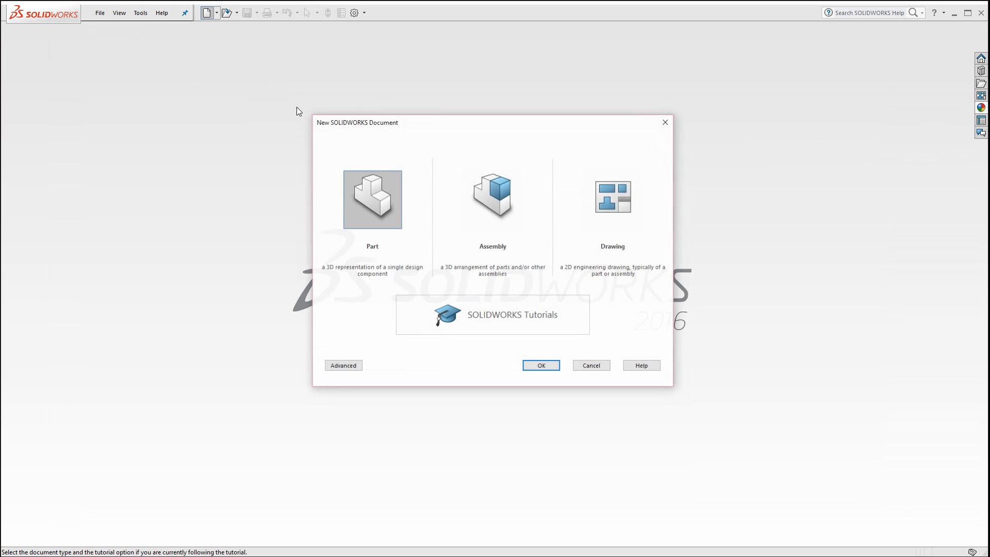
click(539, 365)
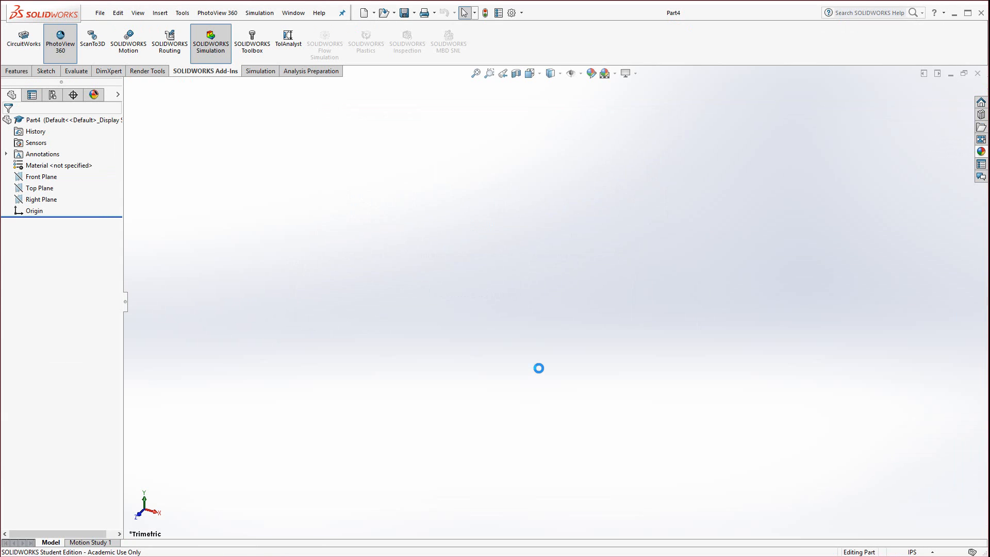
click(41, 176)
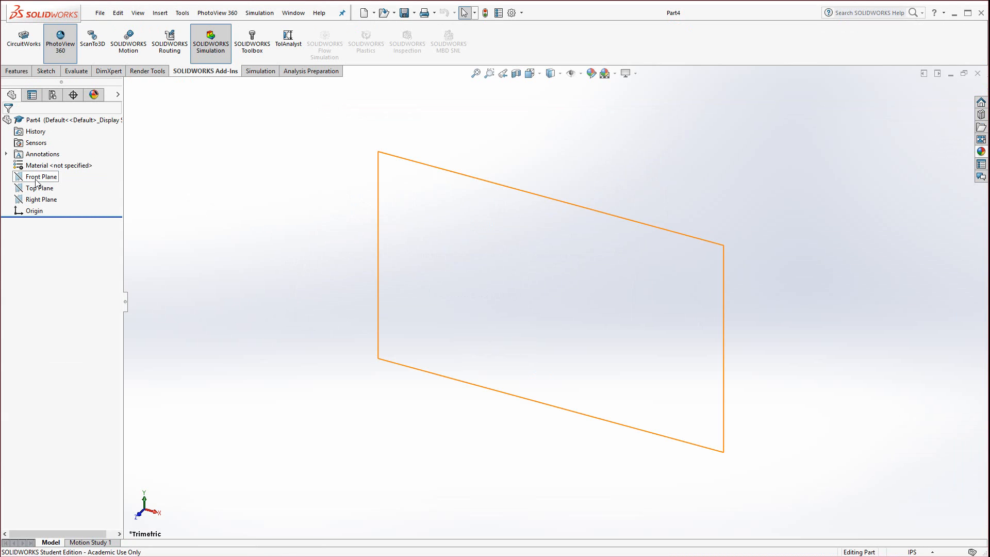
click(40, 188)
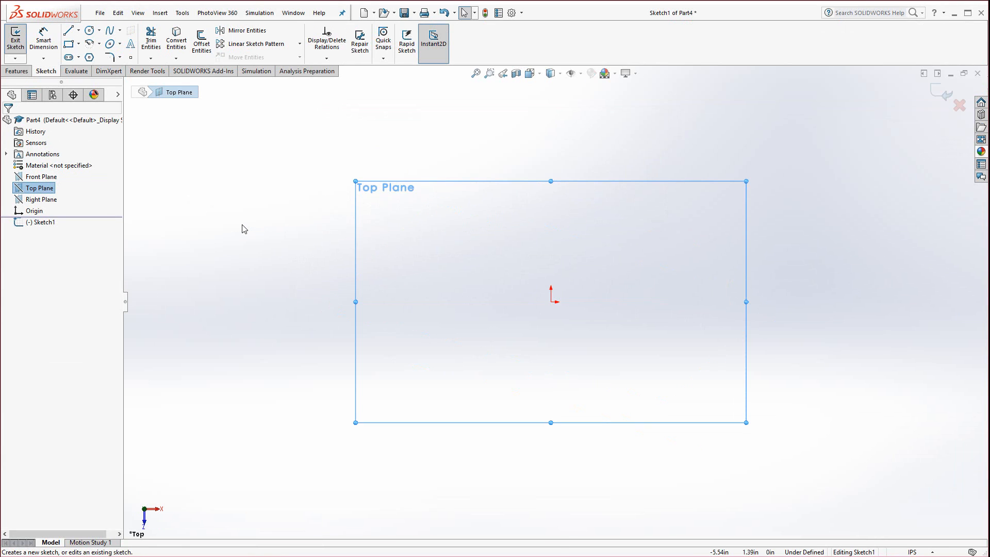
mouse_move(209, 189)
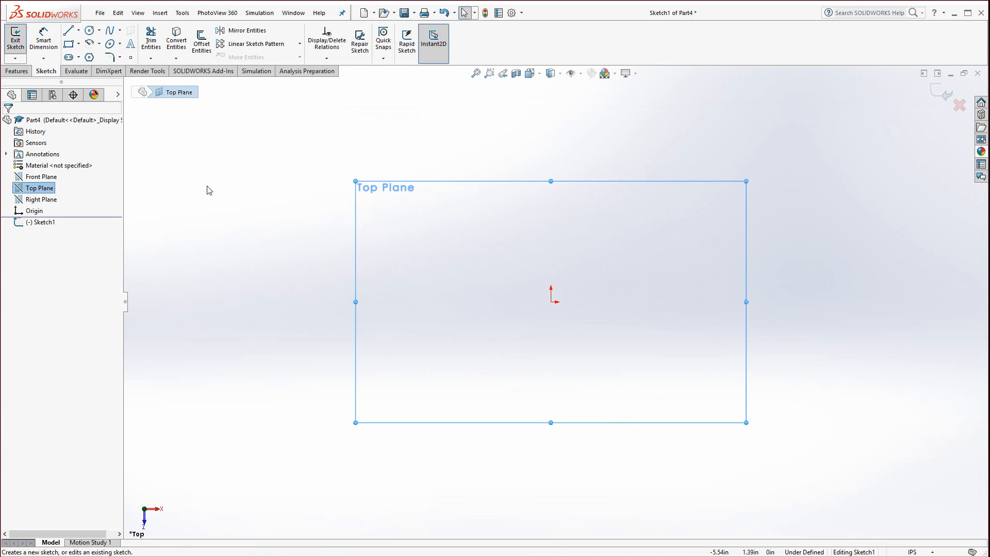
click(89, 30)
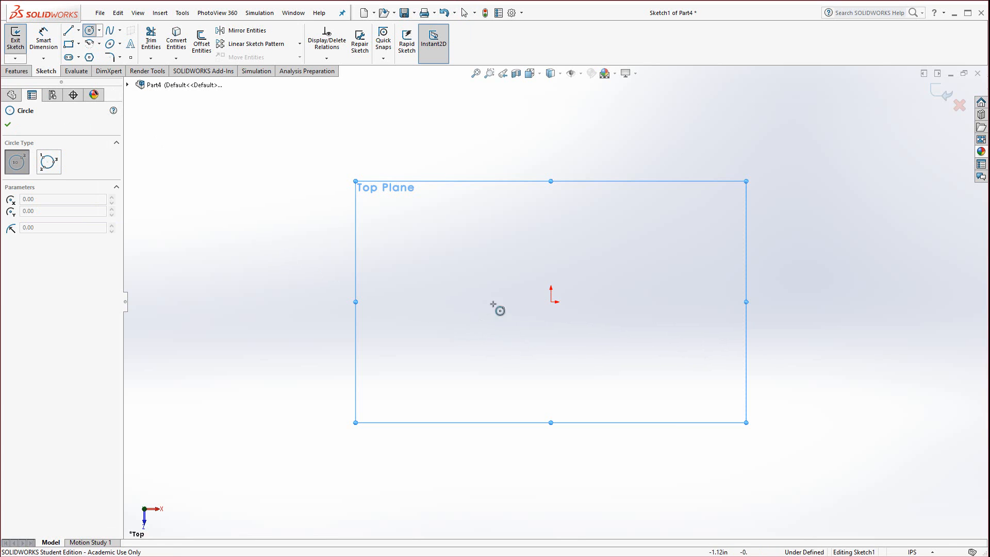
drag(550, 300, 660, 257)
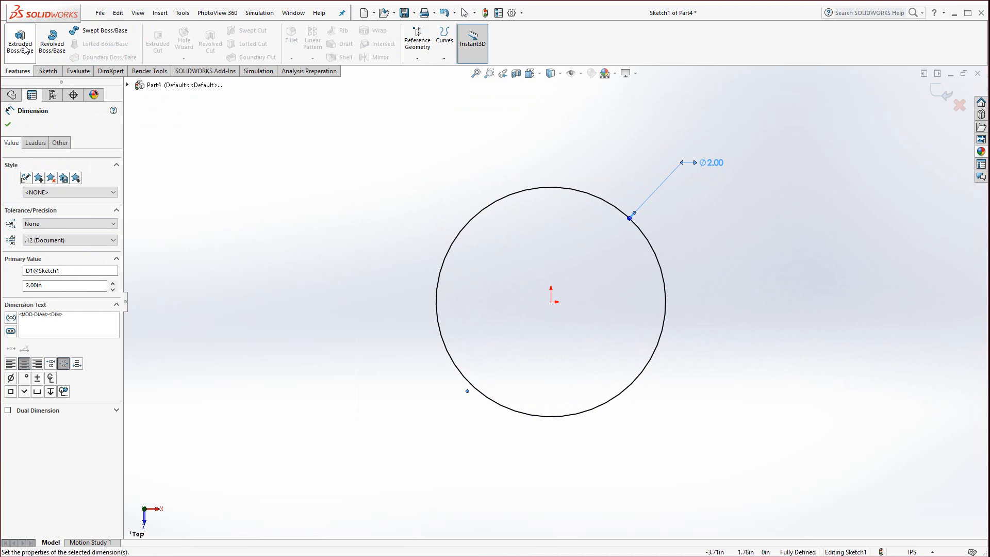
- Extrude the 2.00 in circle into a 2.50 in tall solid cylinder
click(20, 39)
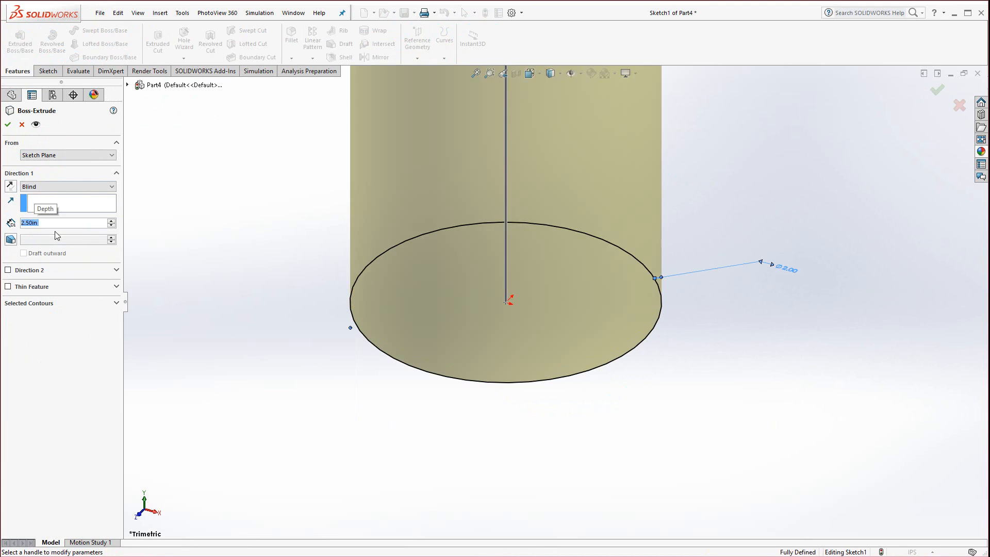
click(7, 124)
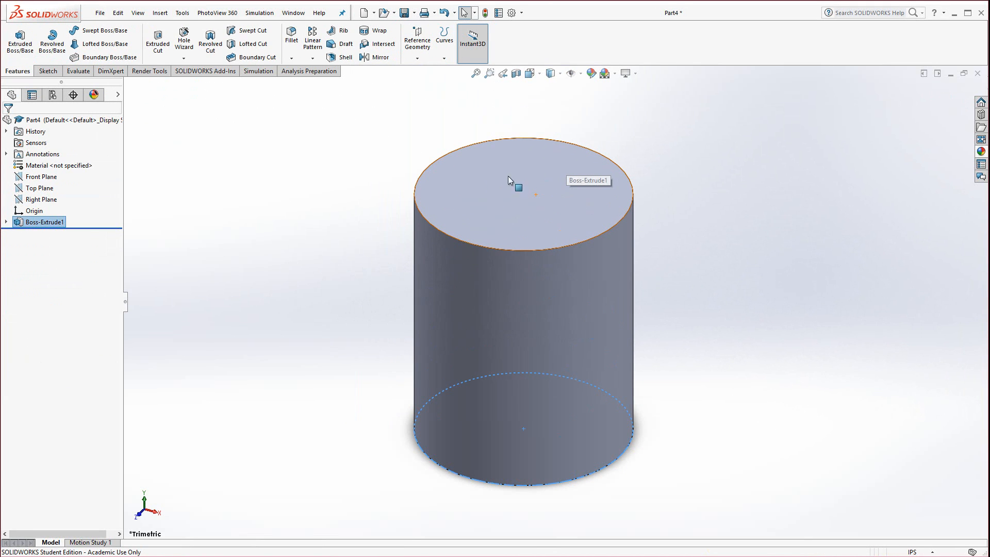
- Sketch a 1.5 in circle on the cylinder's top face and extrude it up as the neck
click(509, 179)
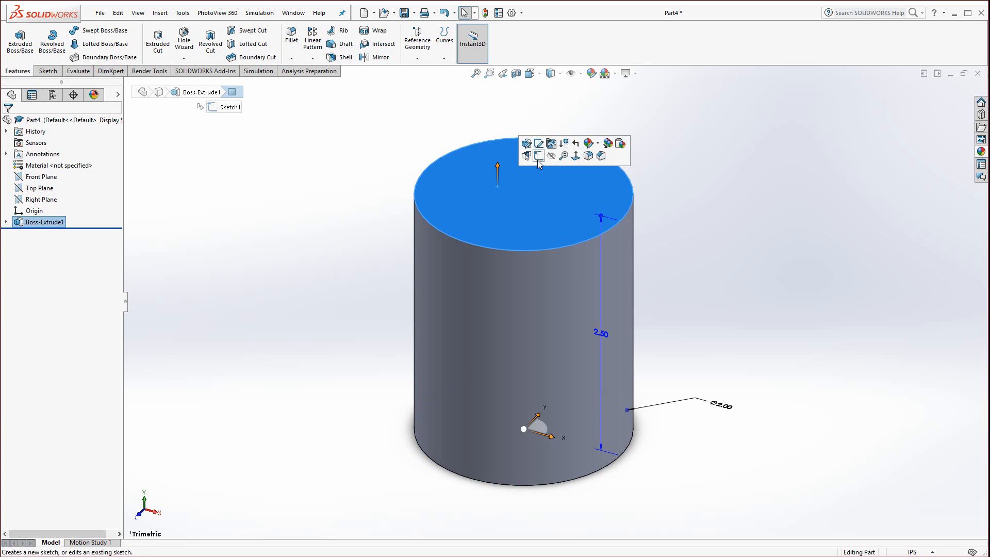
click(527, 143)
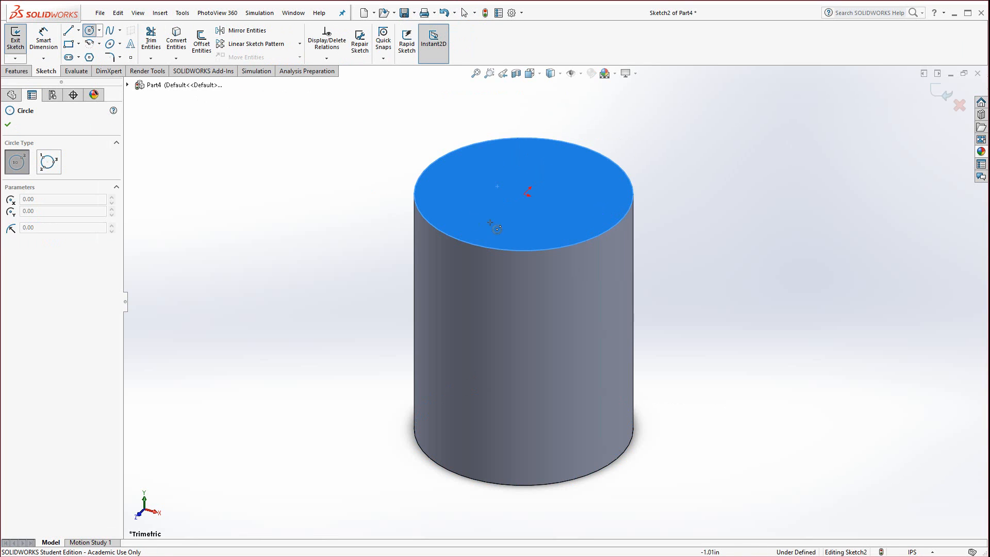
drag(497, 186, 594, 194)
text(1.5)
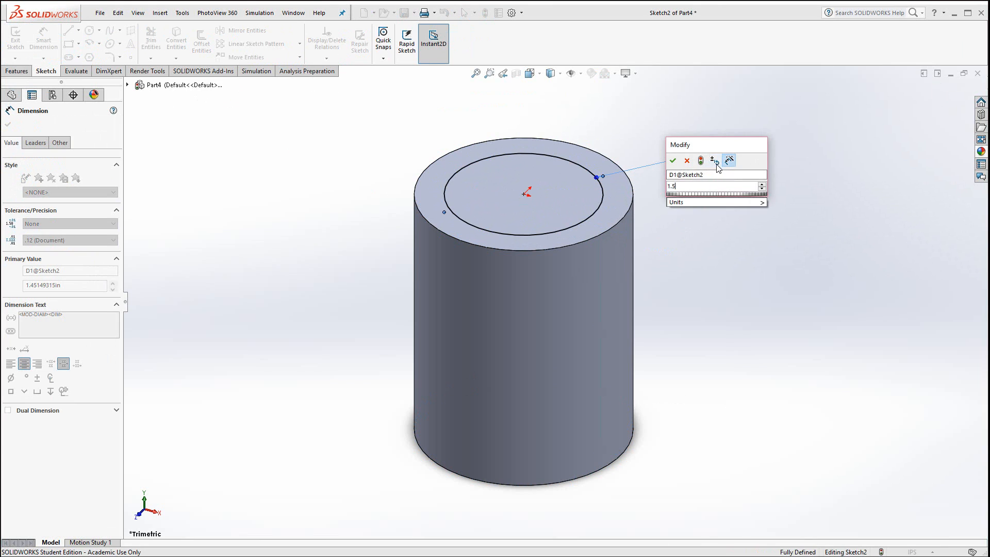
click(672, 159)
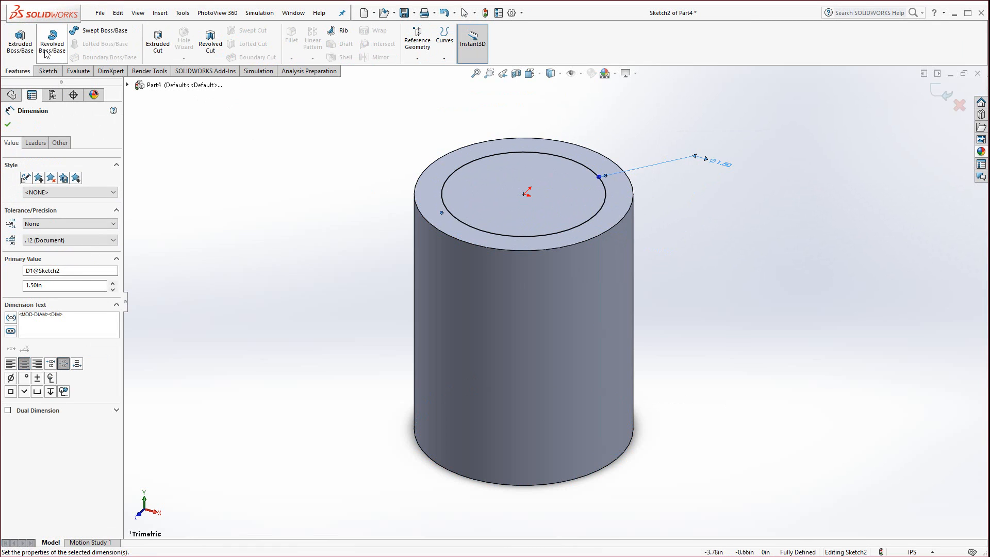
click(20, 39)
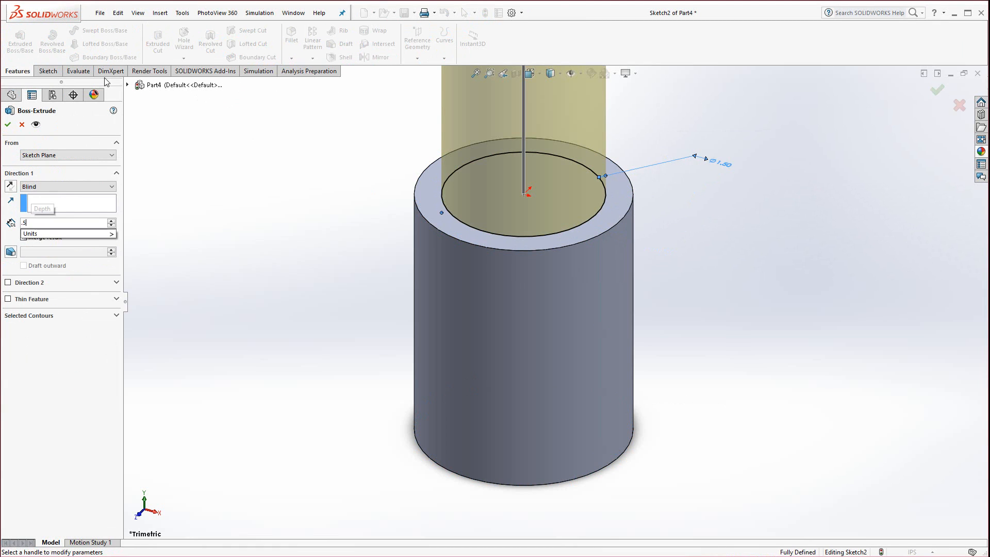
click(7, 123)
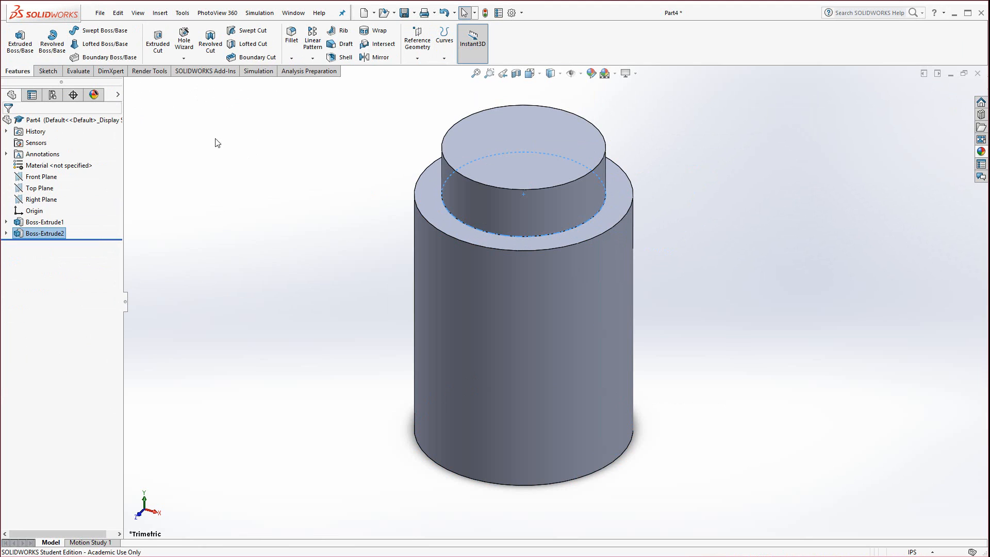
mouse_move(291, 33)
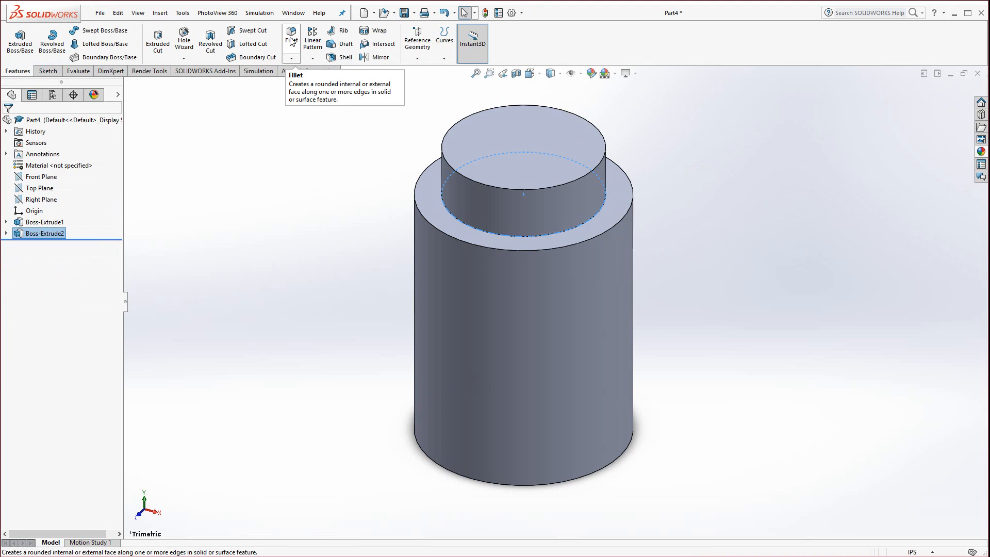
- Round the bottle's shoulder and base edges with a 0.10 in fillet
click(291, 39)
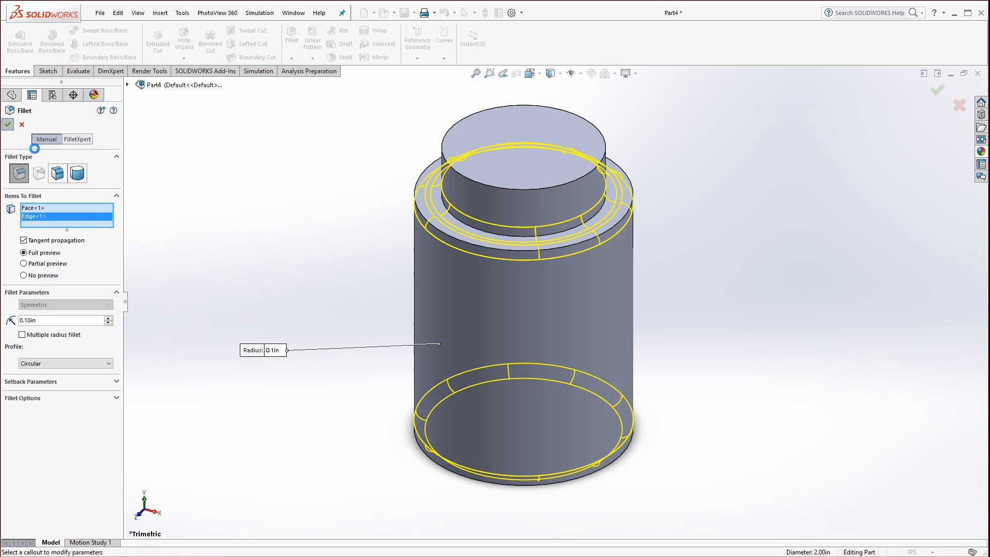
click(8, 124)
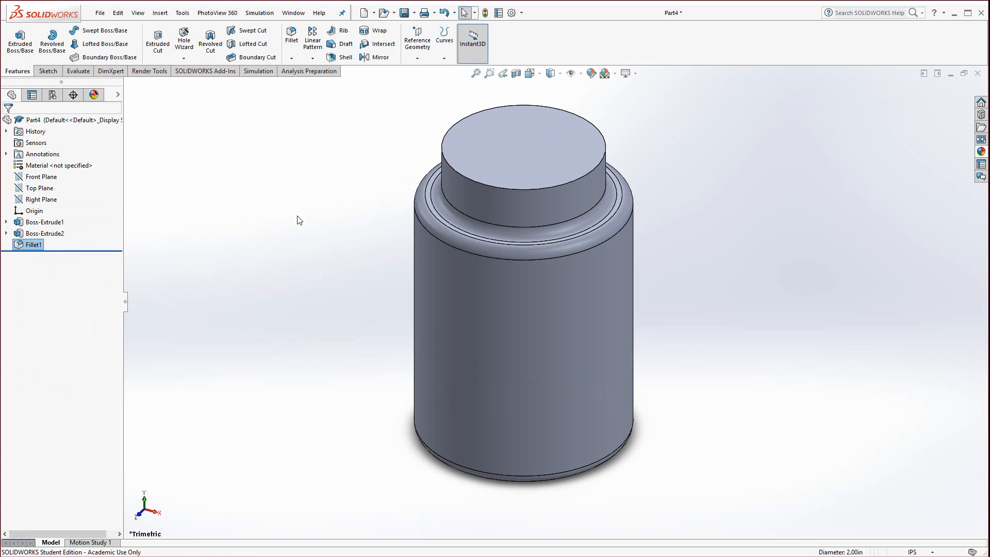
mouse_move(345, 56)
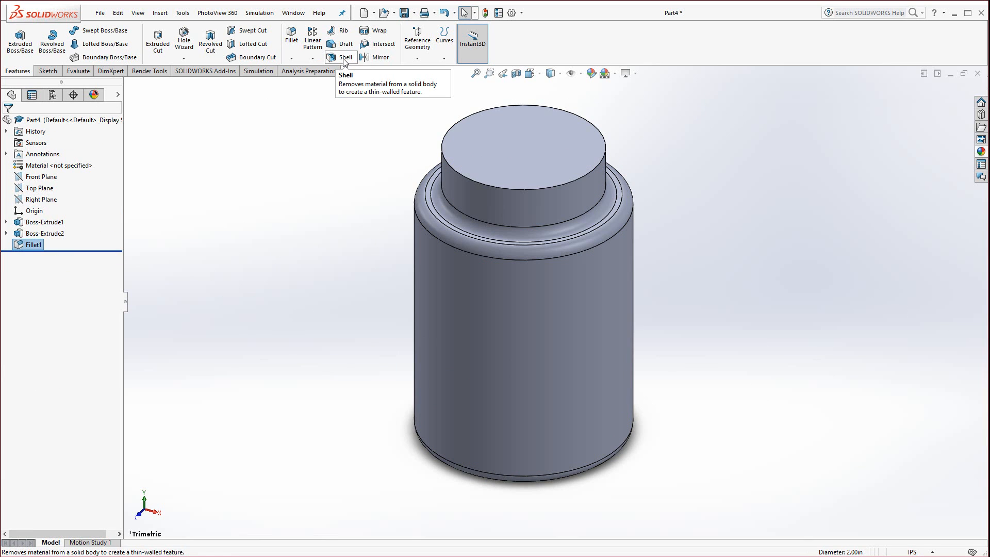
mouse_move(471, 227)
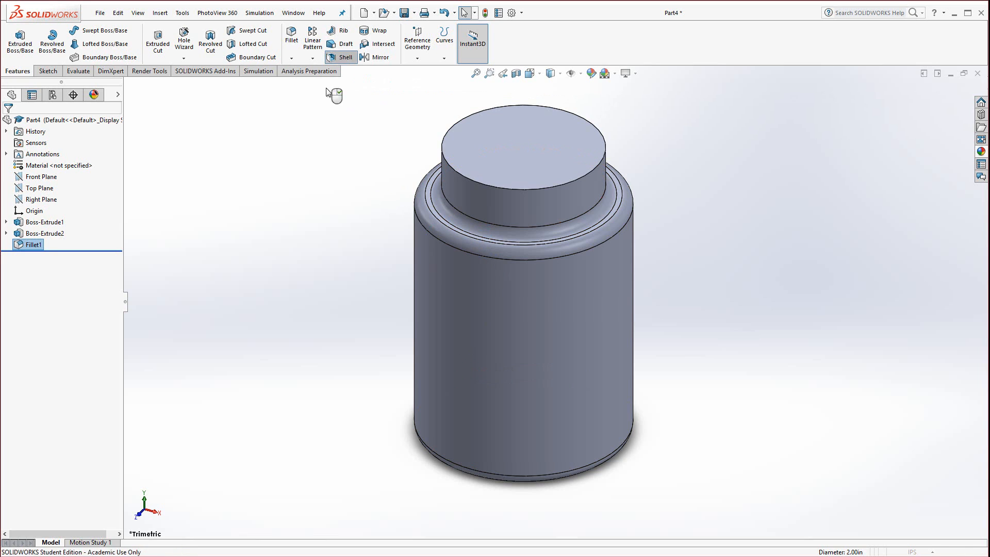
- Shell the bottle to 0.10 in walls, removing the neck's top face
click(344, 57)
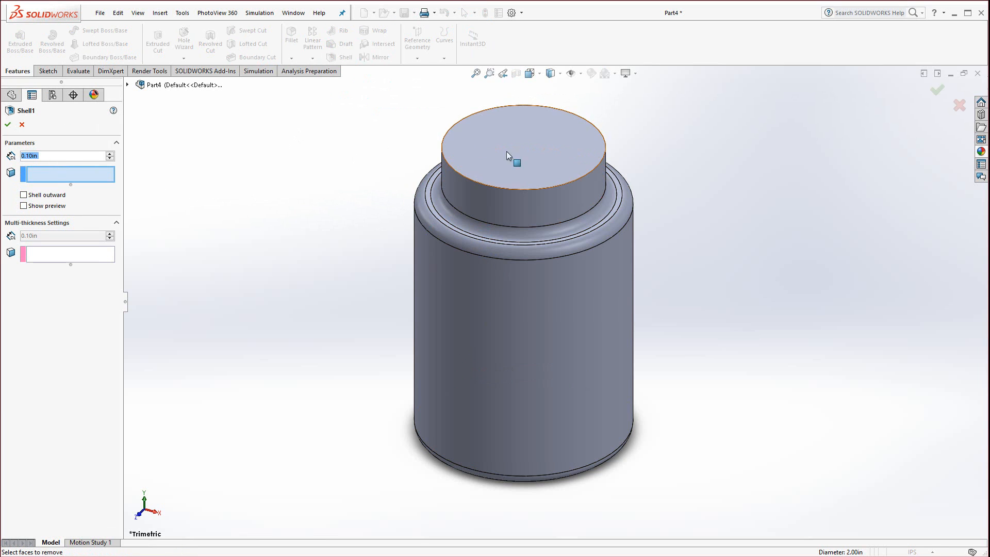
click(515, 155)
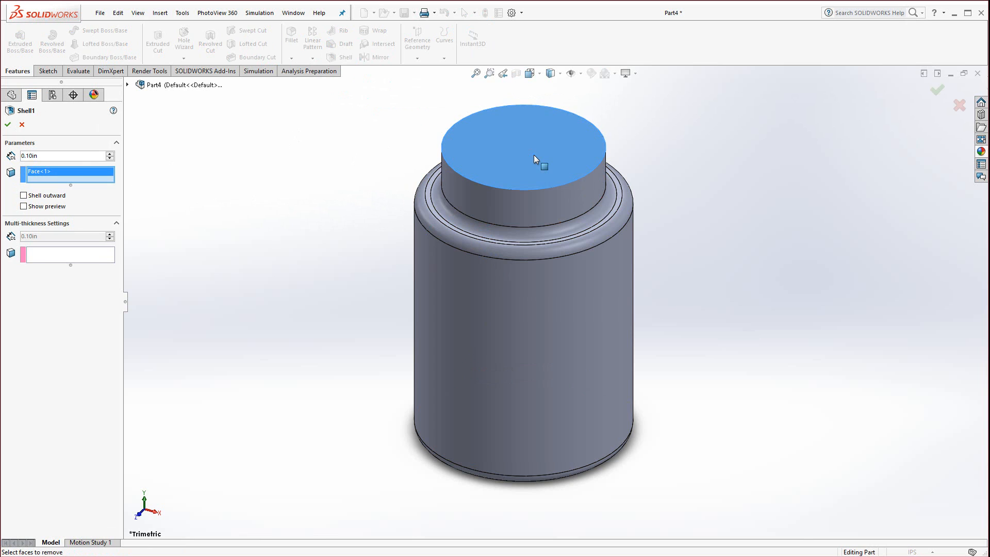
click(8, 123)
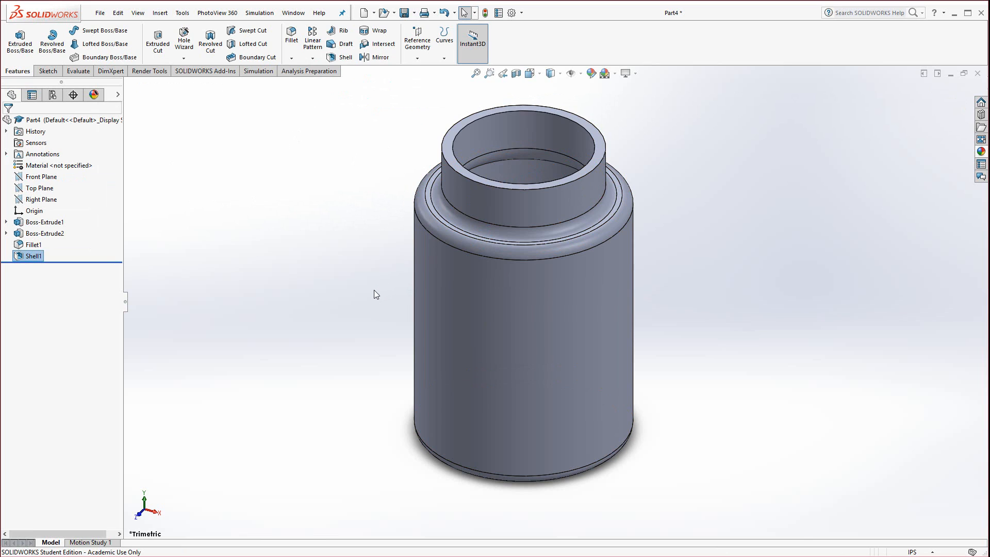
mouse_move(73, 250)
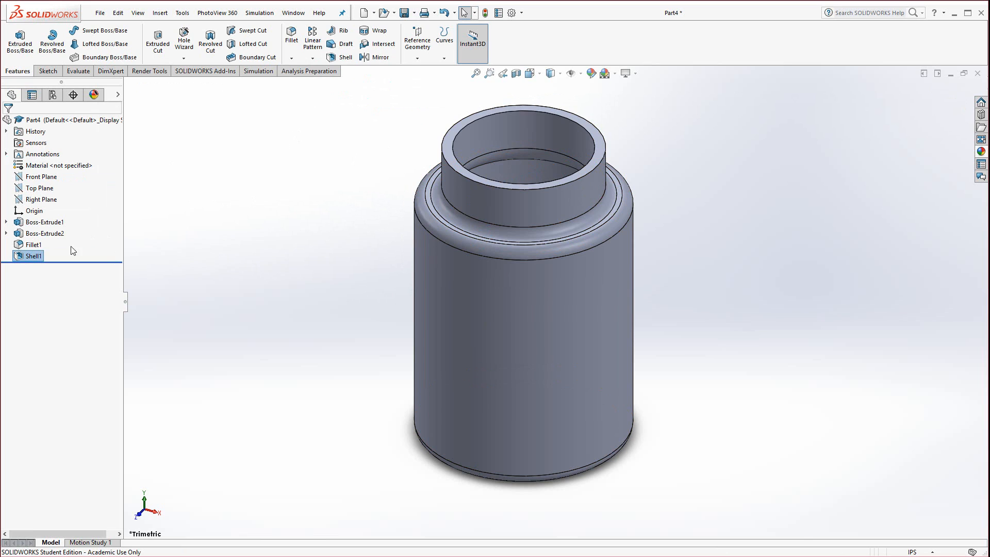
click(33, 255)
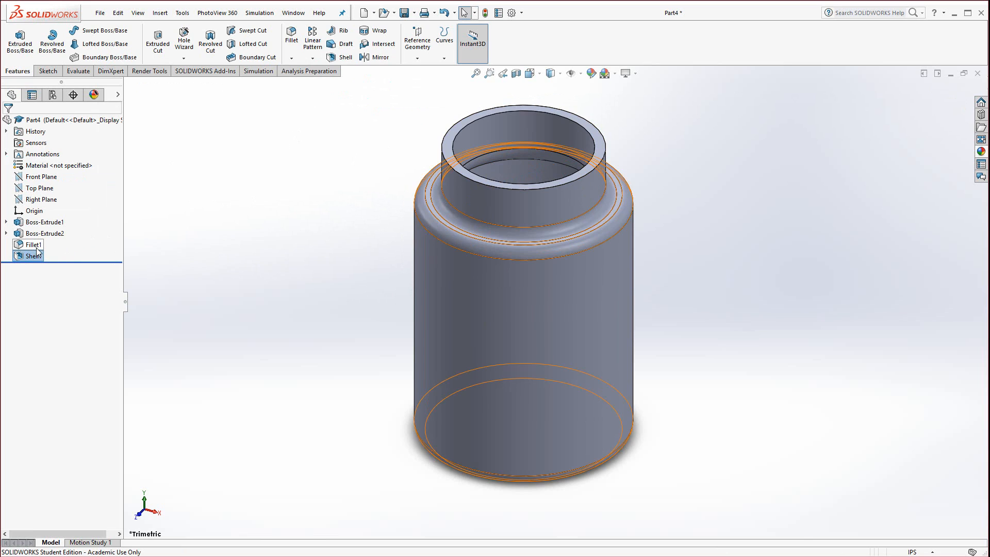
click(33, 255)
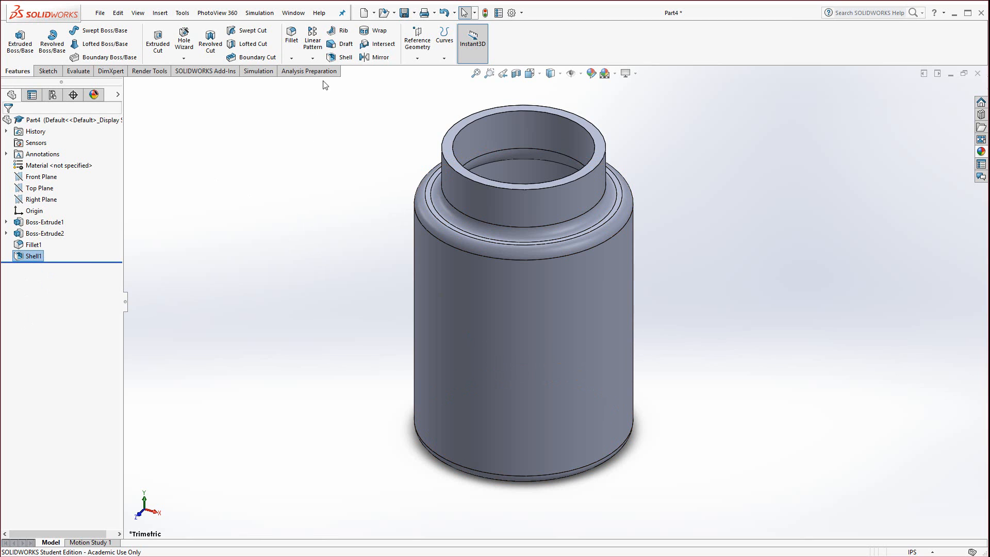
- Save the bottle part to the Desktop as B1
click(403, 12)
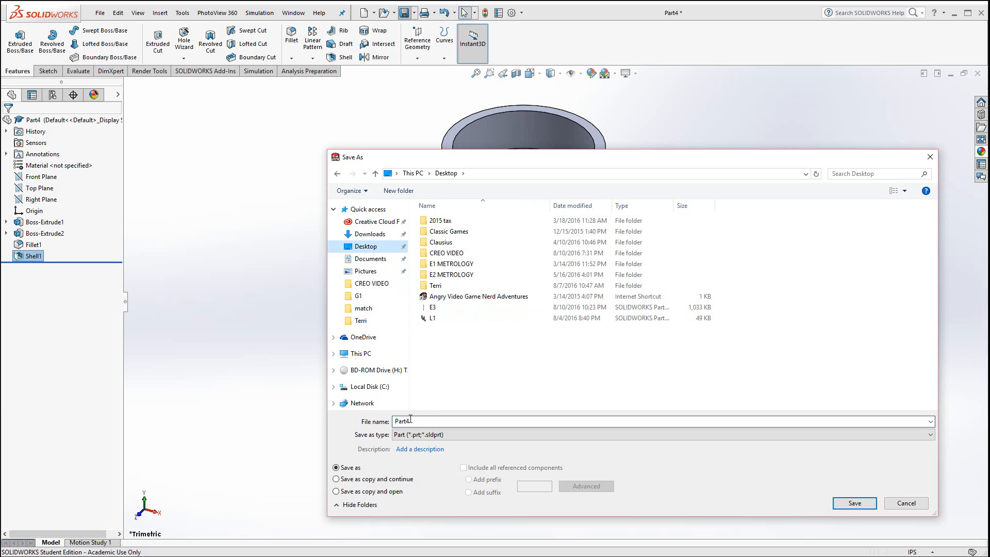
text(B)
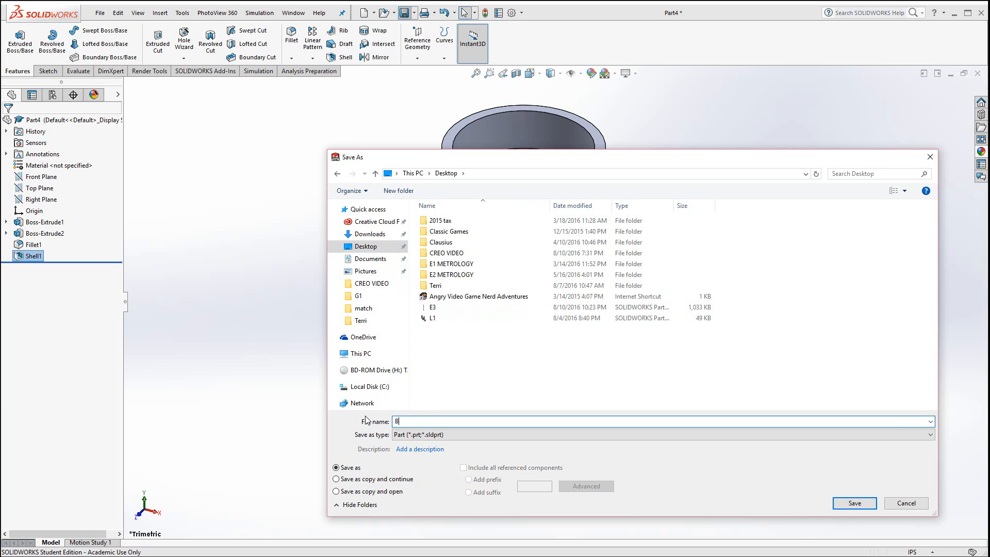
text(1)
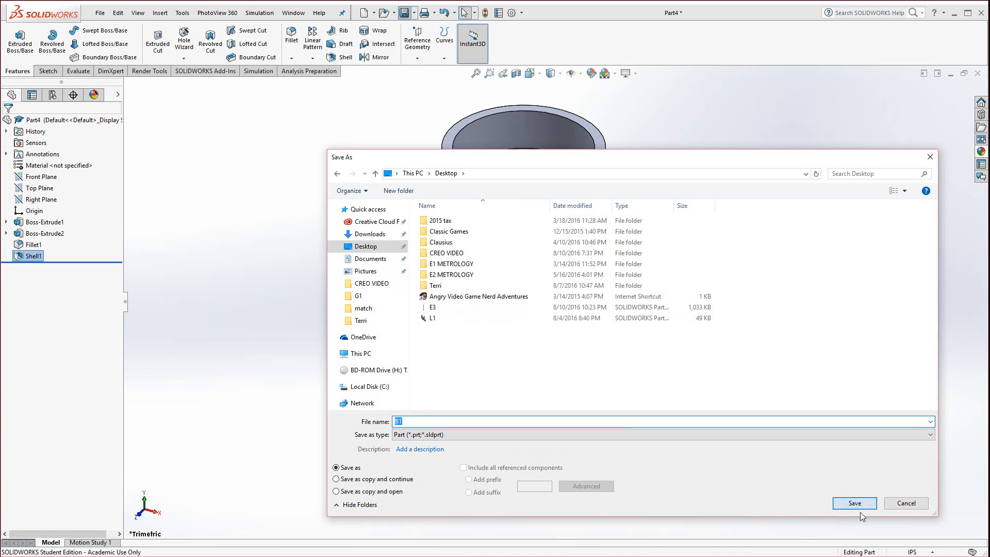
click(854, 503)
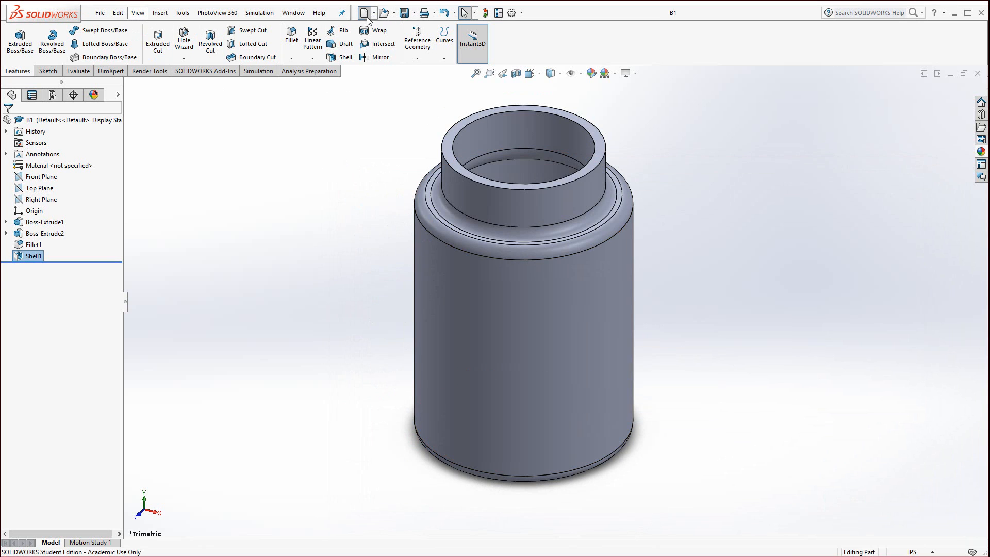
- In a new part, sketch a 1.90 in circle at the origin and extrude it 0.10 in into a disc
click(365, 13)
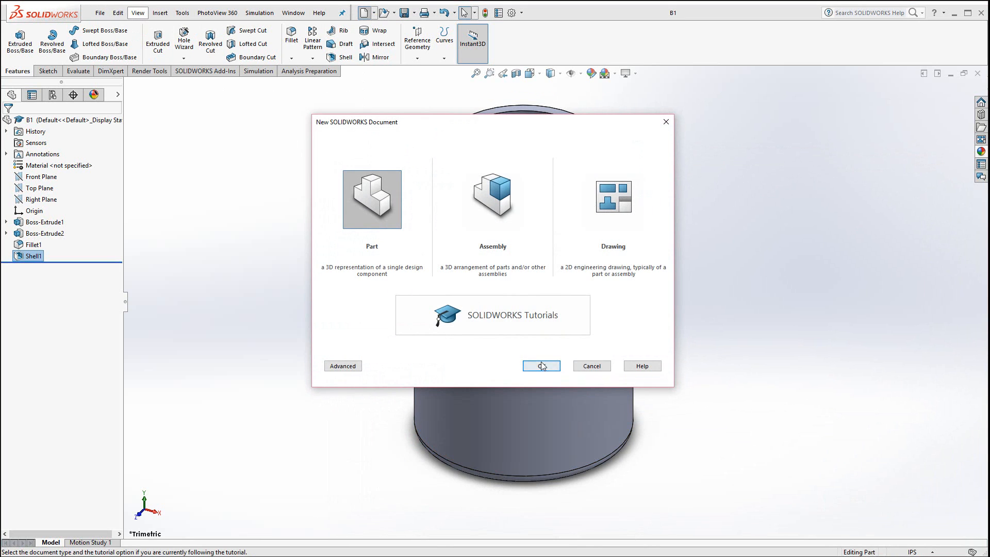
click(539, 365)
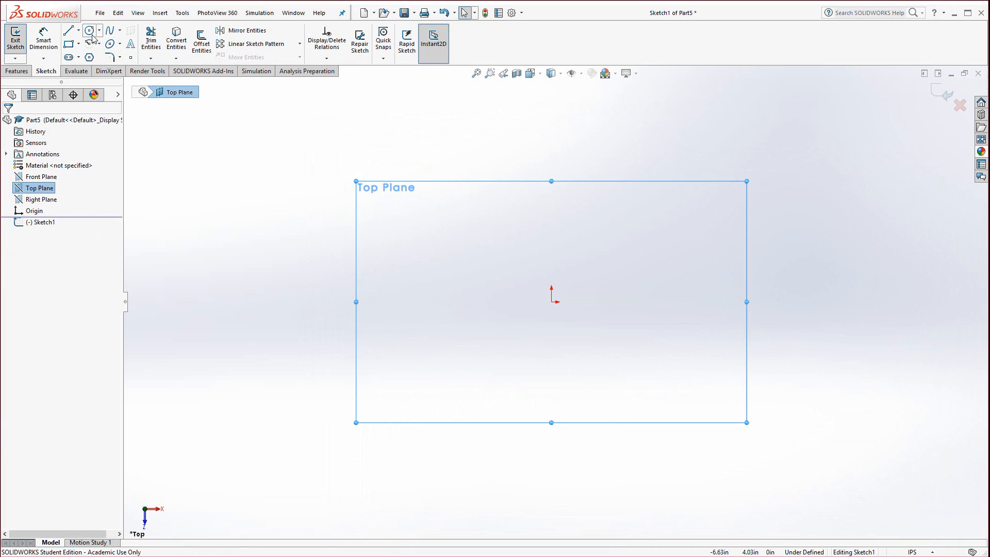
click(89, 30)
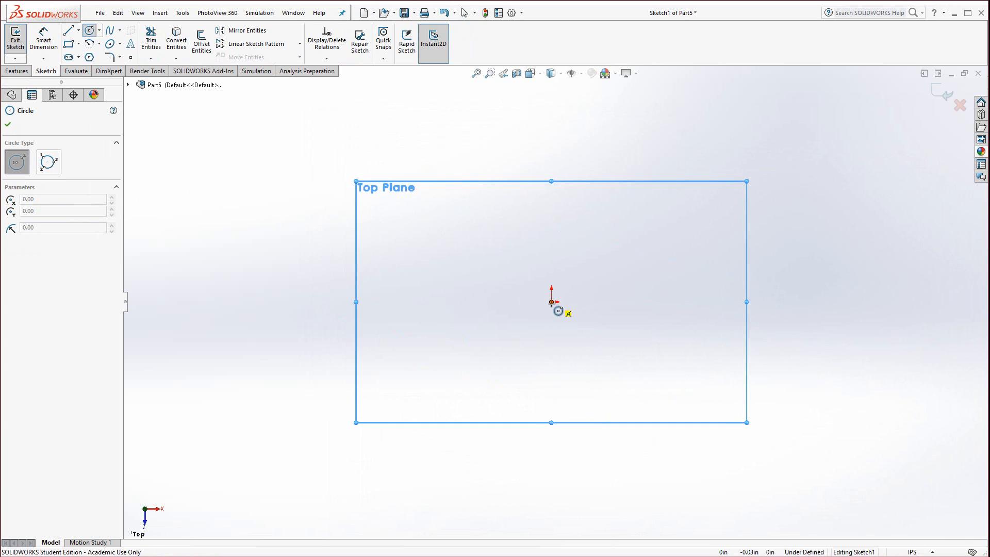
drag(551, 302, 688, 302)
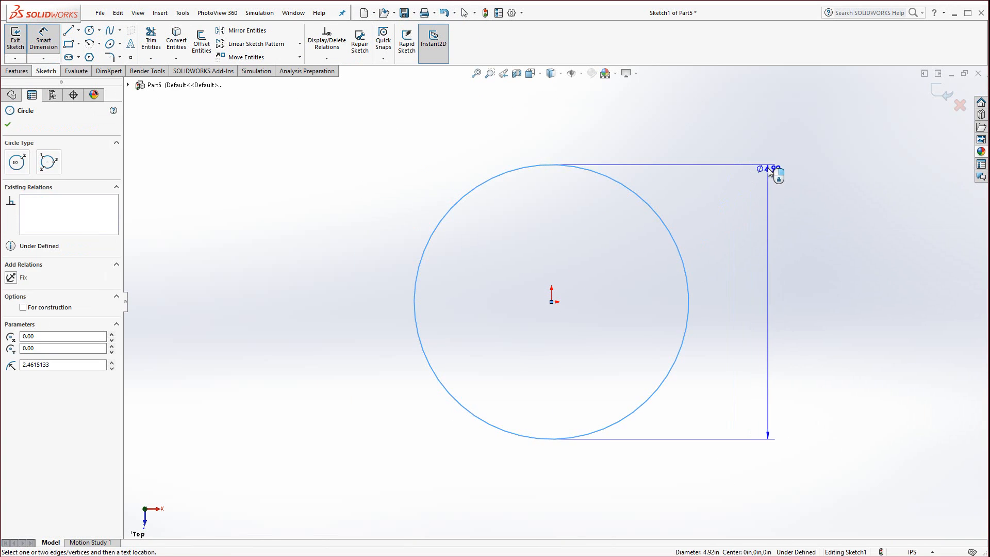
click(657, 207)
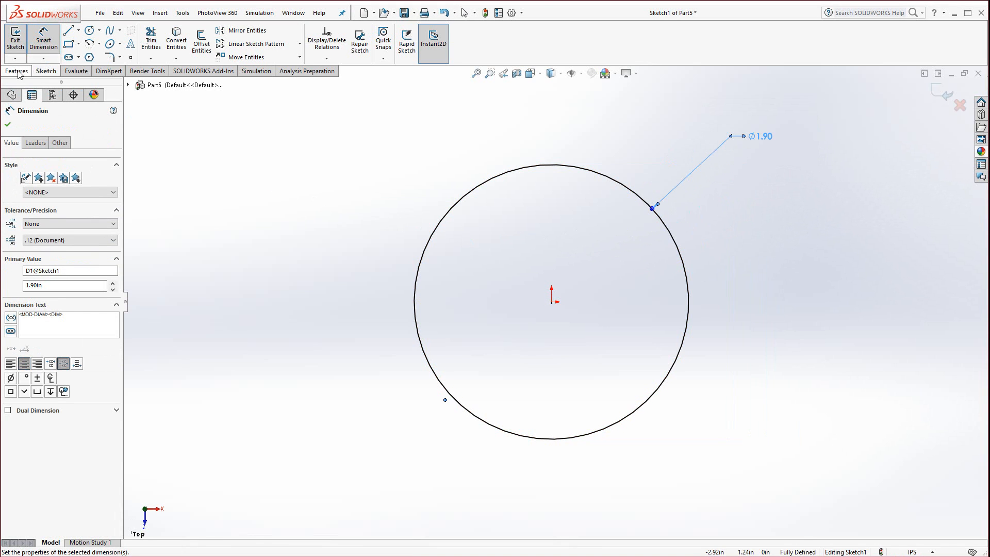
click(20, 40)
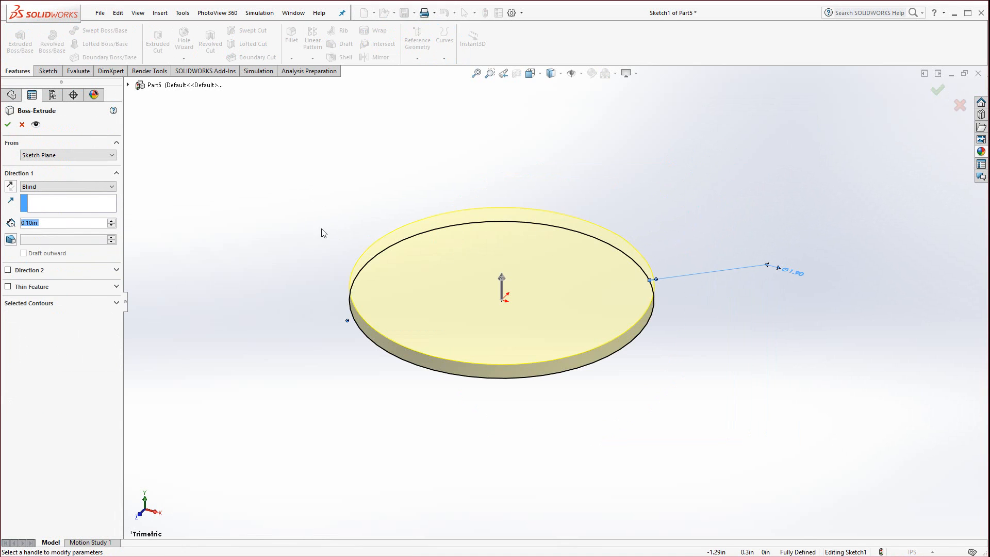
click(7, 123)
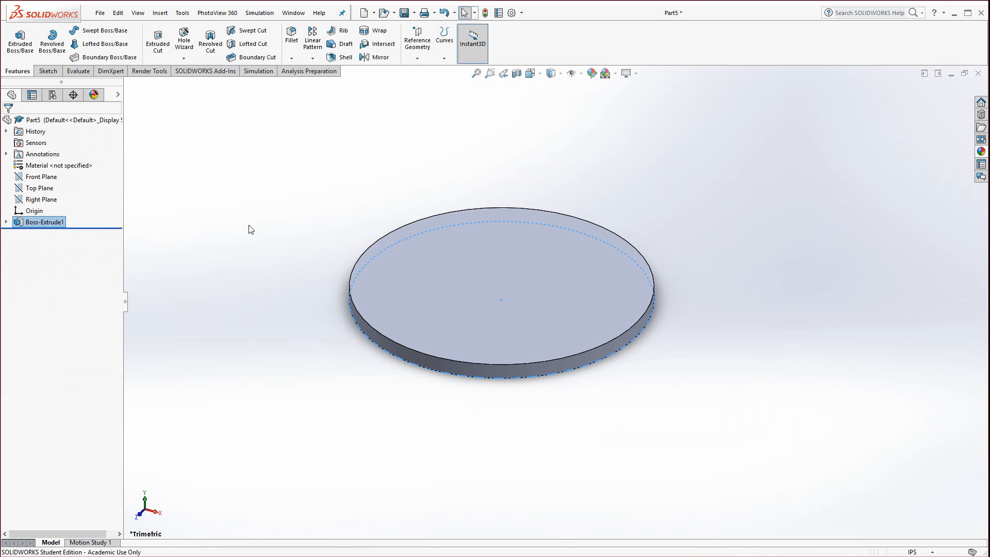
mouse_move(252, 151)
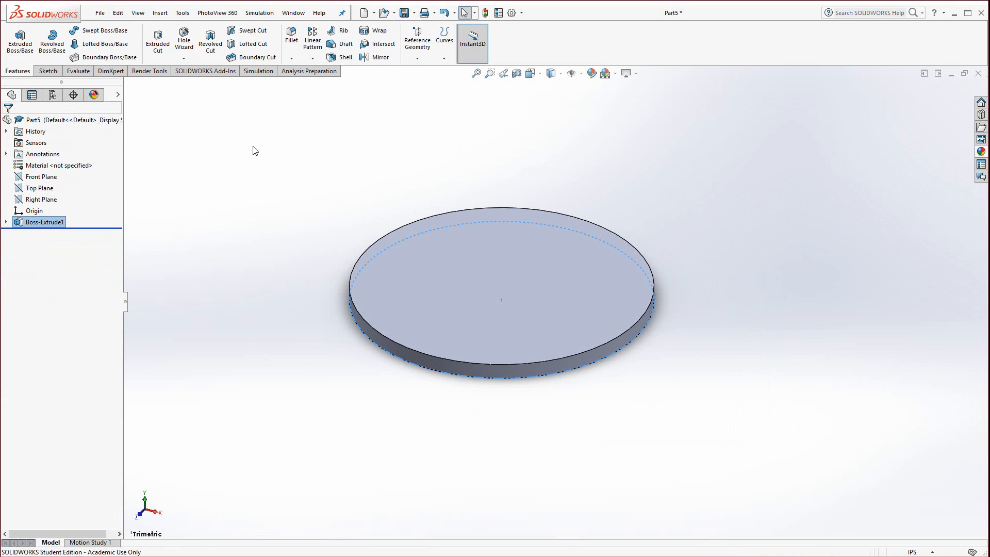
mouse_move(215, 92)
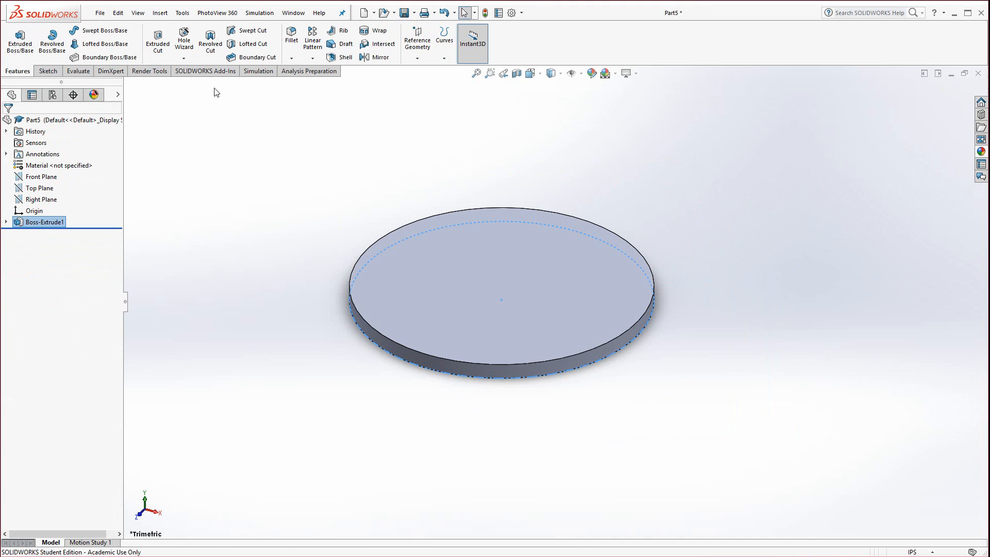
- Round the disc's top outer edge with a 0.1 in fillet
click(291, 39)
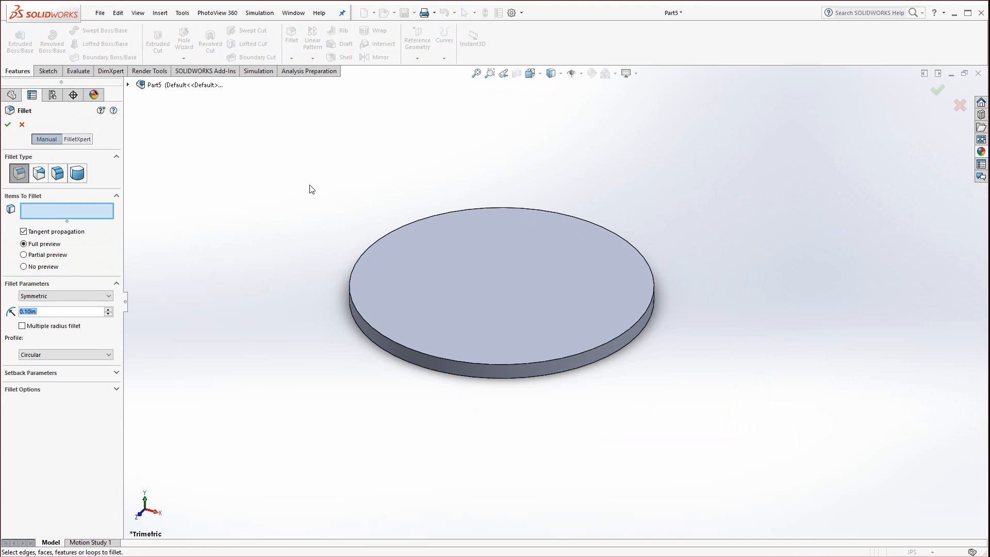
click(367, 322)
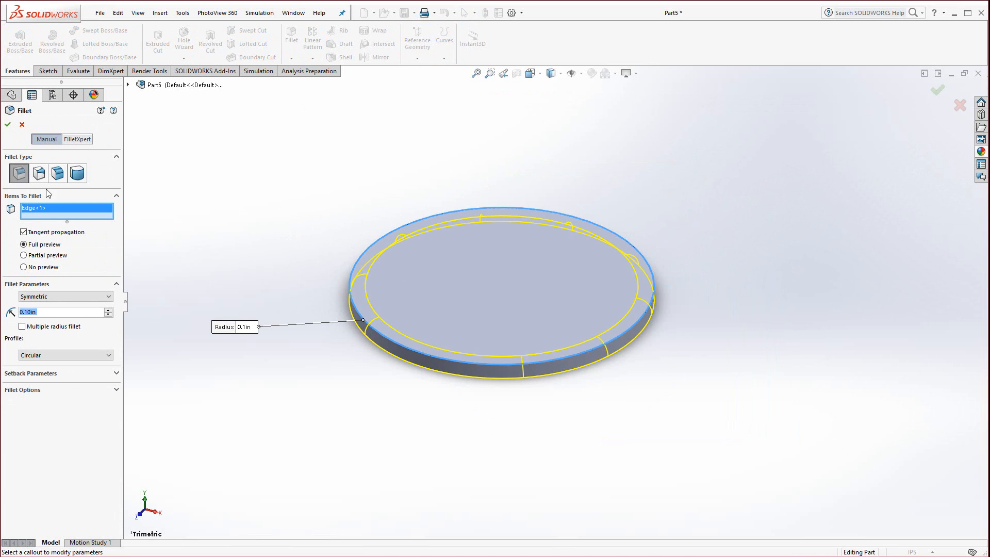
click(7, 124)
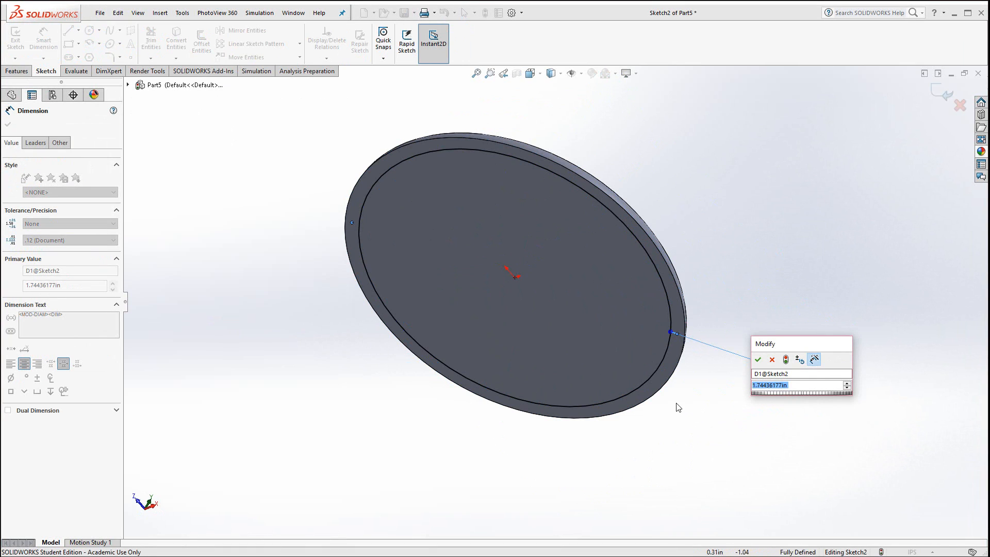
mouse_move(667, 418)
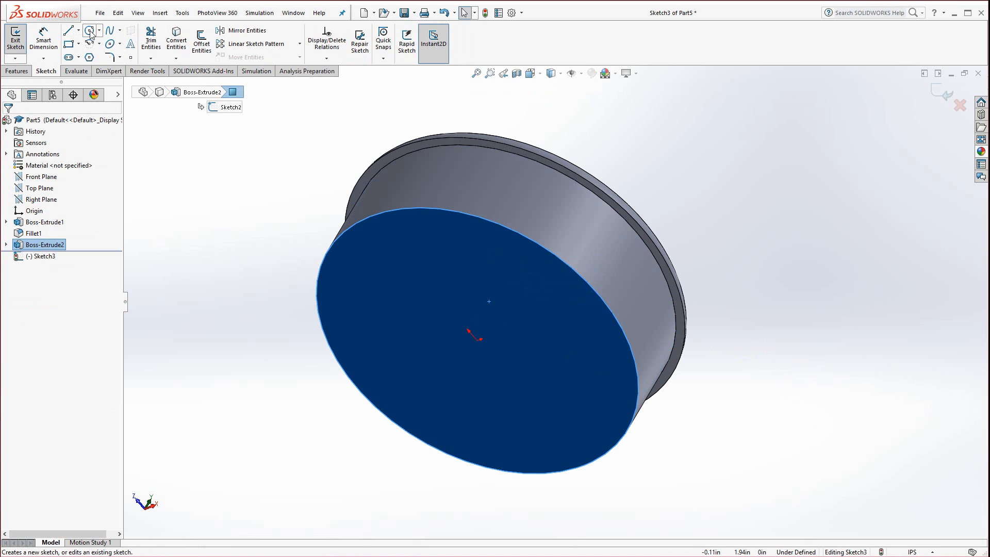
- Dimension the cap's inner circle to 1.50 in and cut it out to hollow the cap
click(88, 30)
text(1.5)
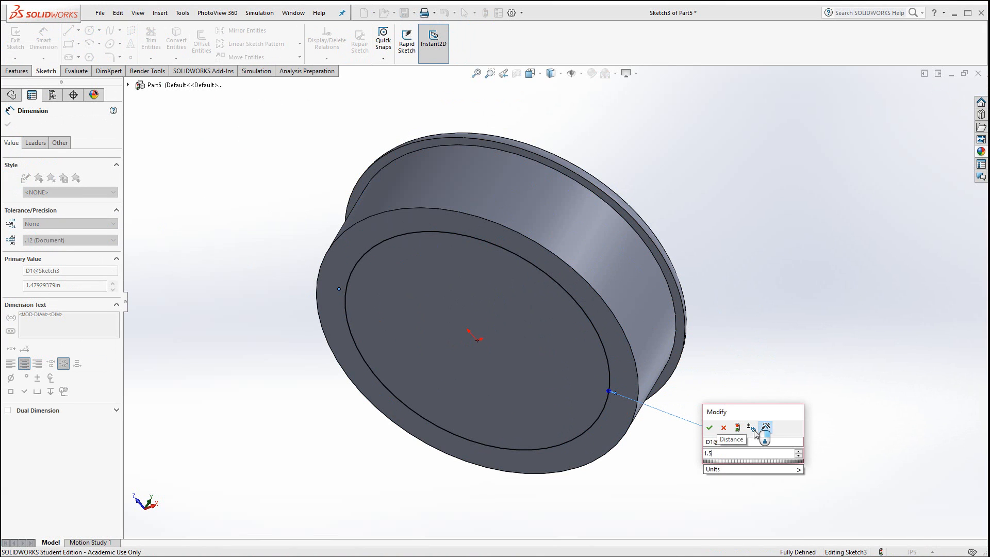
click(708, 426)
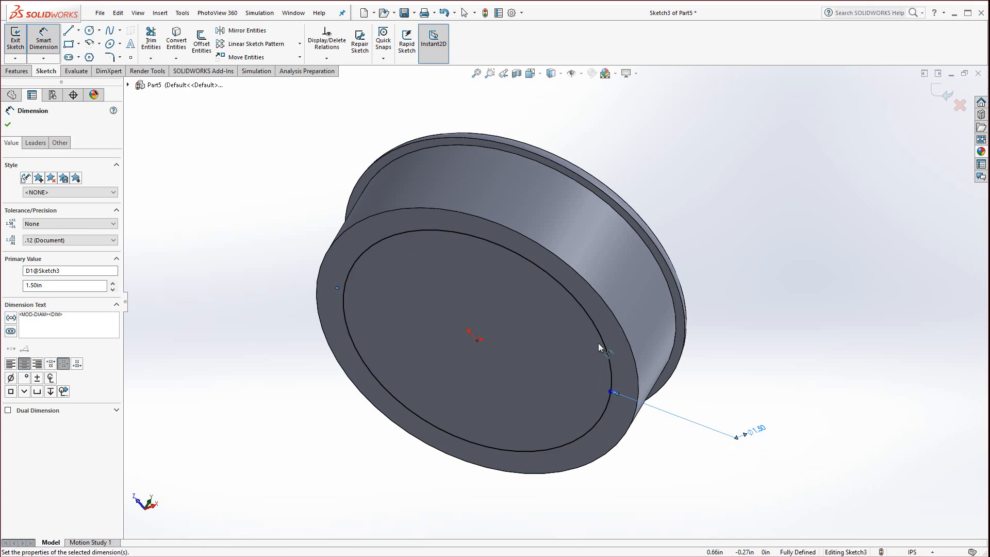
mouse_move(454, 343)
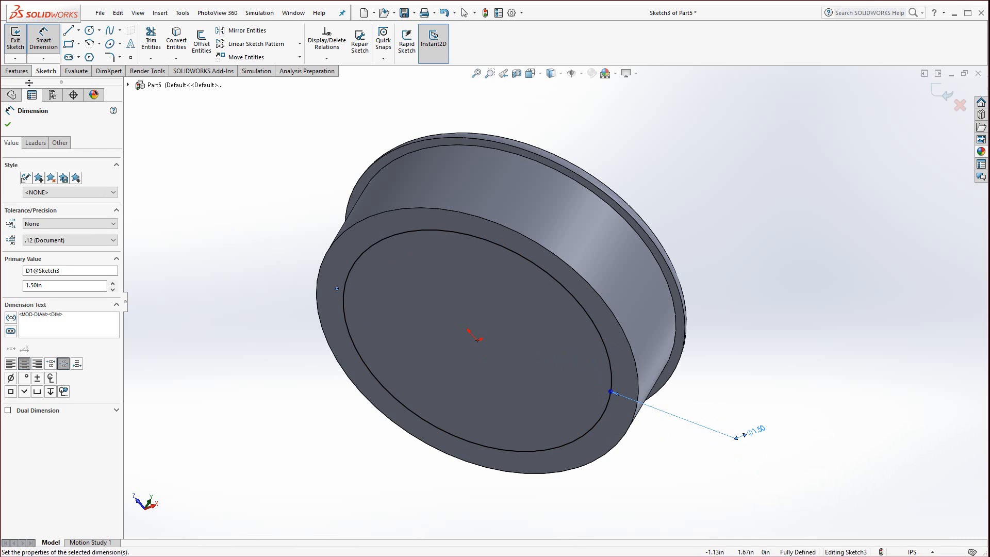
click(18, 71)
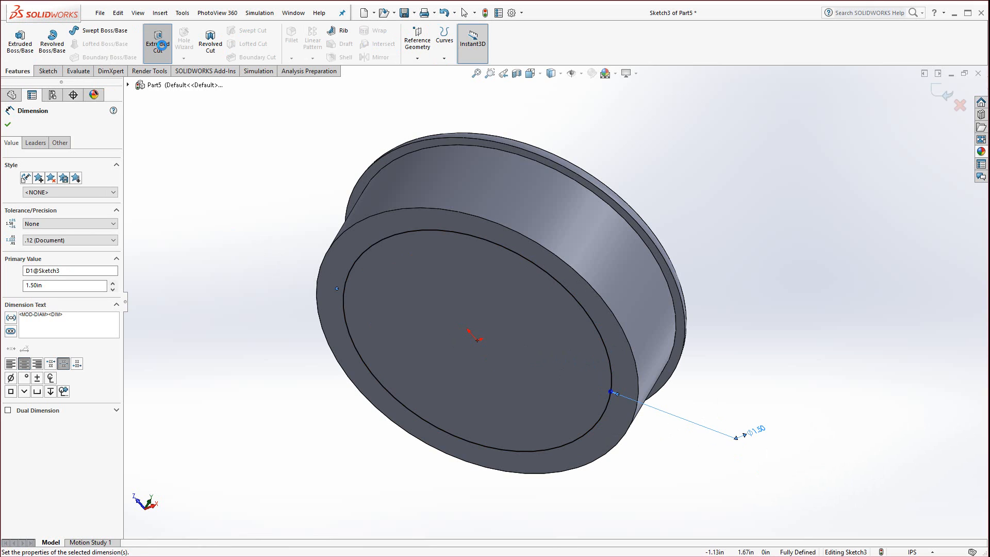
click(157, 39)
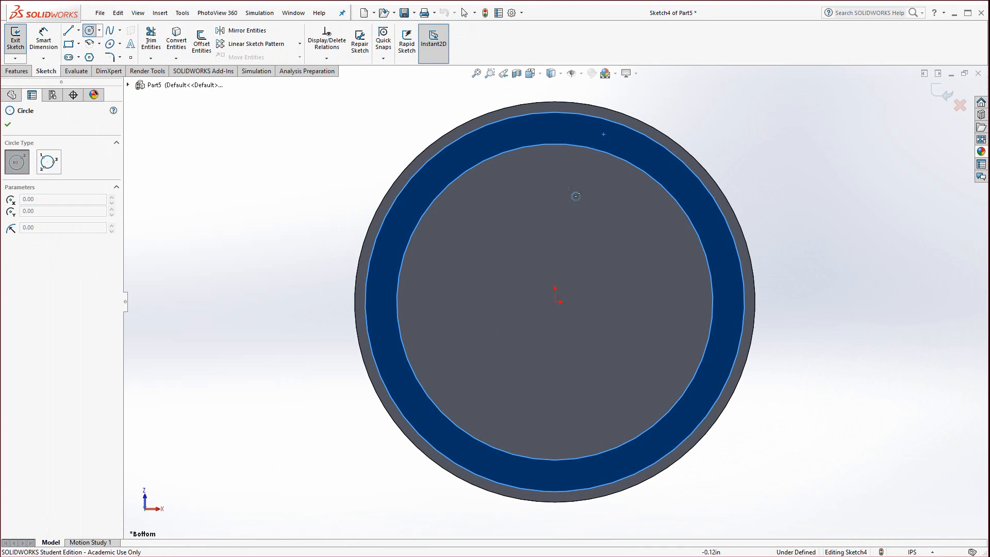
- Sketch a 0.10 in diameter circle on the cap's outer rim
click(569, 118)
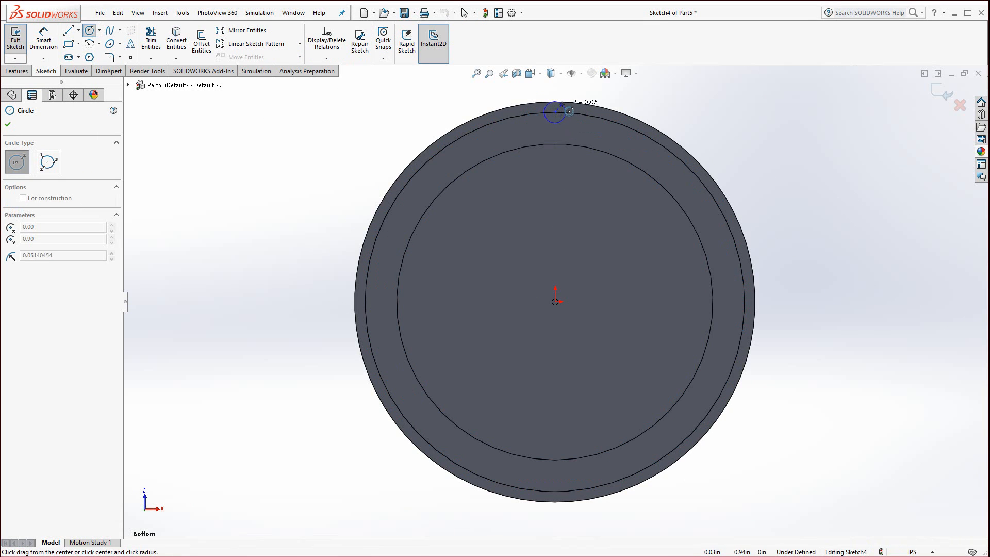
click(554, 111)
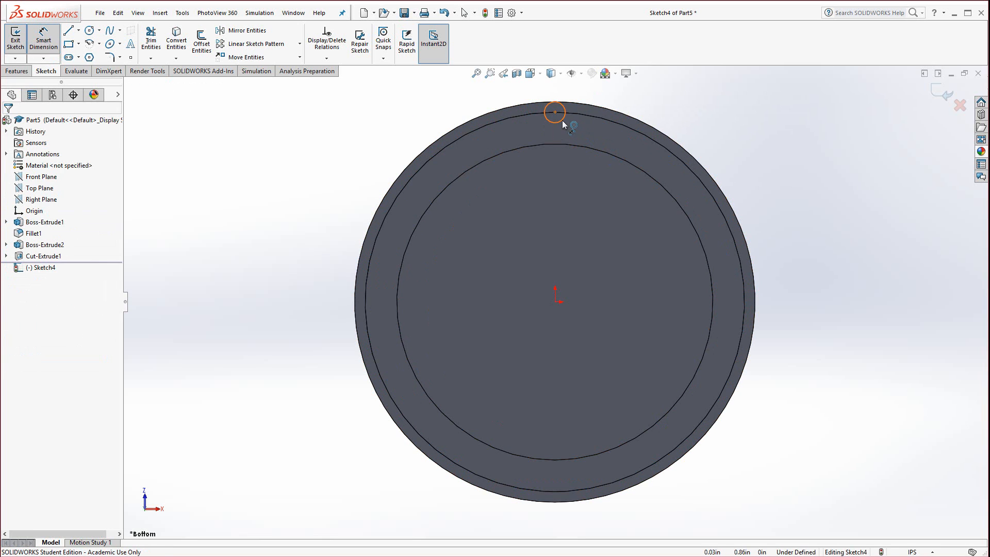
click(554, 112)
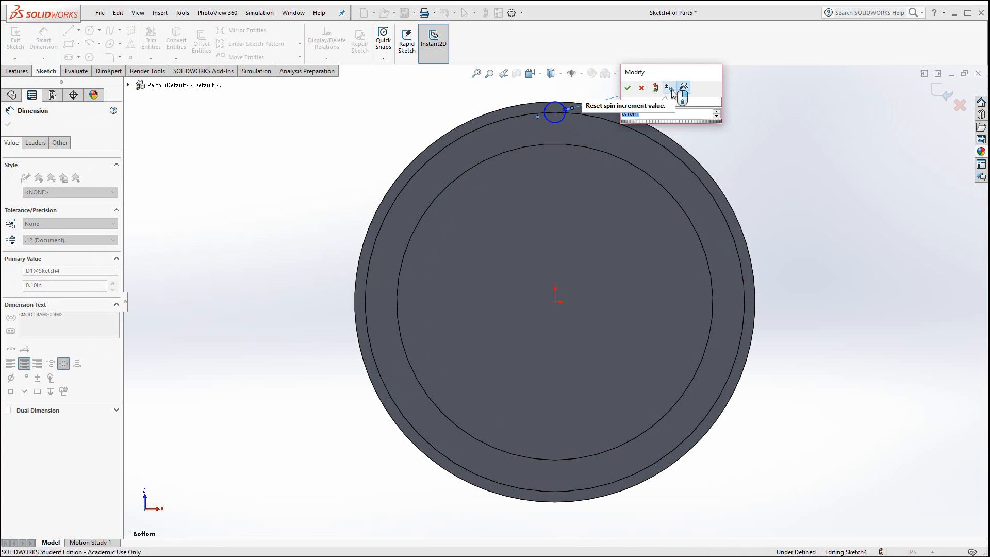
click(627, 87)
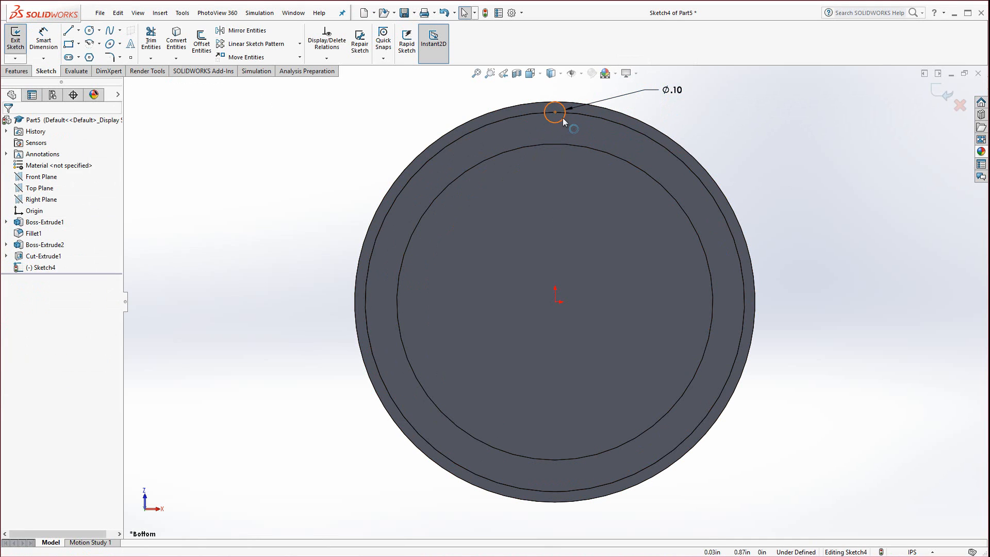
- Add a Vertical relation between the small circle's center and the origin
click(555, 112)
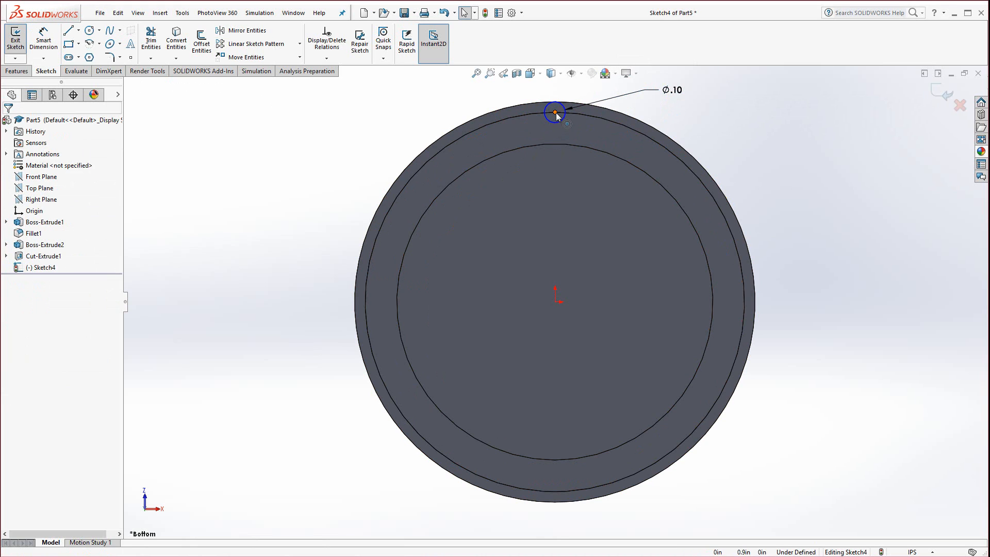
click(555, 111)
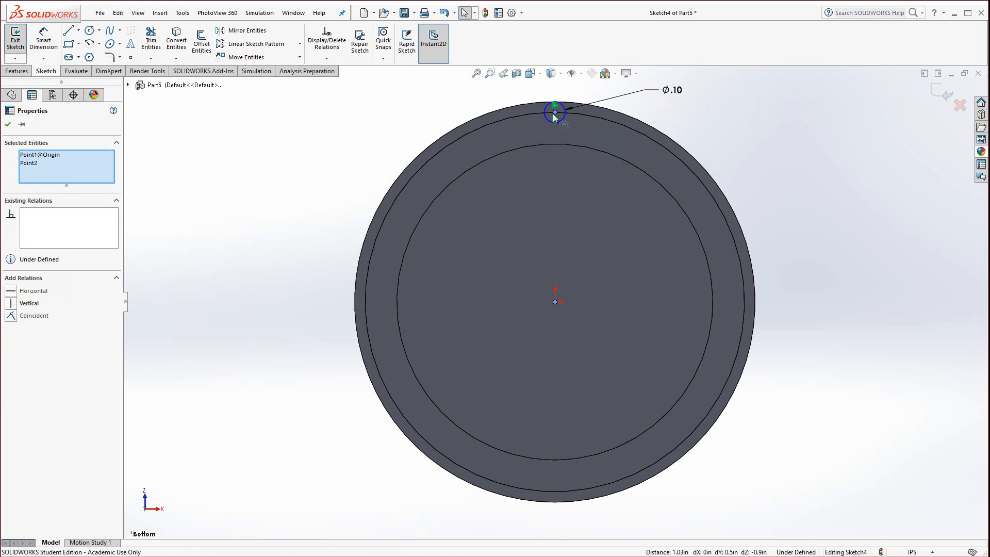
mouse_move(204, 217)
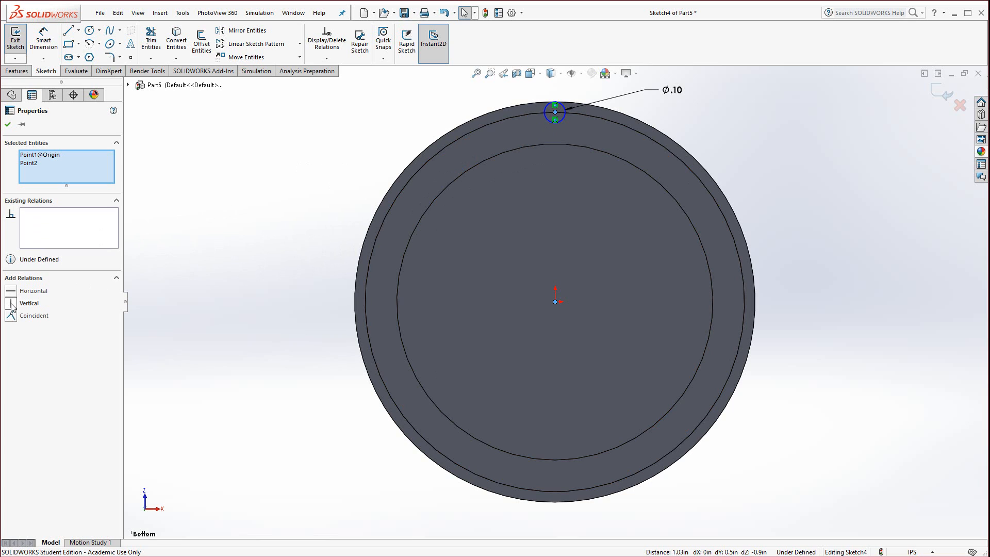
click(29, 303)
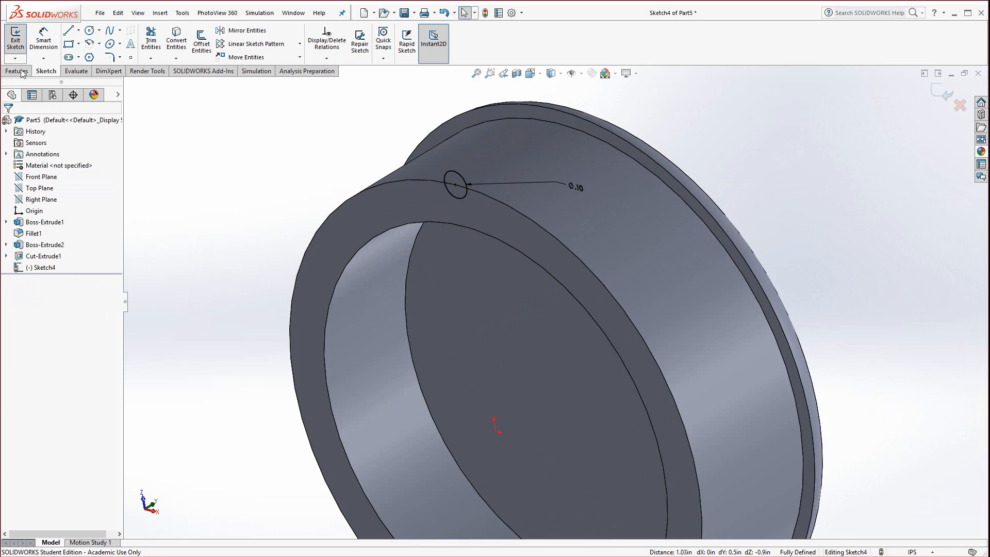
- Extrude the 0.10 in circle into a thin rod along the cap's outer wall (Boss-Extrude3)
click(17, 71)
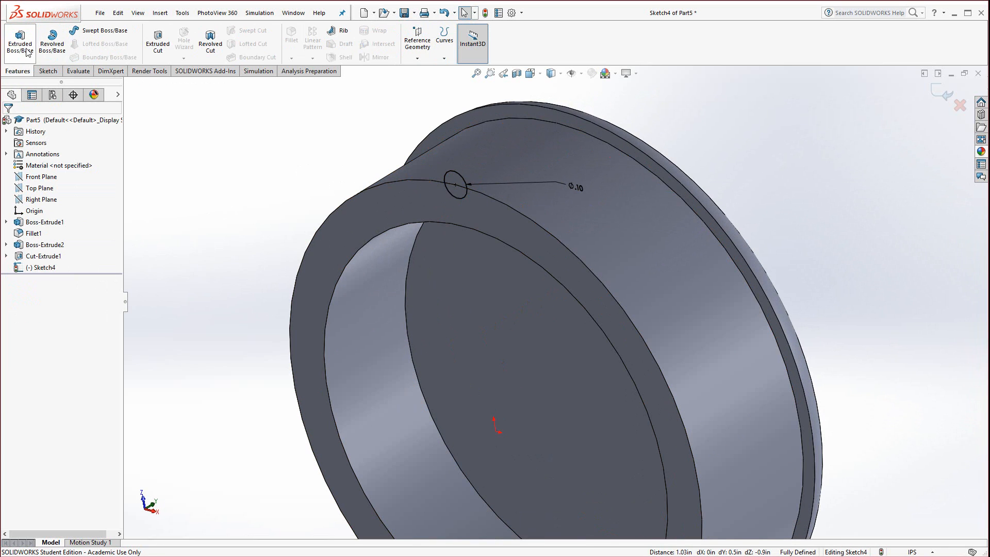
click(20, 41)
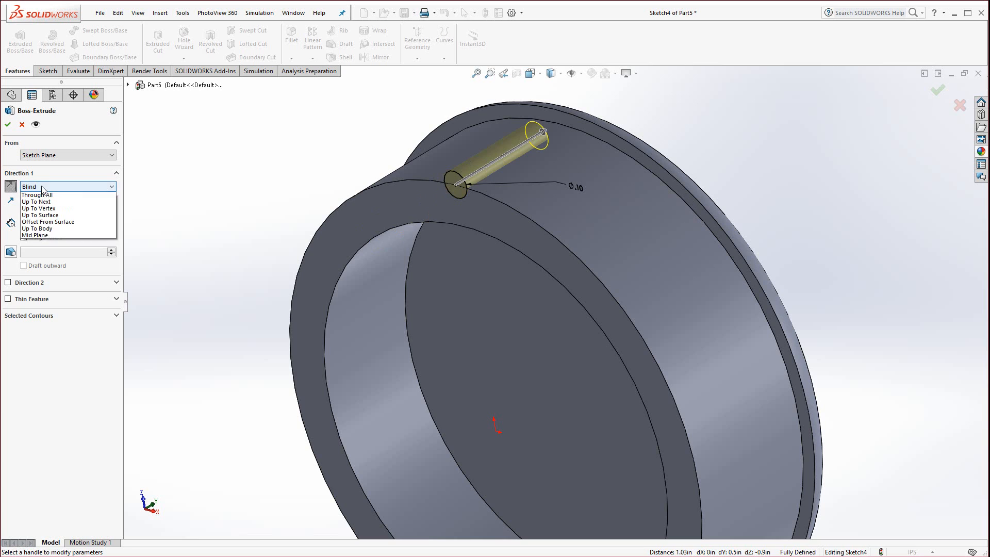
click(36, 202)
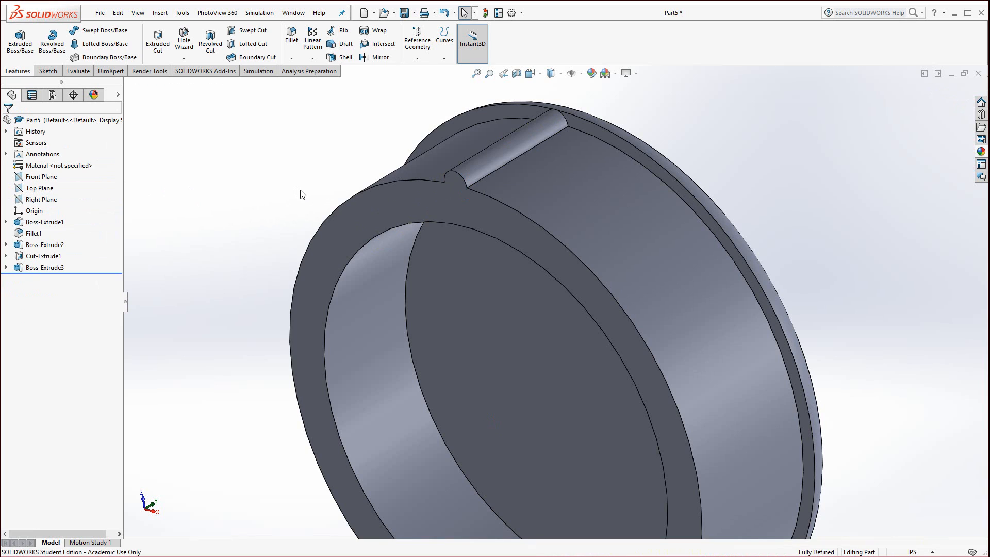
- Start a Circular Pattern of the rod about the cap's outer cylindrical face
click(312, 57)
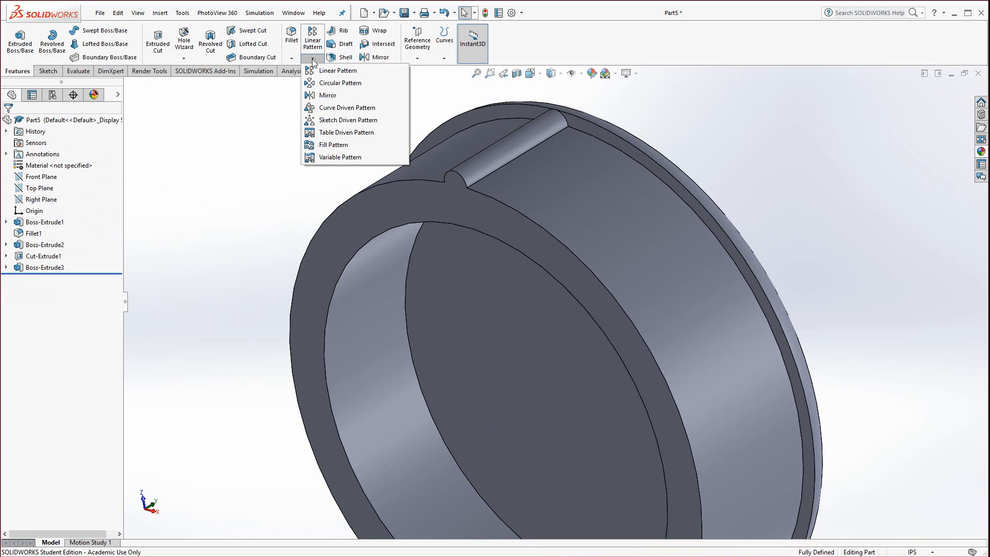
mouse_move(323, 83)
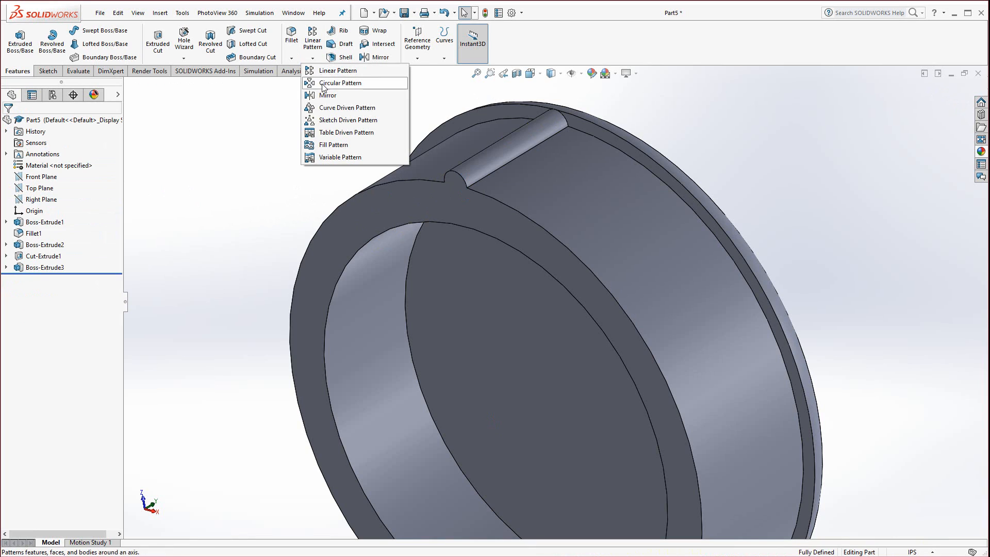
click(341, 82)
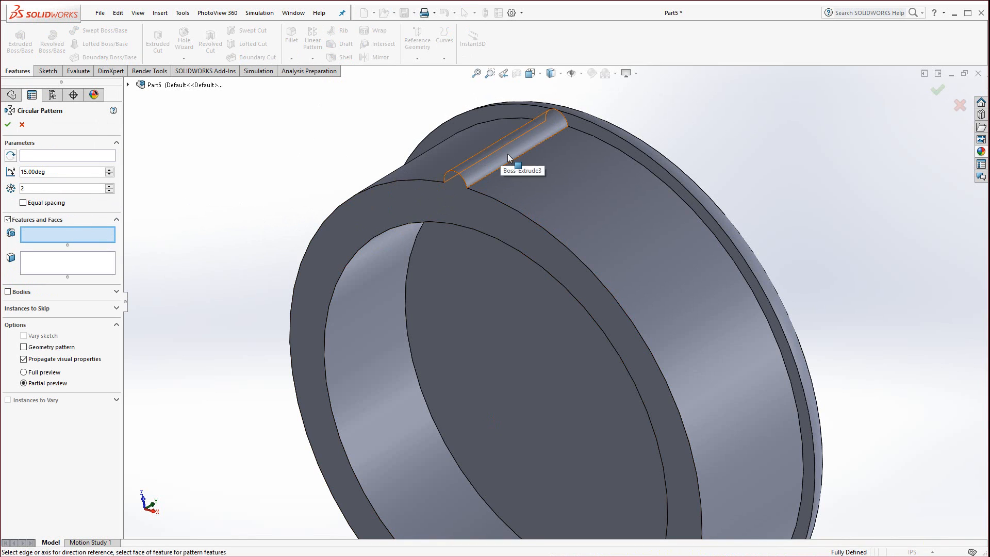
click(508, 157)
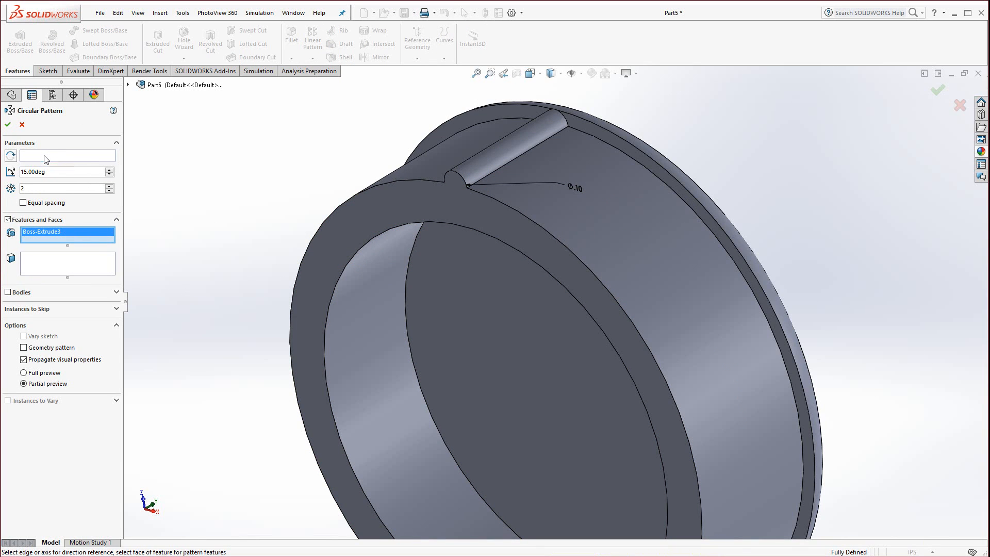
mouse_move(672, 282)
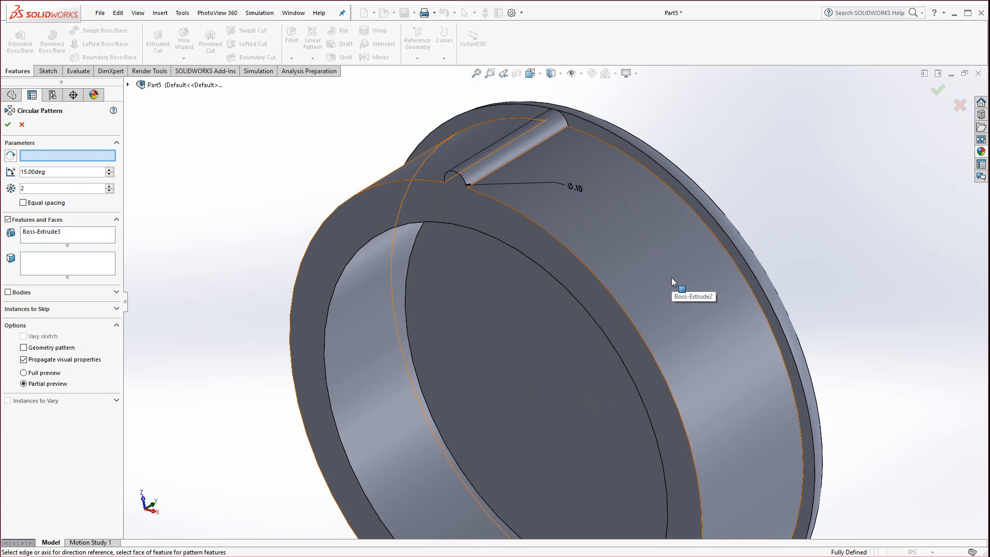
mouse_move(729, 313)
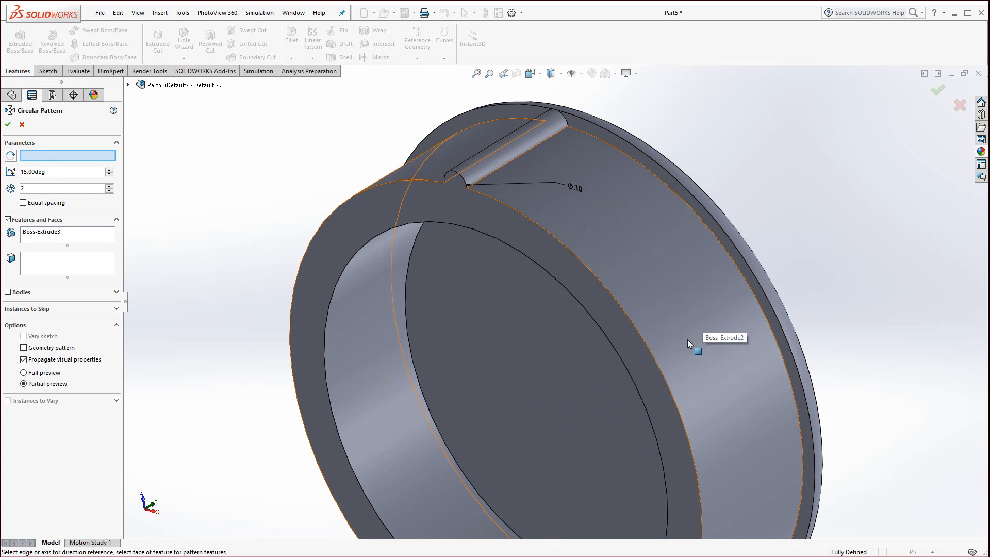
click(696, 353)
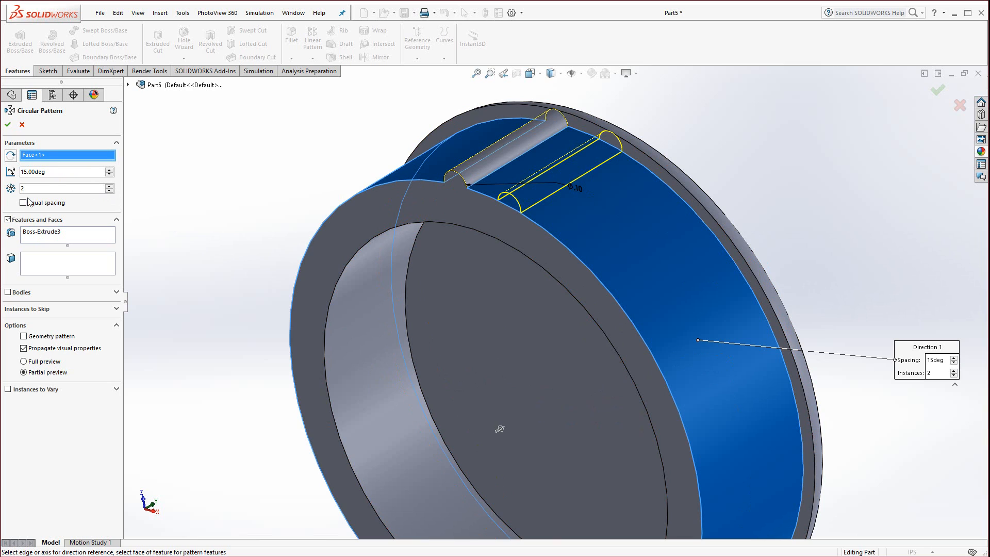
- Set equal spacing over 360° with the instance count entered as 50, forming the ridged grip
click(24, 202)
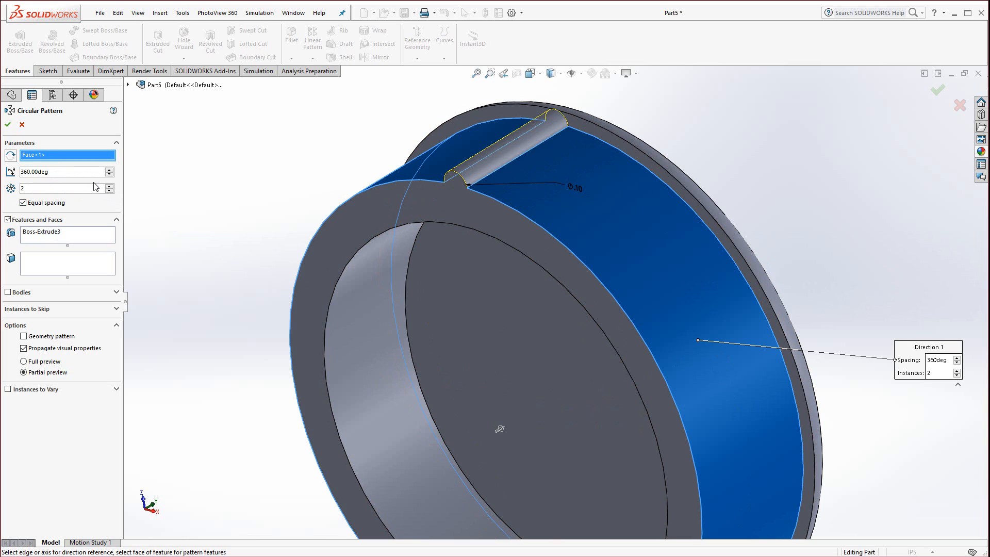
click(110, 185)
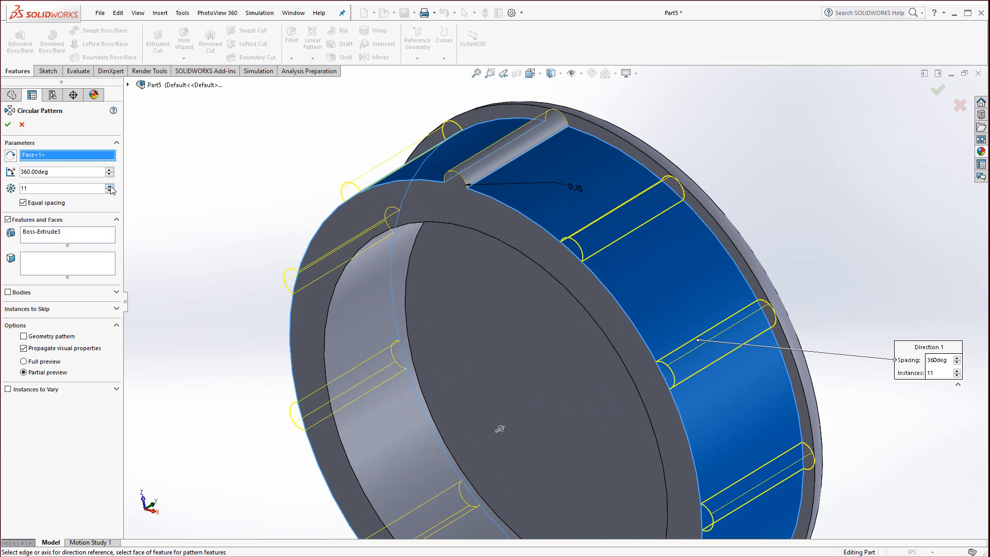
click(111, 185)
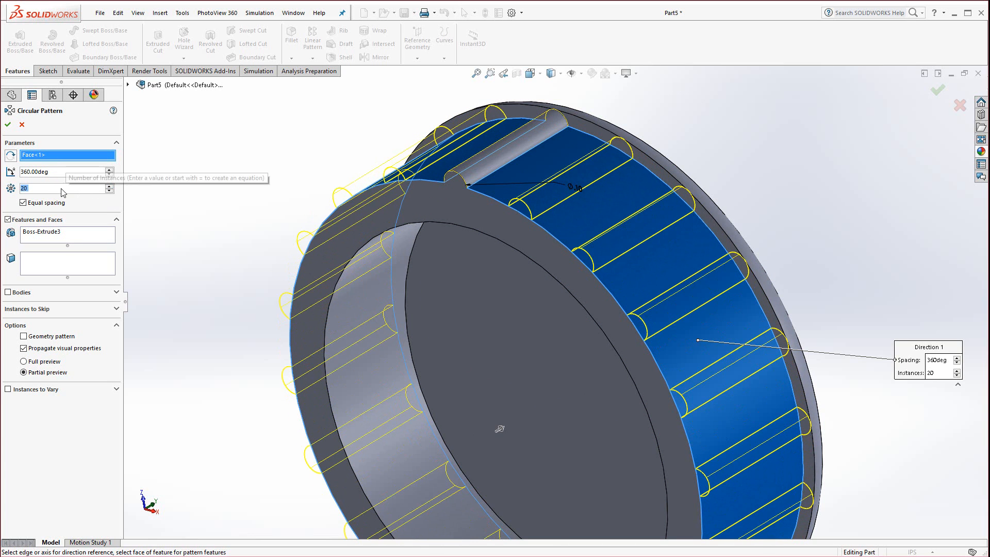
text(50)
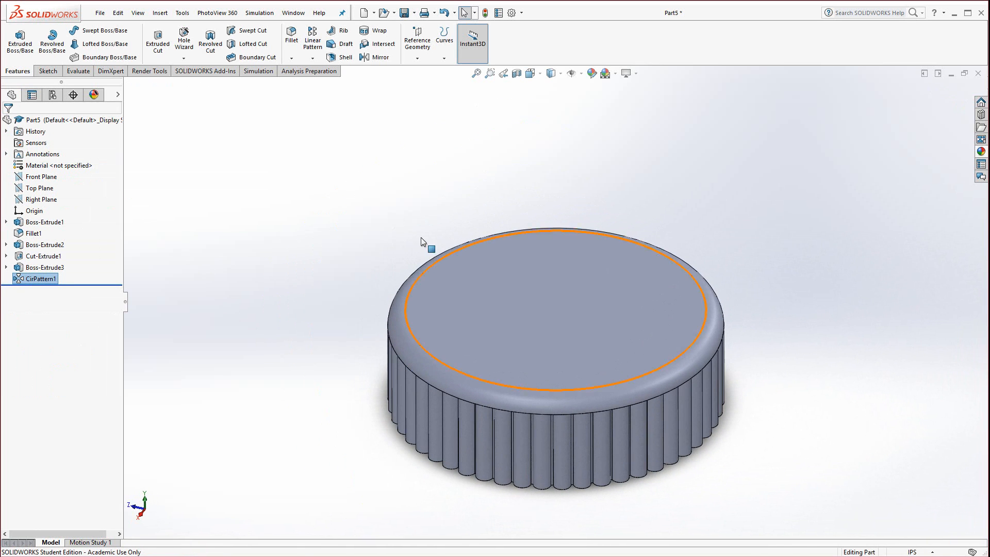
- Save the cap part as C1
click(404, 12)
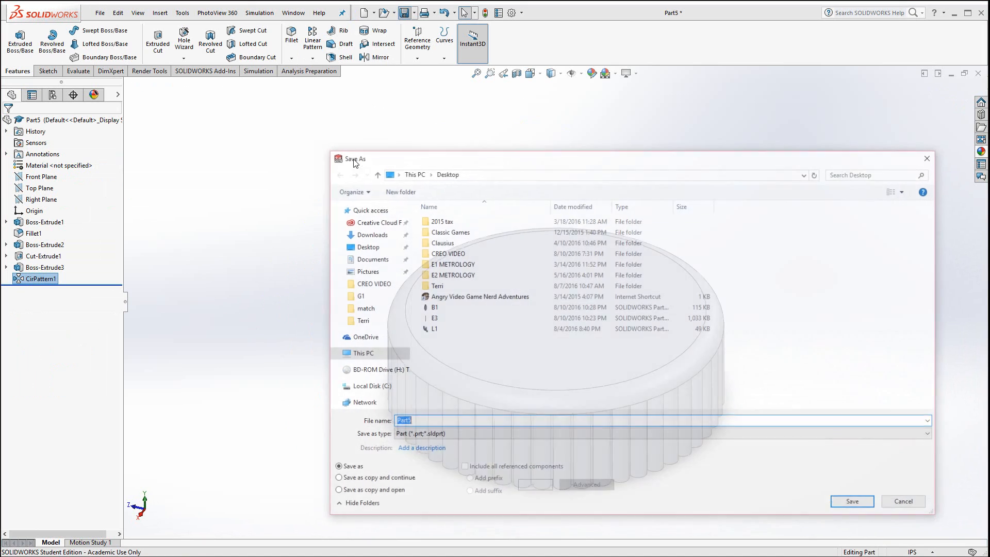
text(C1)
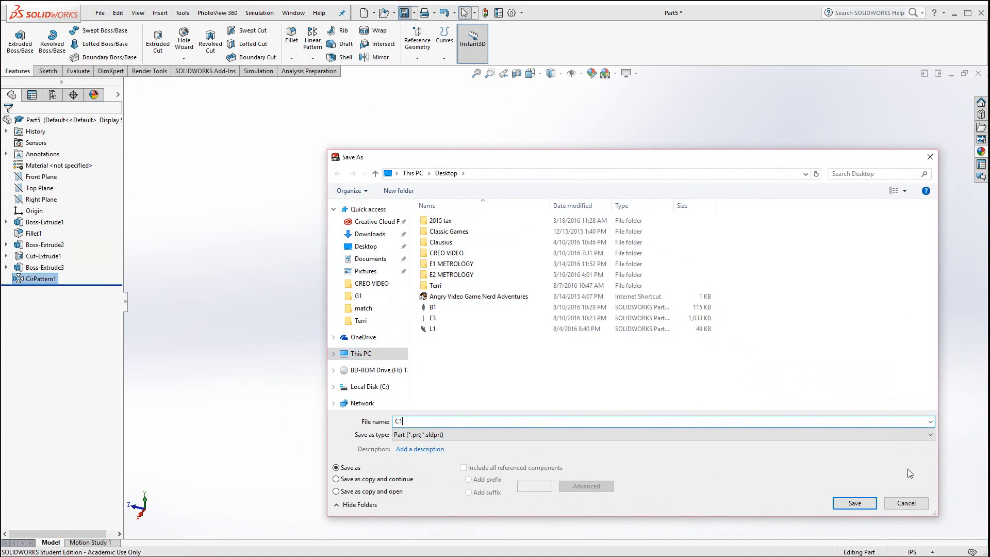
click(853, 502)
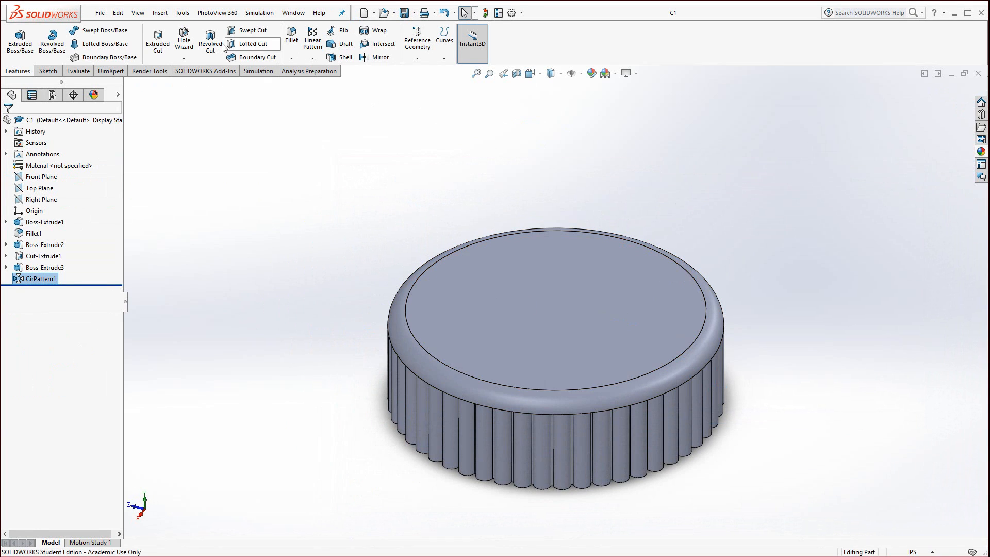
click(117, 12)
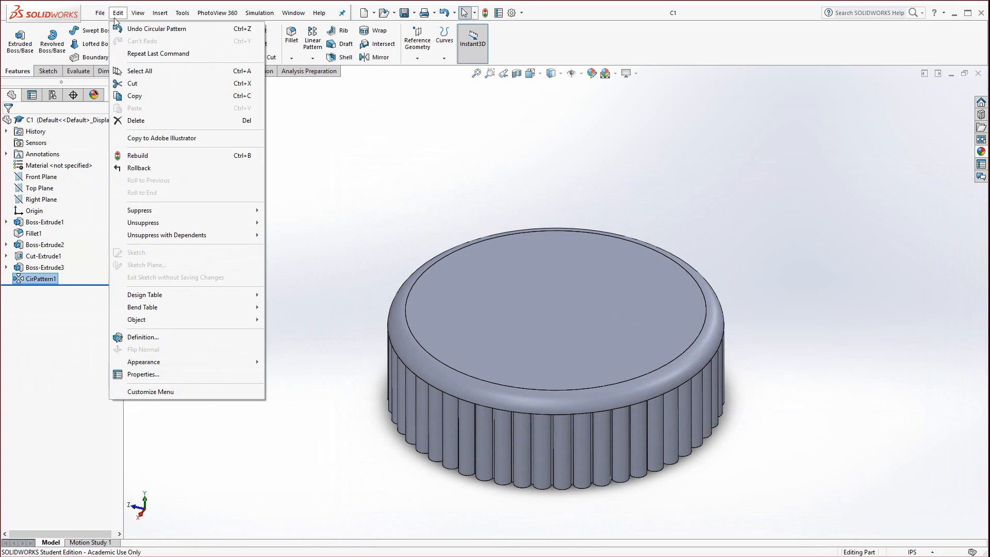
- Create a new assembly document
click(99, 13)
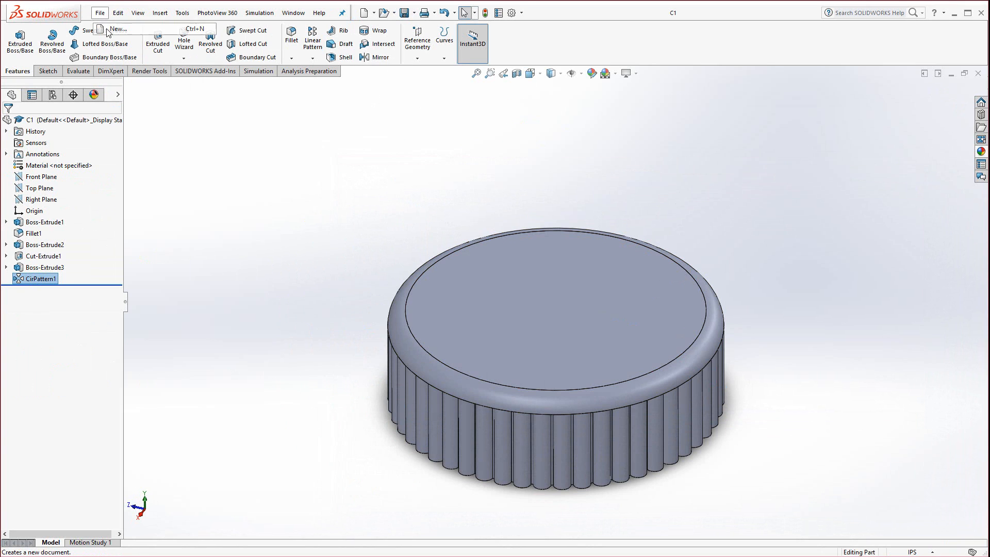
click(116, 28)
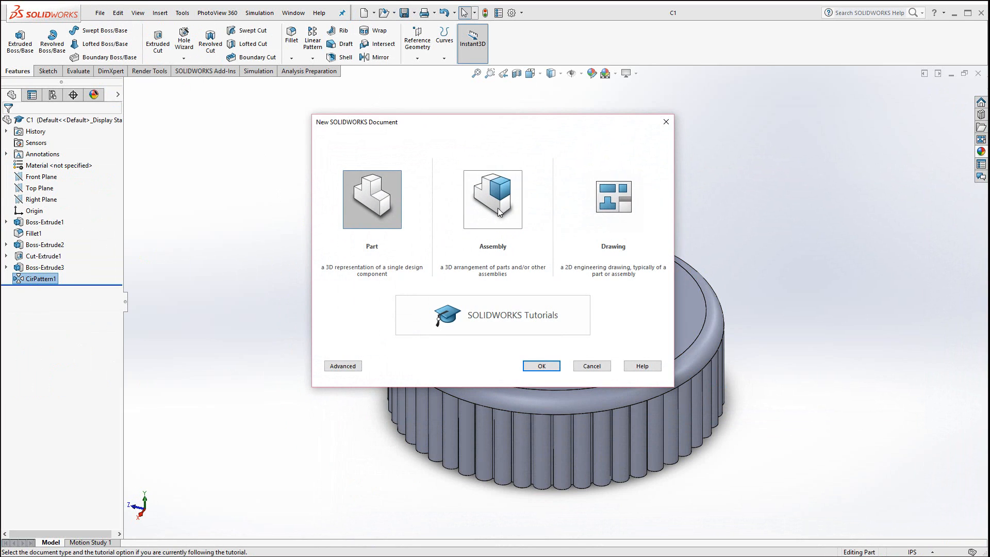
click(492, 198)
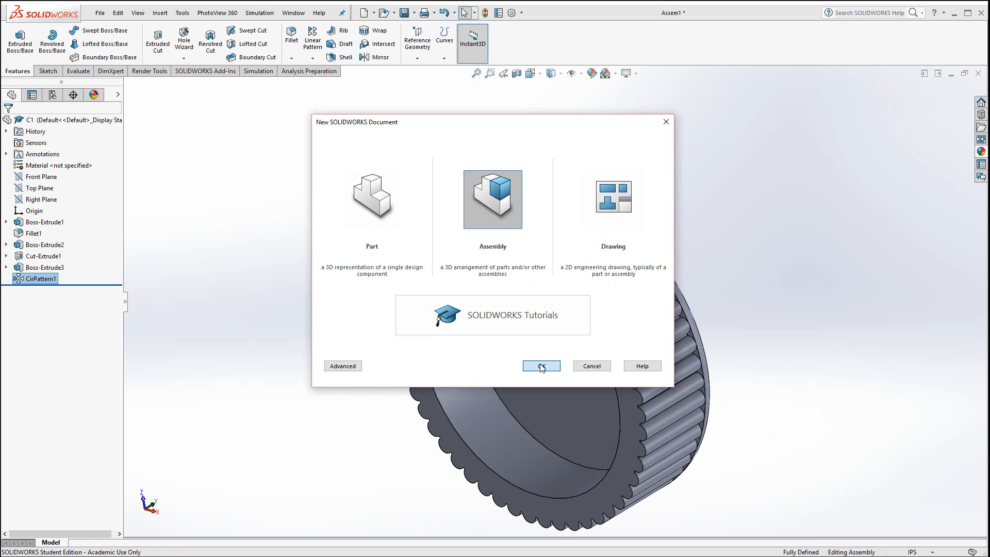
click(540, 366)
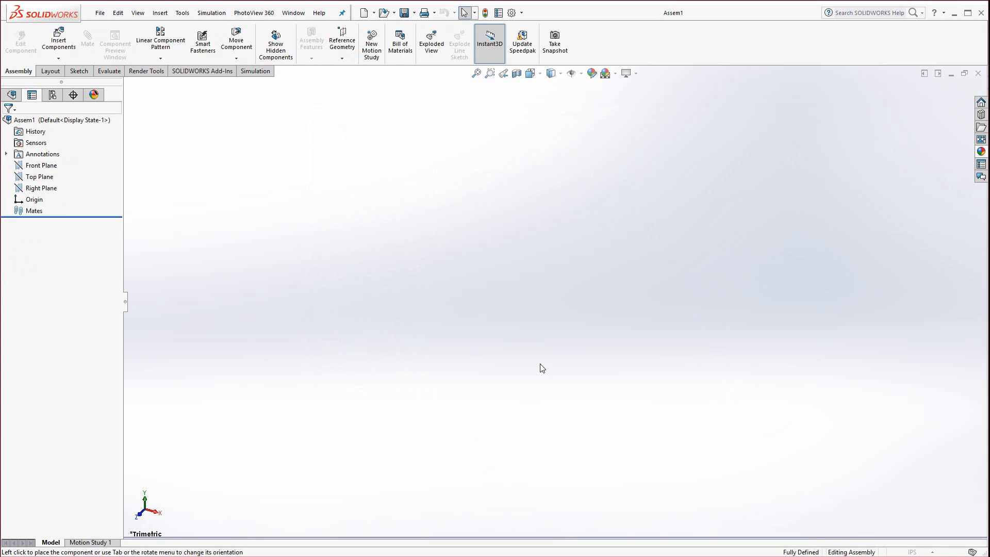
- Insert the bottle part B1 as the assembly's first, fixed component
click(57, 41)
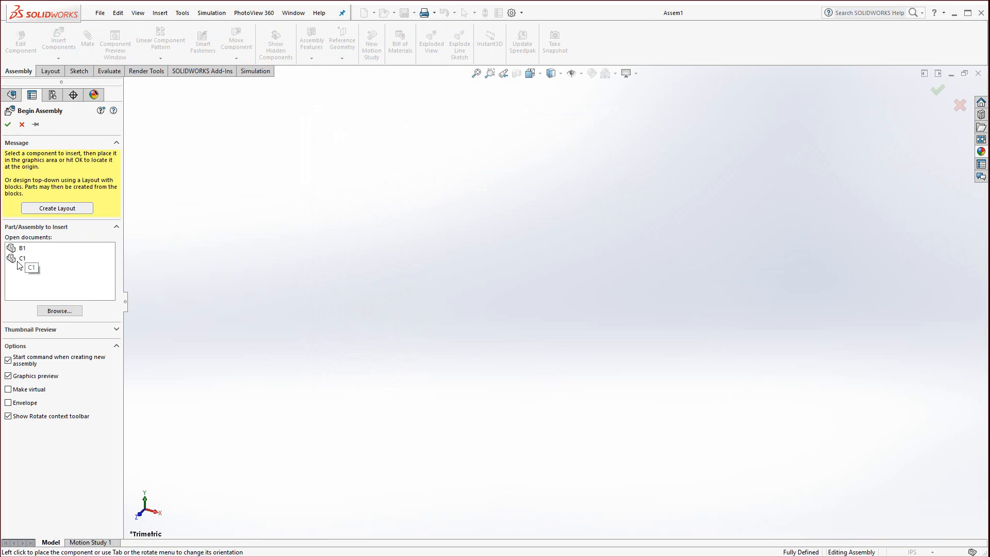
click(22, 247)
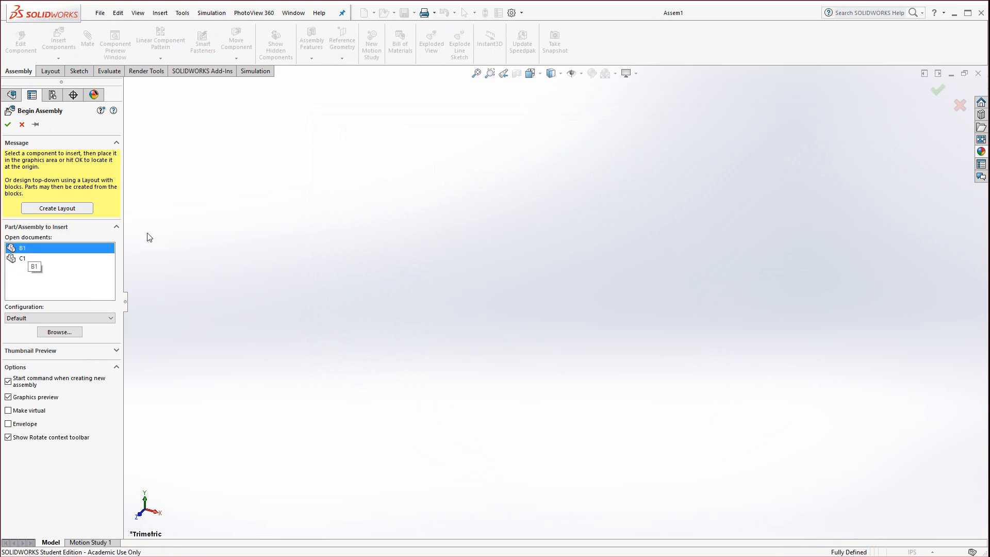
click(7, 125)
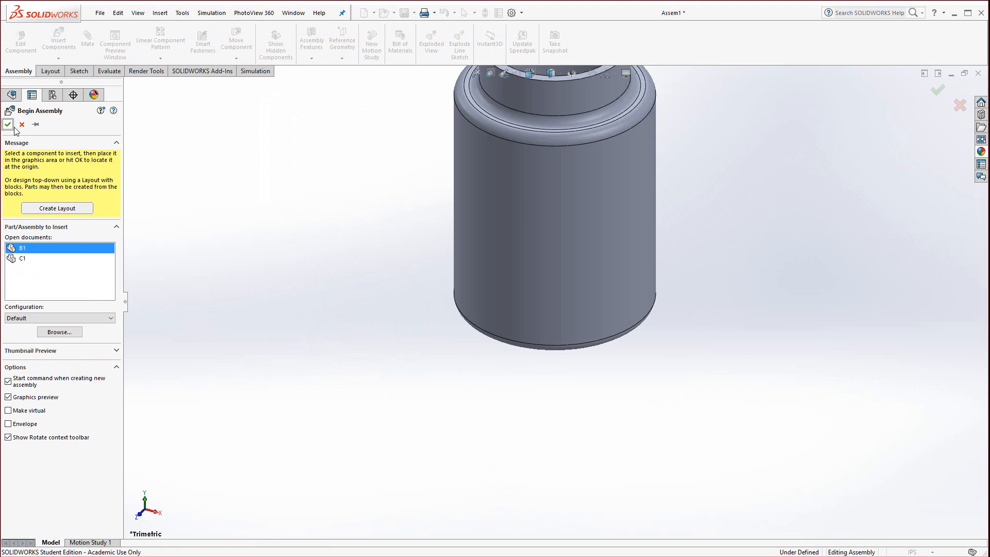
click(8, 125)
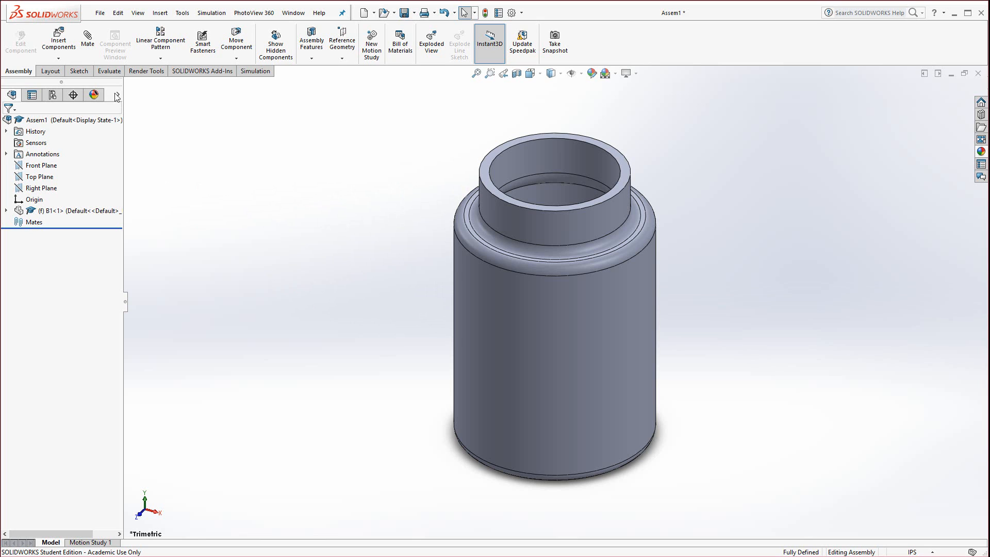
mouse_move(57, 42)
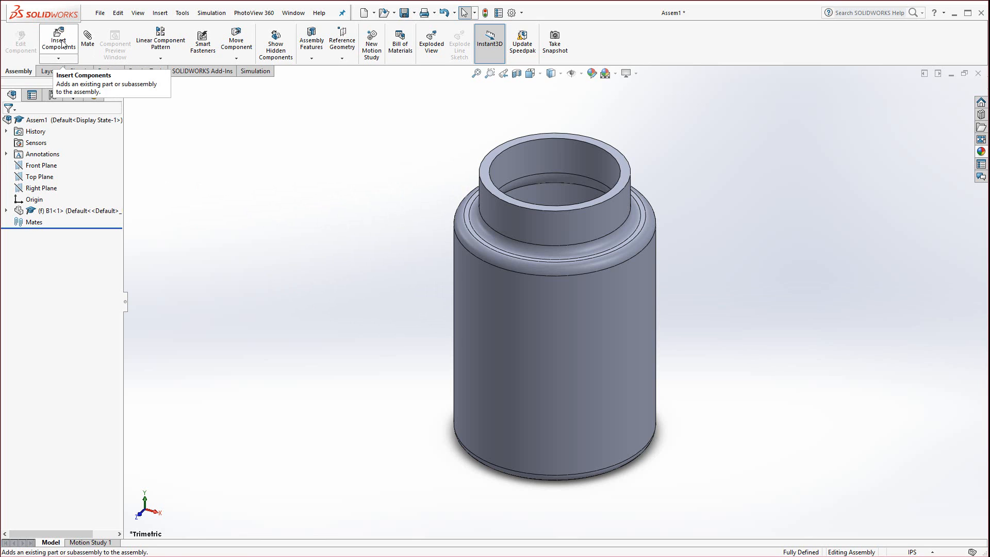
- Insert the cap part C1 into the assembly beside the bottle
click(57, 41)
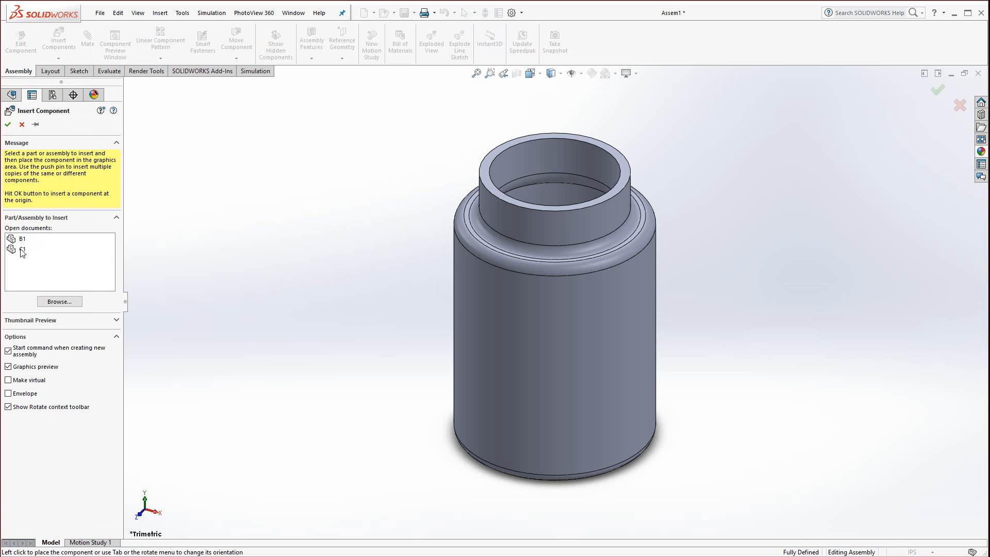
click(22, 248)
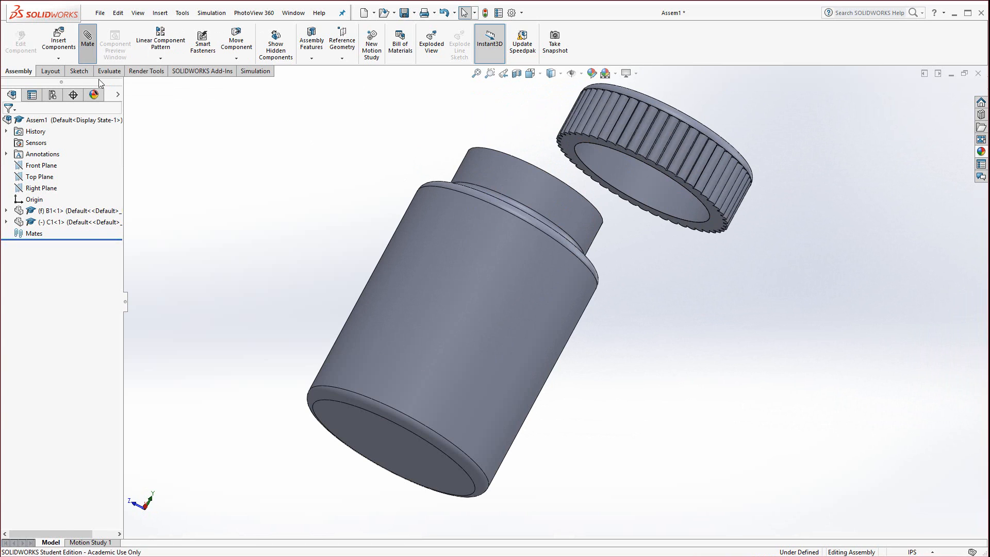
- Seat the cap on the bottle neck with a concentric mate and a coincident mate
click(86, 41)
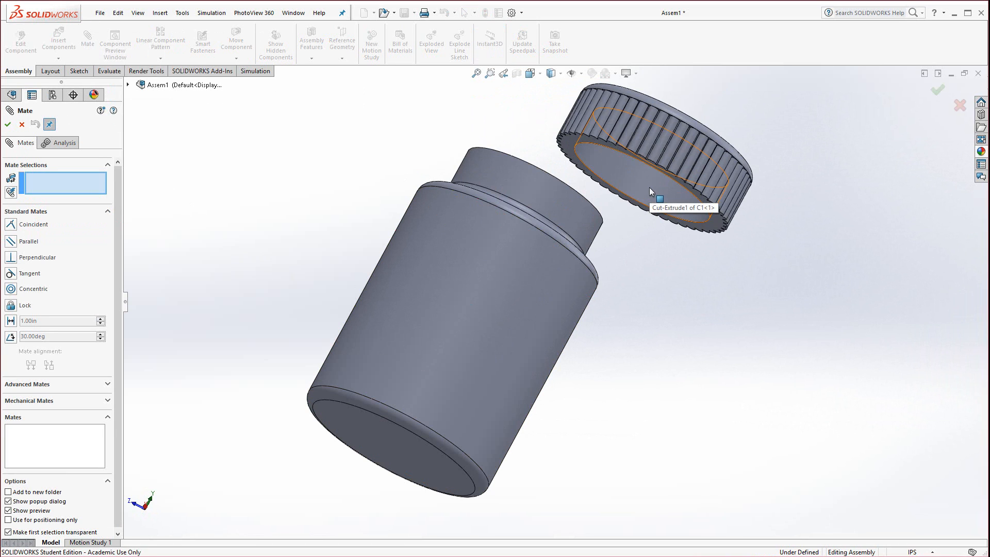
click(657, 176)
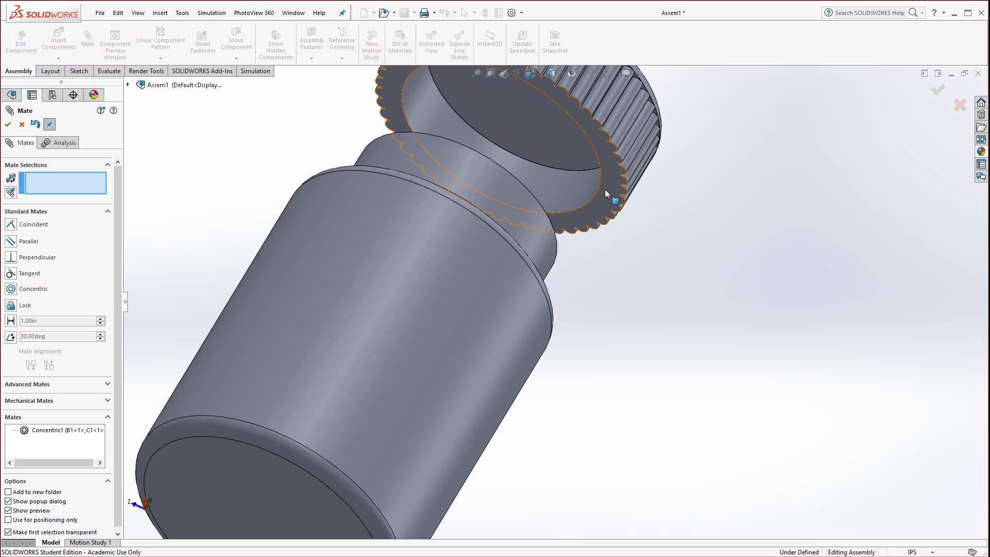
mouse_move(524, 130)
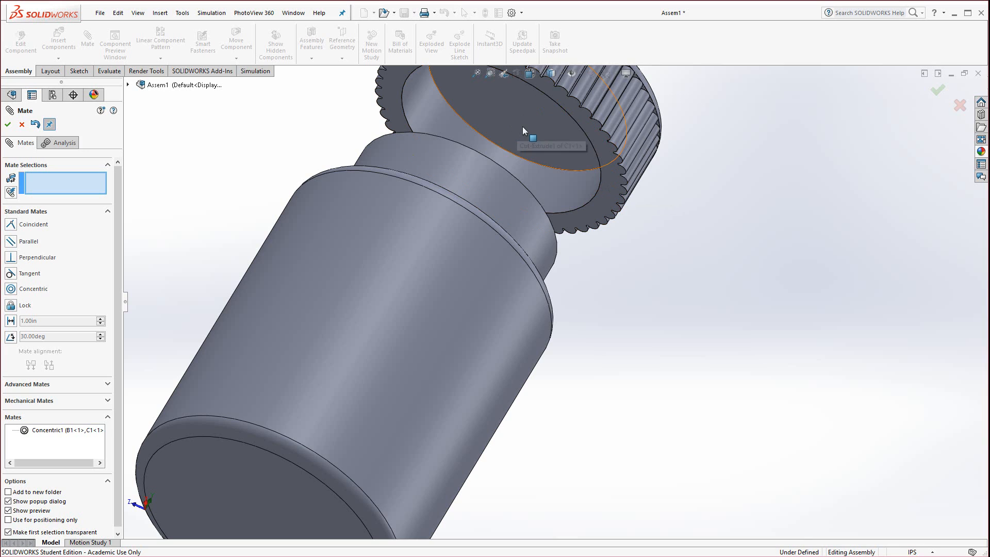
click(534, 136)
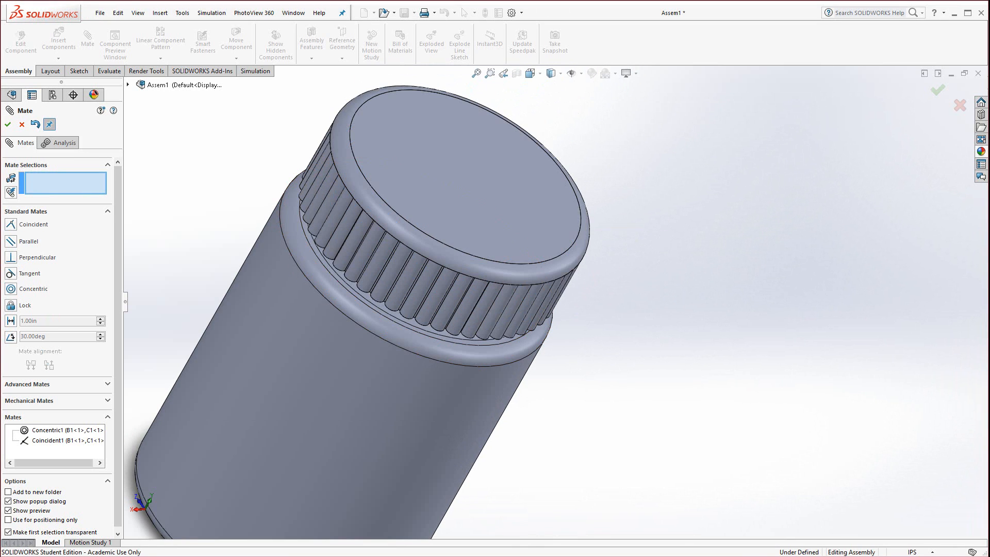
click(7, 124)
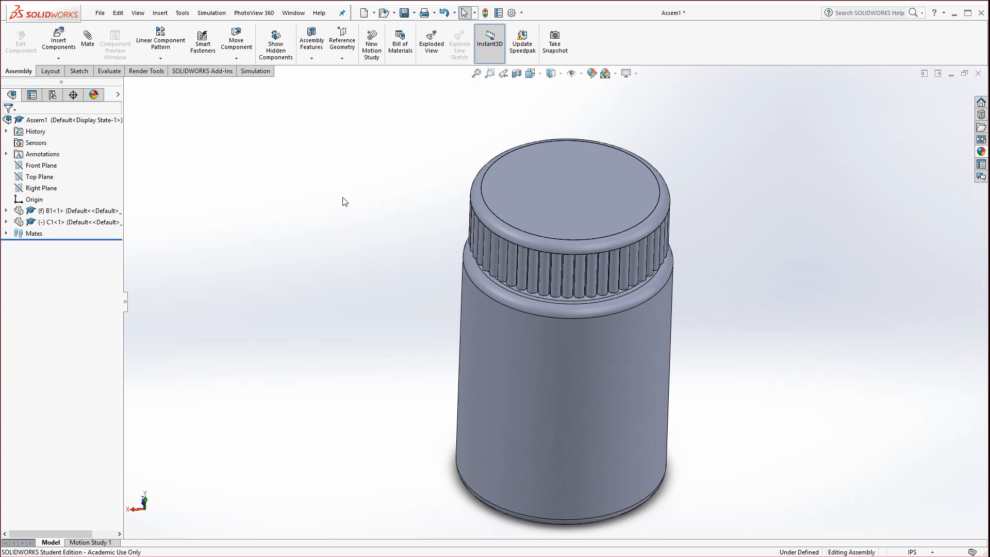
- Create Explode Step1 lifting the cap upward clear of the bottle
click(431, 41)
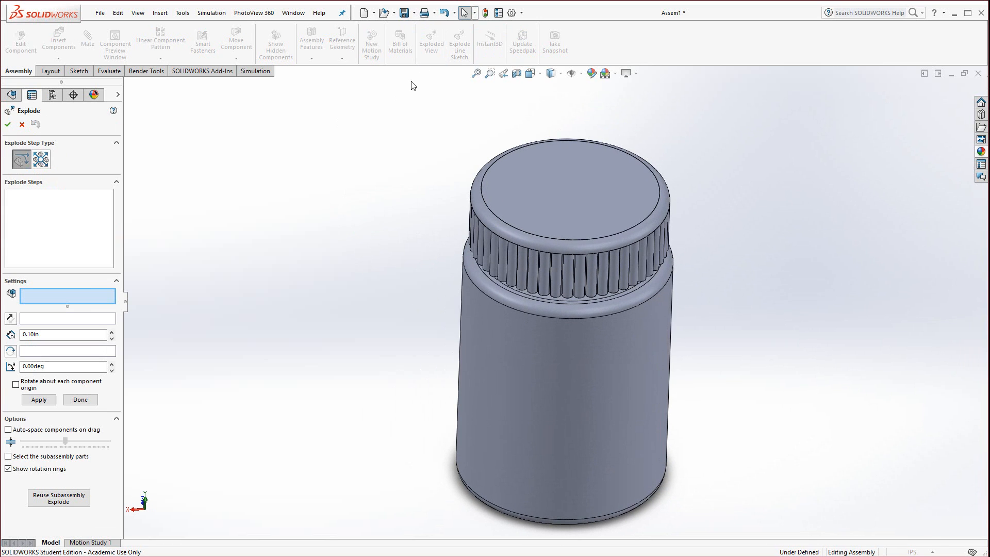
click(574, 215)
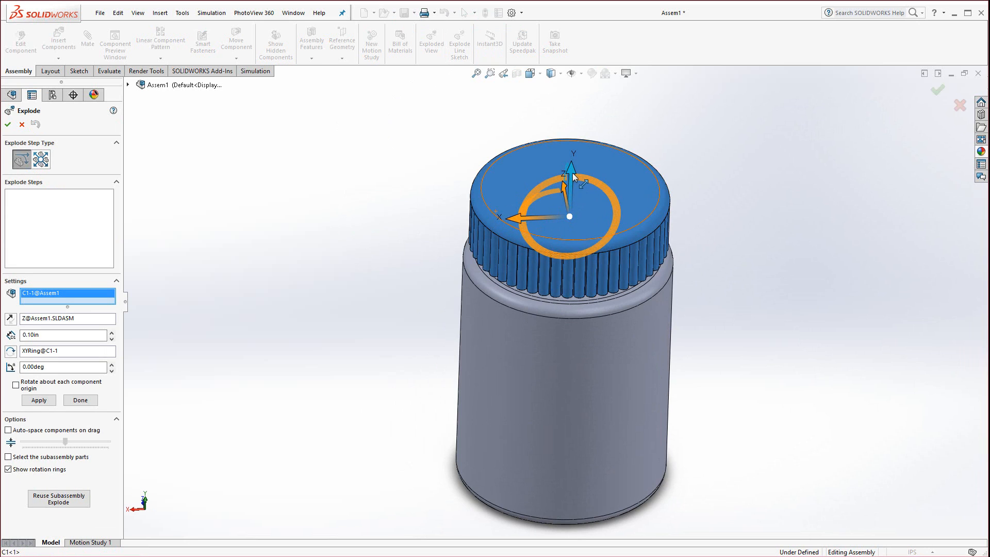
mouse_move(574, 179)
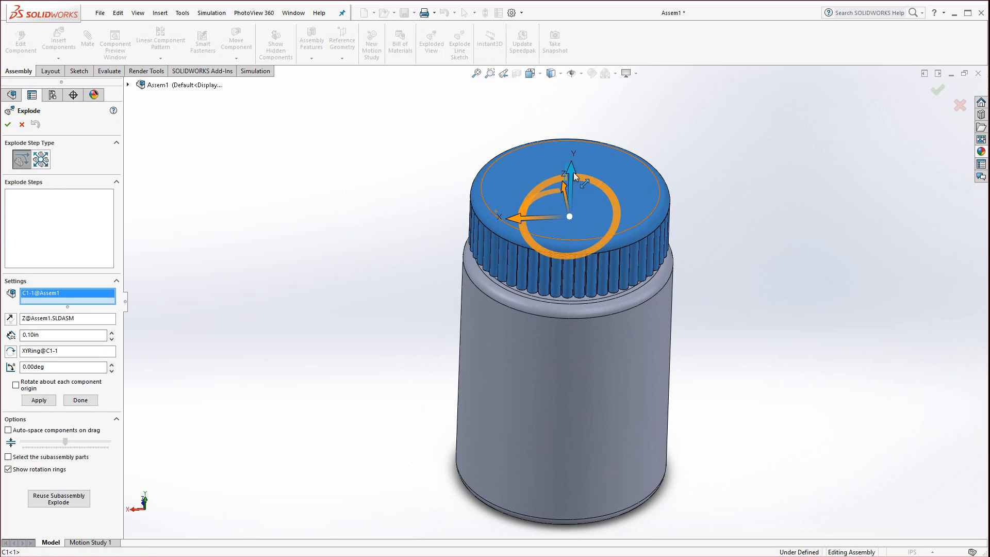
drag(573, 167, 568, 72)
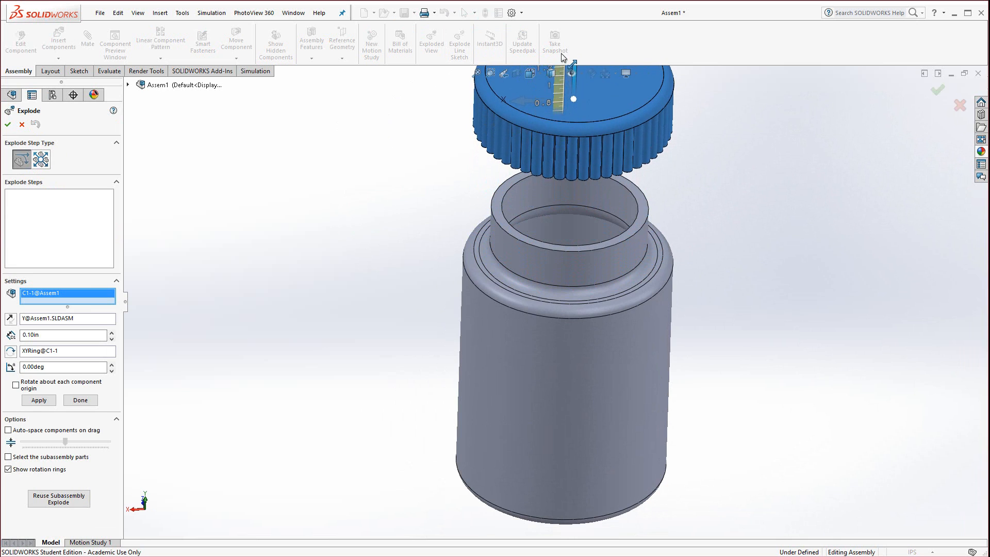
click(39, 400)
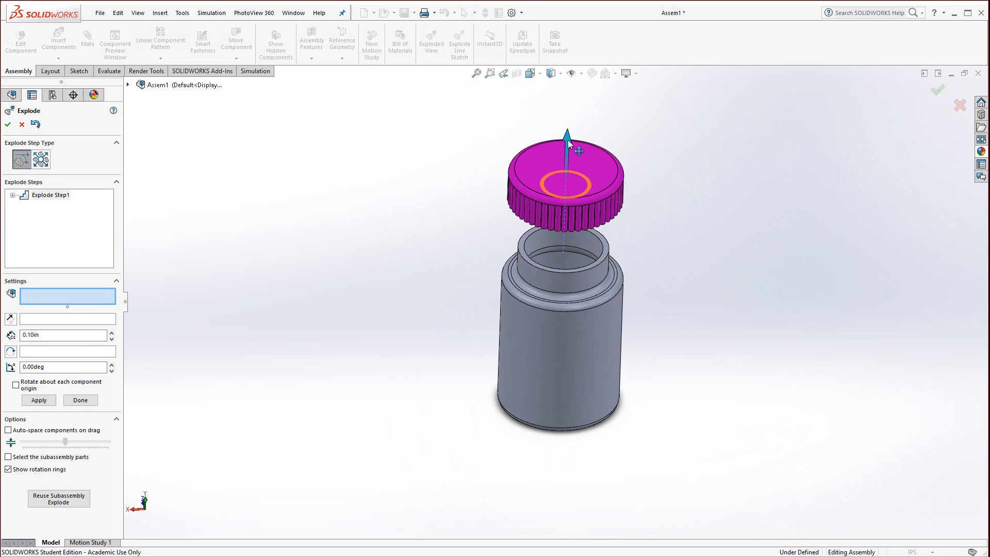
drag(566, 133, 566, 136)
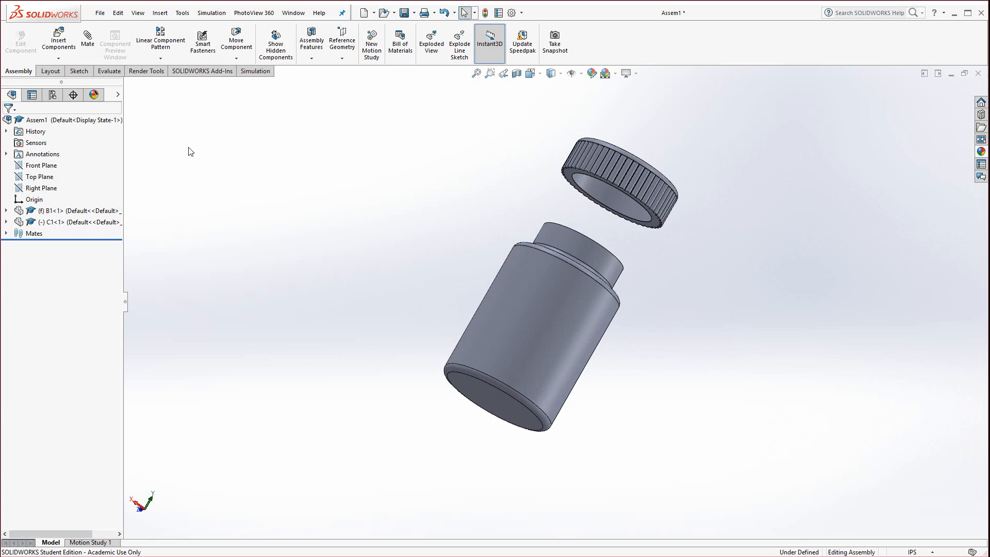
- Collapse the exploded view so the cap sits back on the bottle
right_click(39, 120)
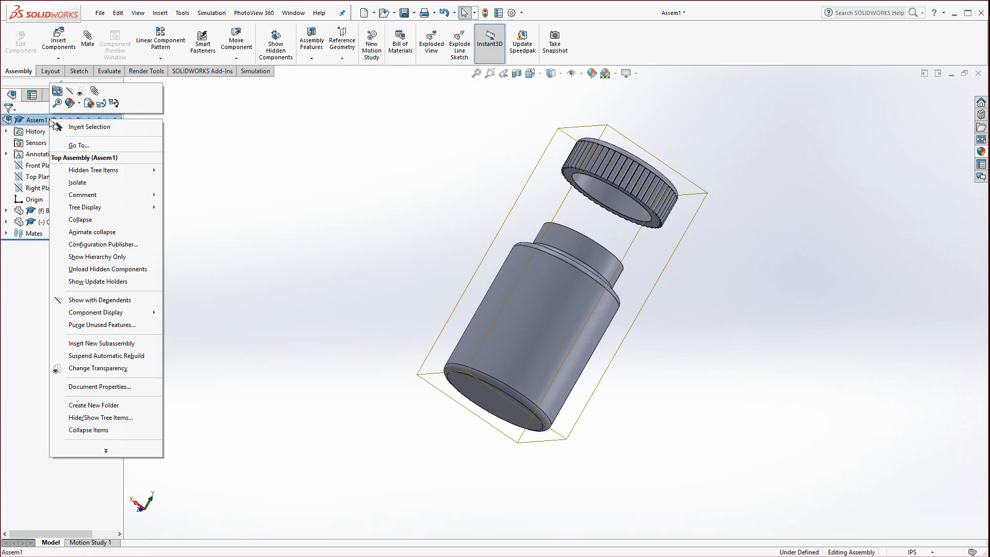
mouse_move(78, 146)
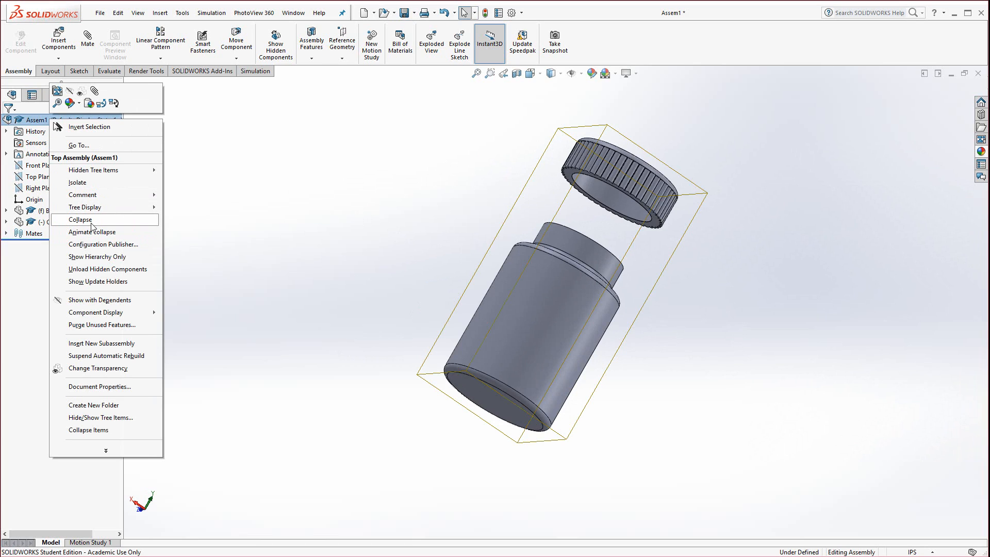
click(79, 219)
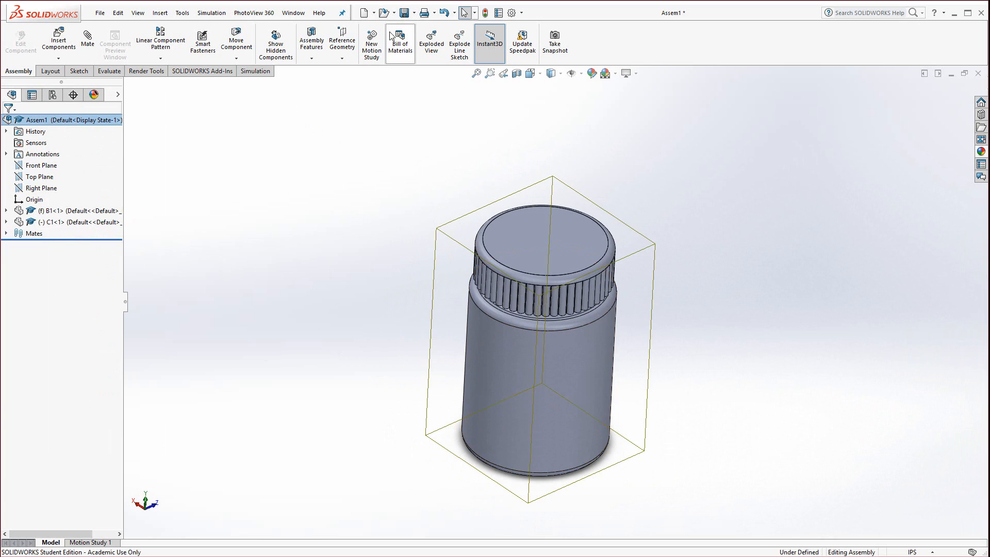
- Save the assembly as A1
click(403, 13)
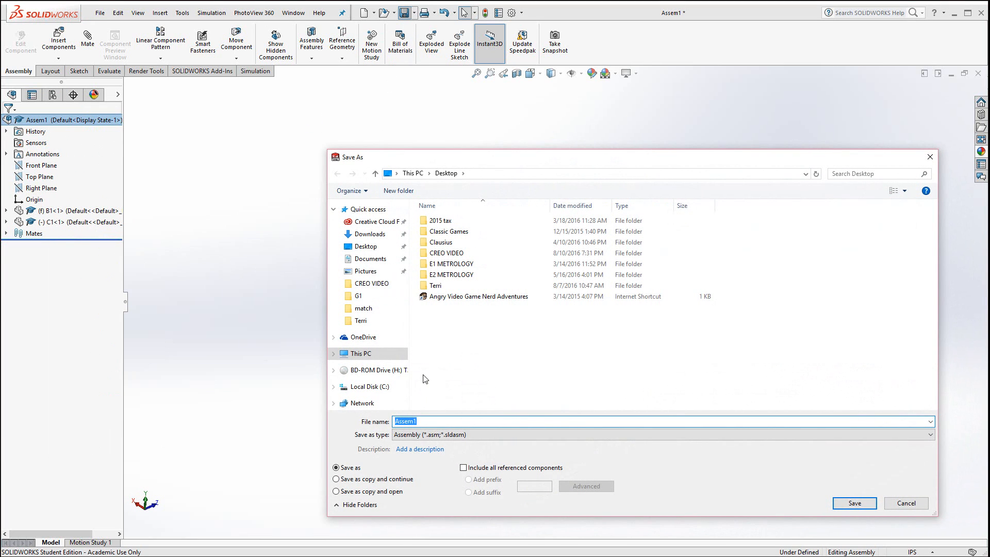
text(A1)
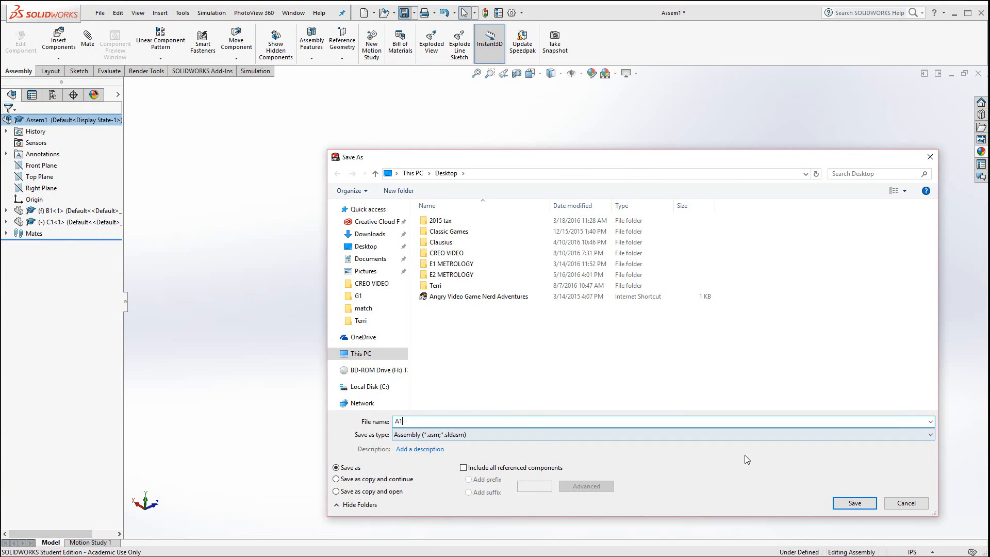
click(853, 503)
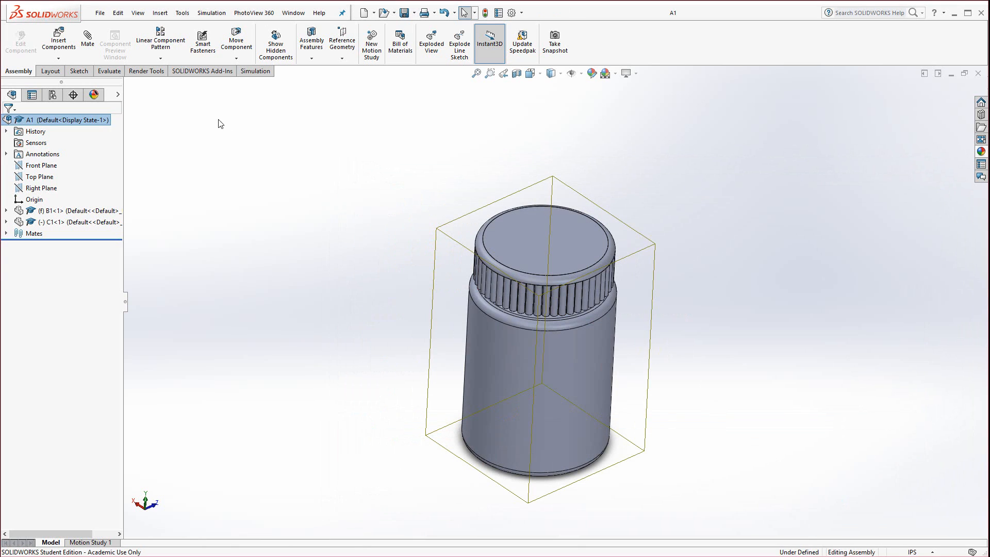
- Make a new drawing from assembly A1 on an A (ANSI) Landscape sheet
click(99, 13)
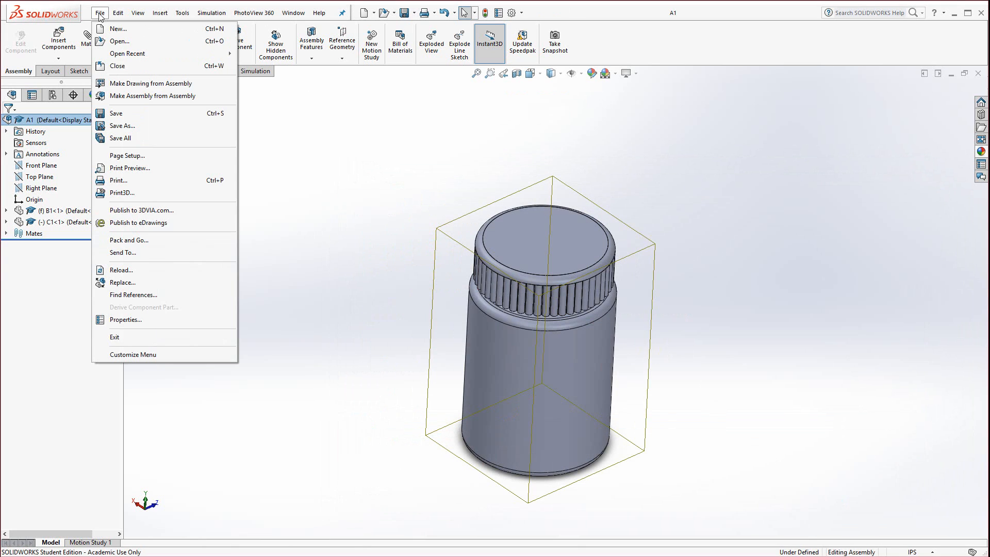
mouse_move(163, 83)
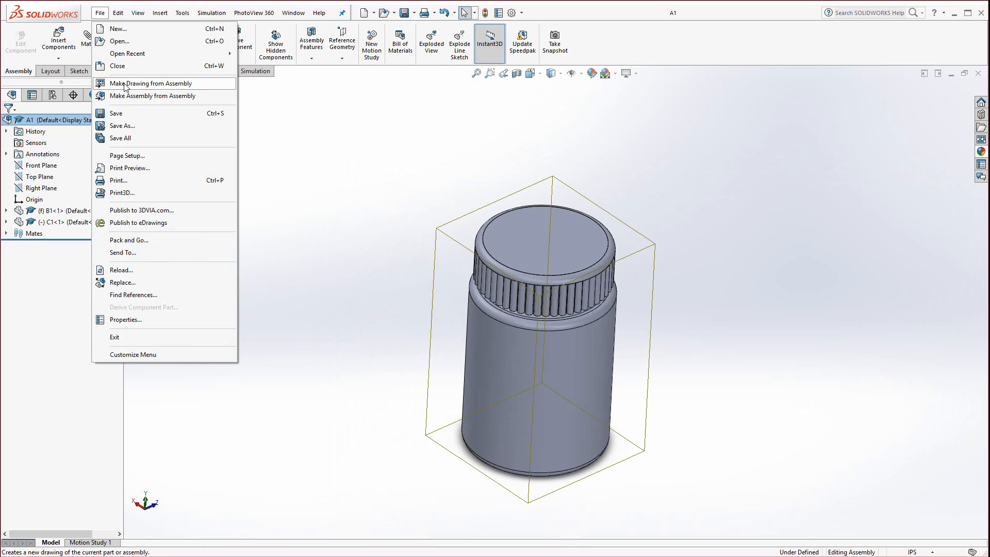
click(151, 82)
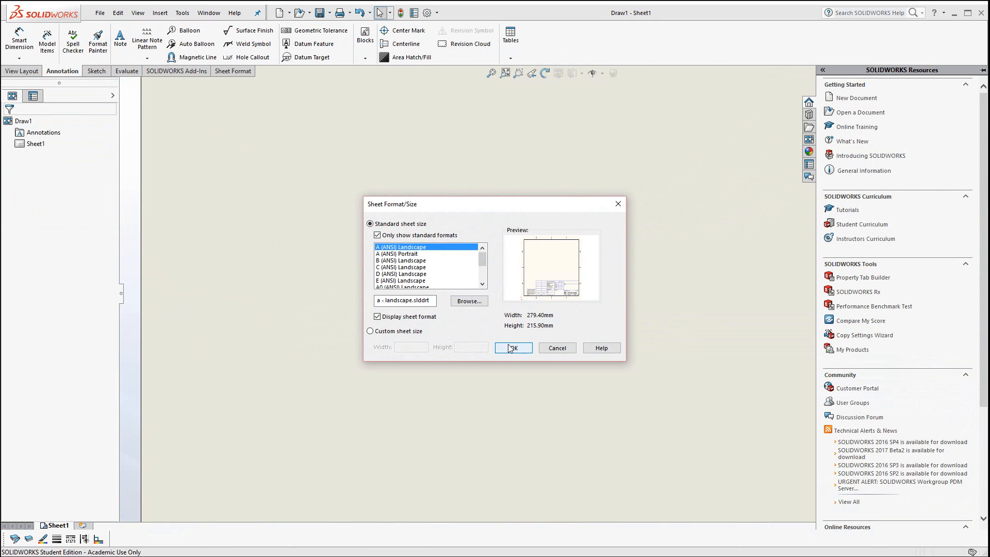
click(512, 348)
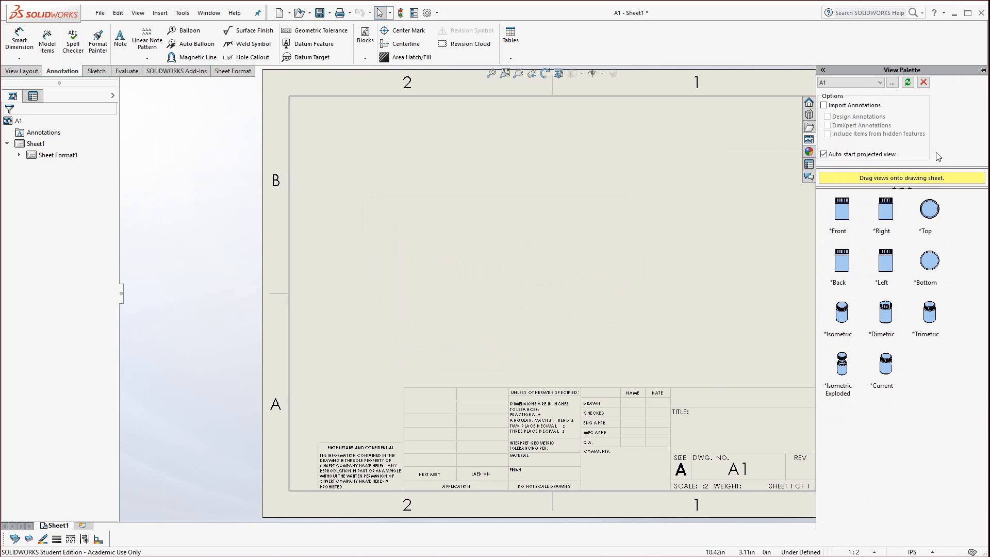
mouse_move(859, 249)
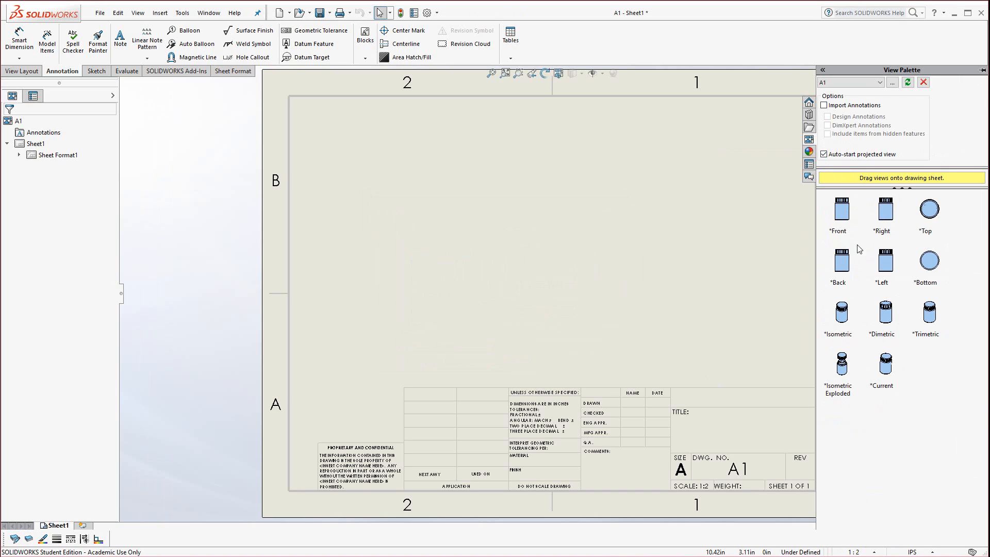
- Place the bottle's front view from the View Palette with a projected circular end view below it
drag(837, 211, 389, 309)
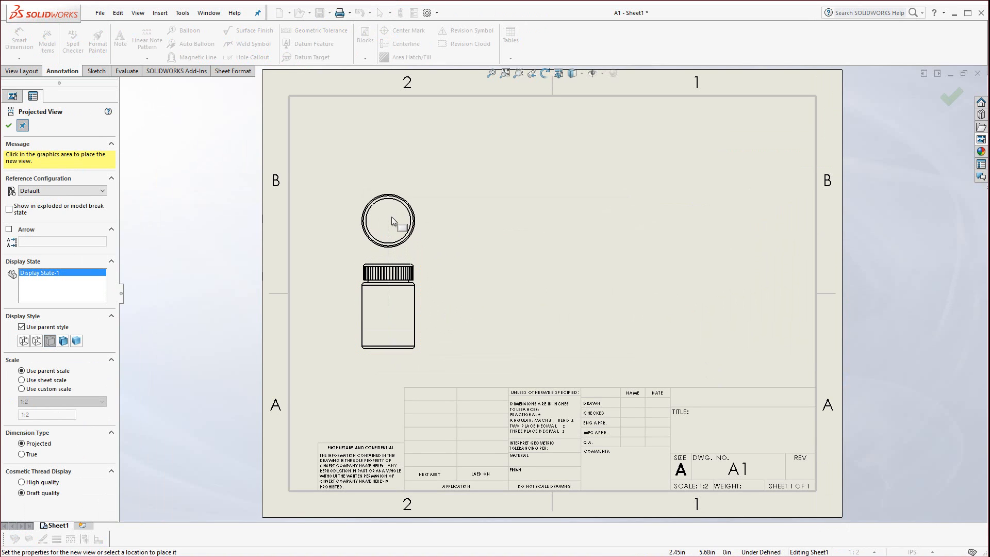
mouse_move(393, 217)
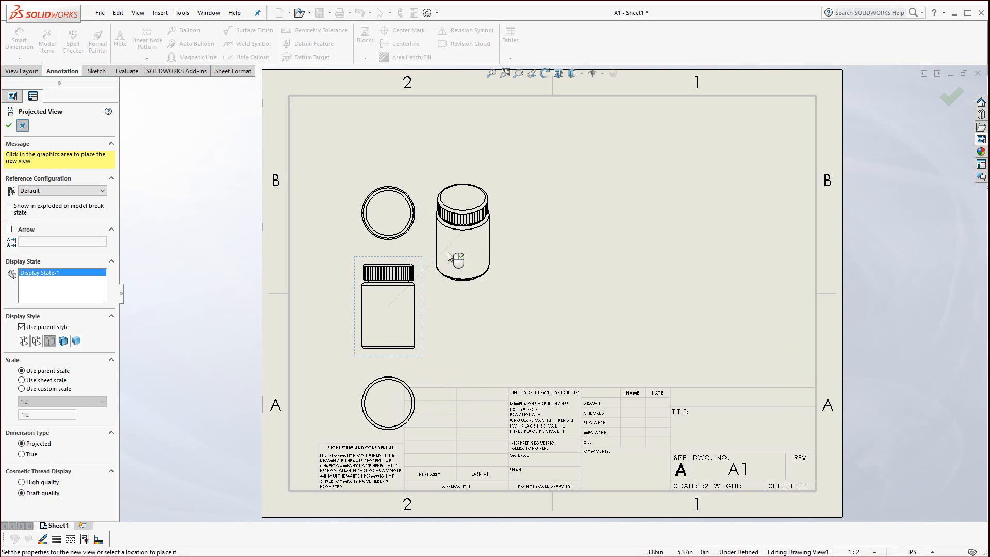
click(389, 213)
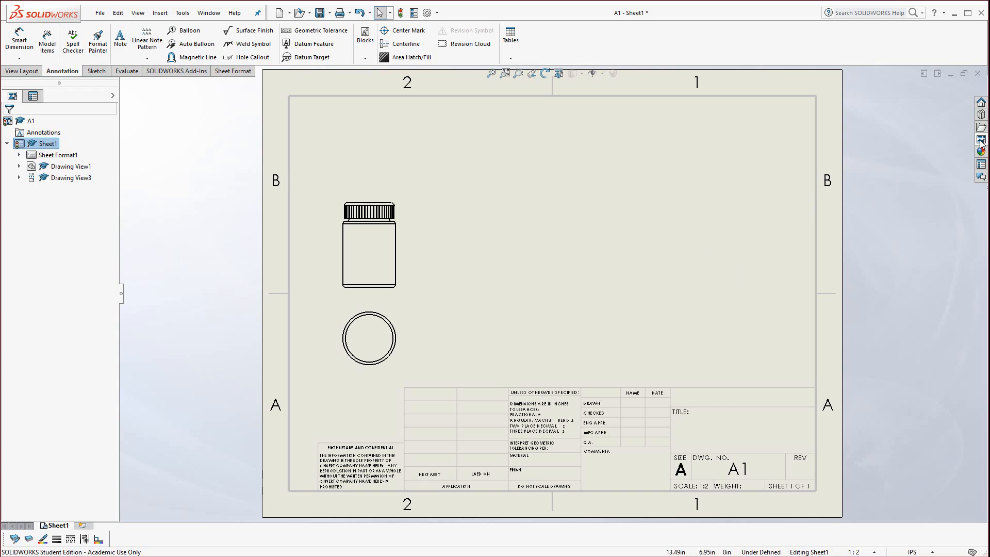
- Add an exploded isometric model view of the bottle and cap at the right of the sheet
click(982, 141)
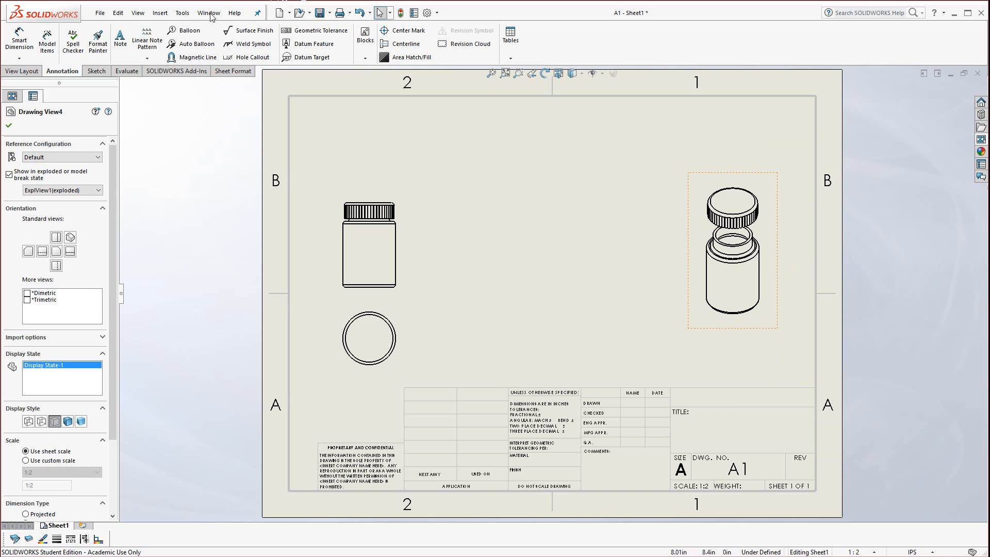
click(209, 12)
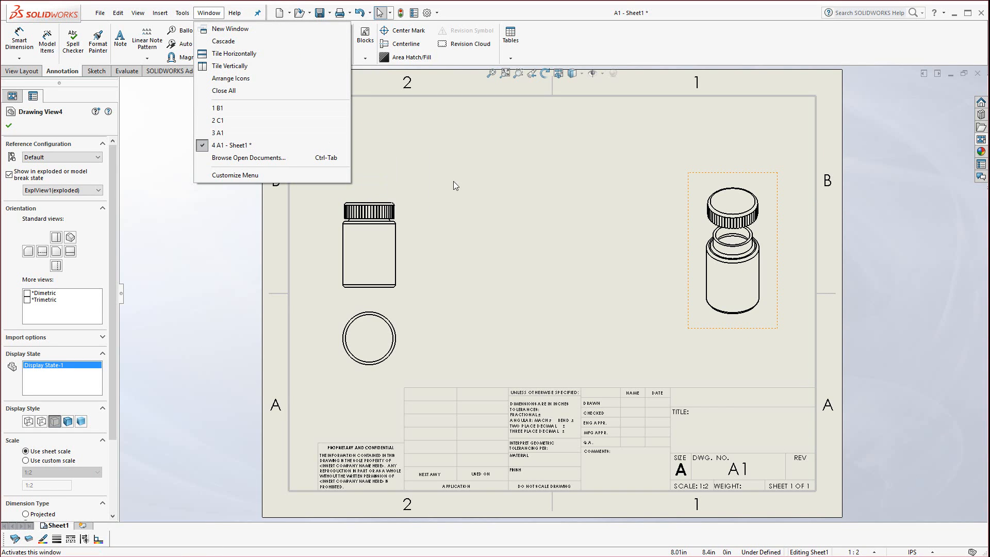
mouse_move(564, 261)
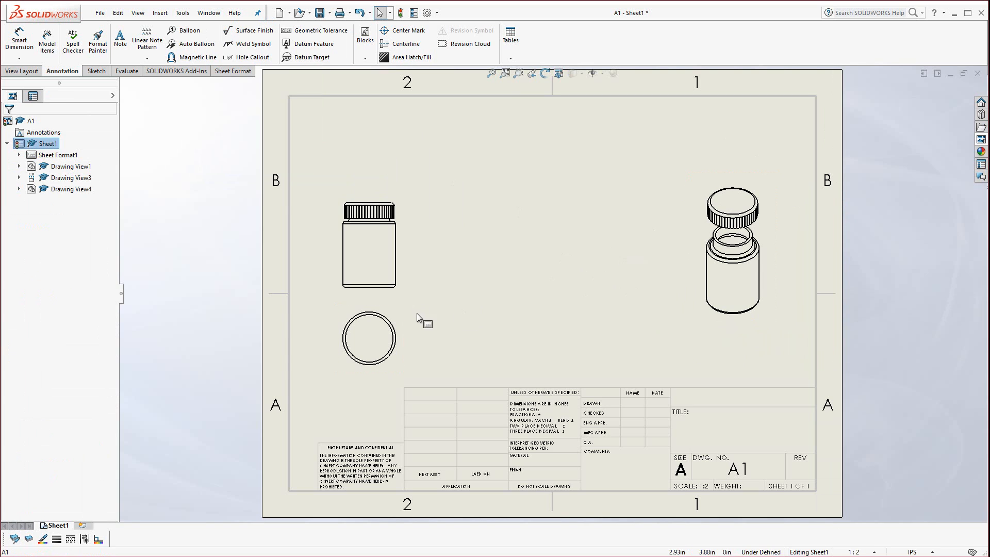
- Select all three views and set their display style to Hidden Lines Visible
click(369, 338)
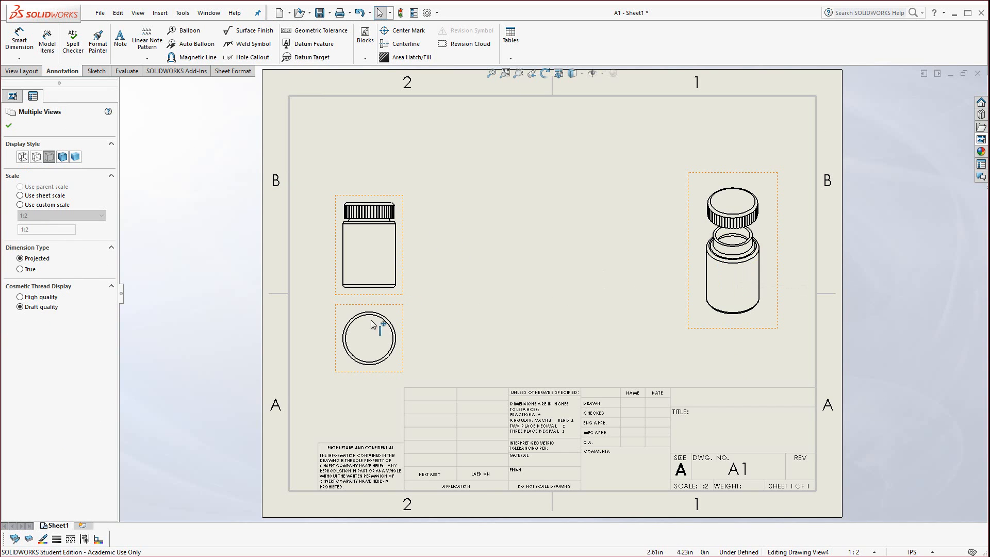
mouse_move(372, 325)
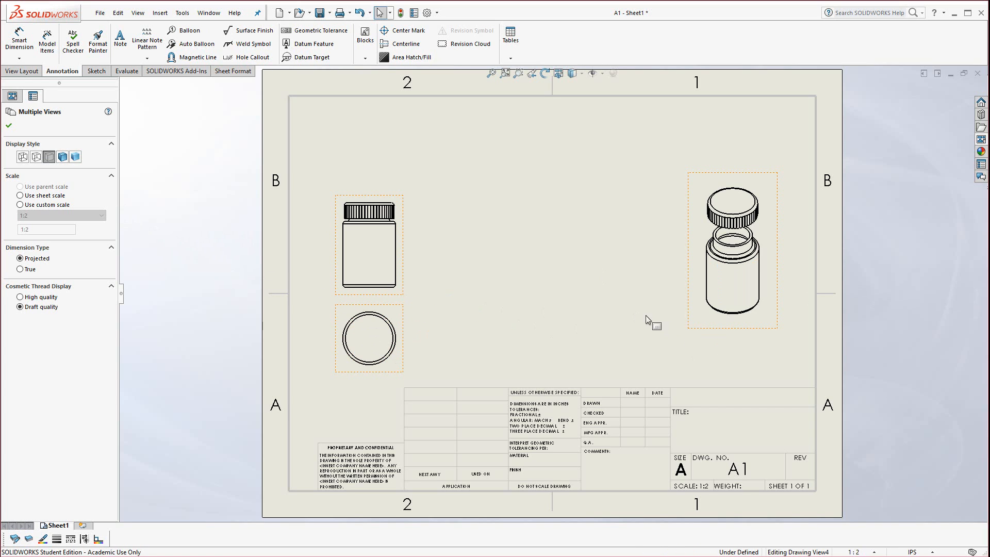
right_click(732, 250)
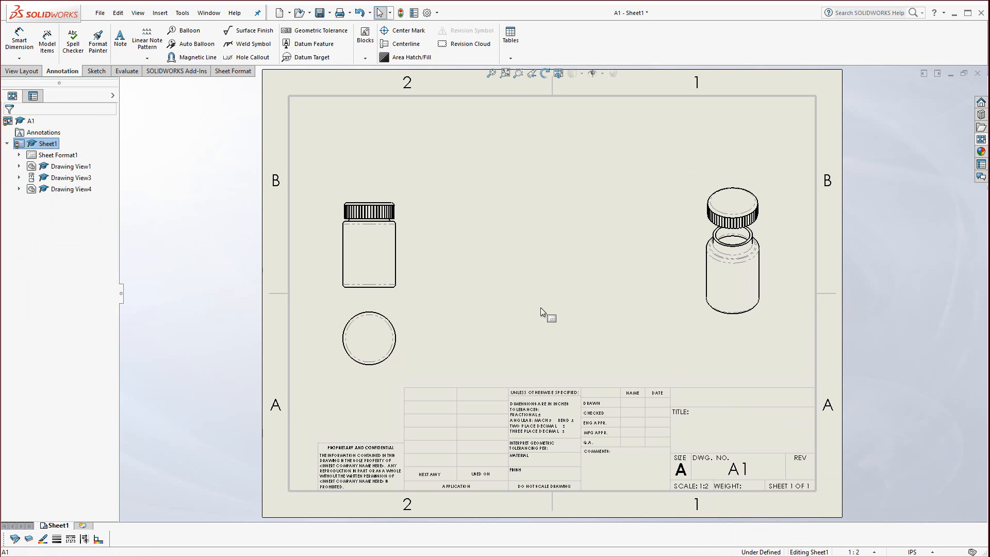
click(369, 338)
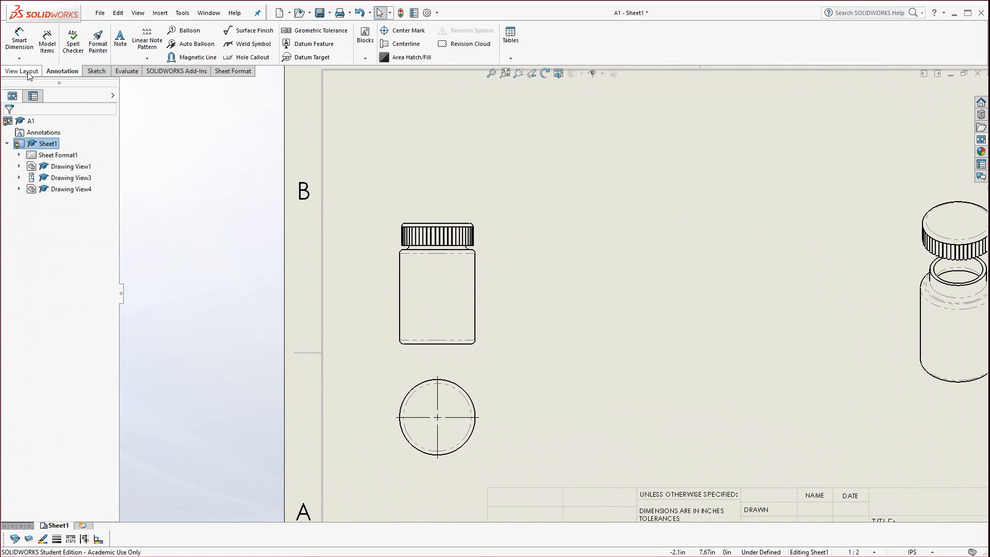
- Cut a vertical section A-A through the front view with auto hatching, placed to its right
click(22, 71)
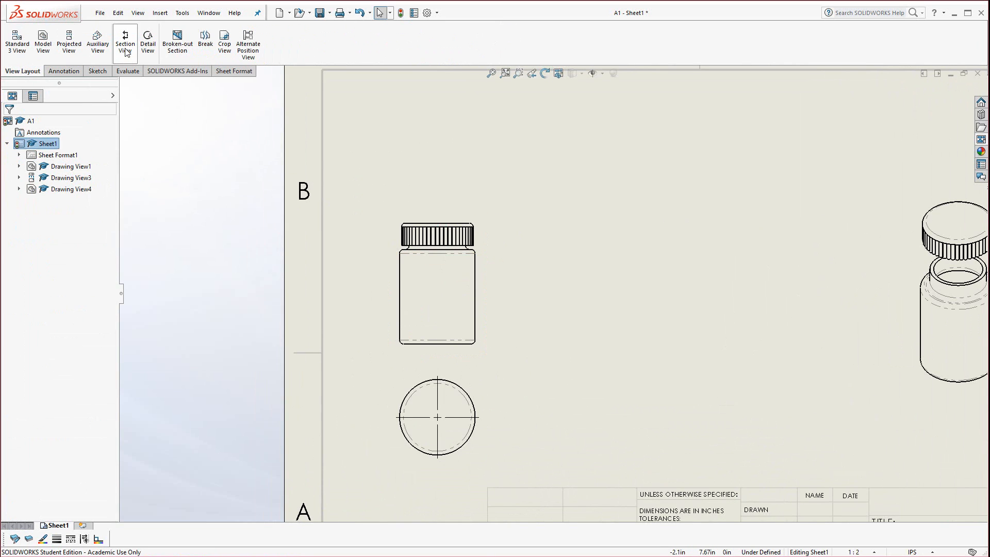
click(125, 42)
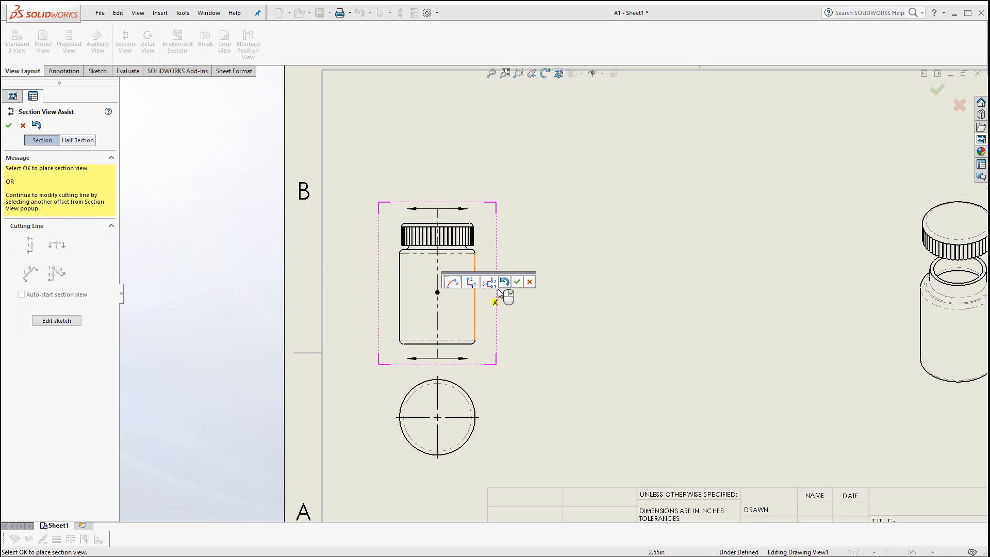
click(516, 281)
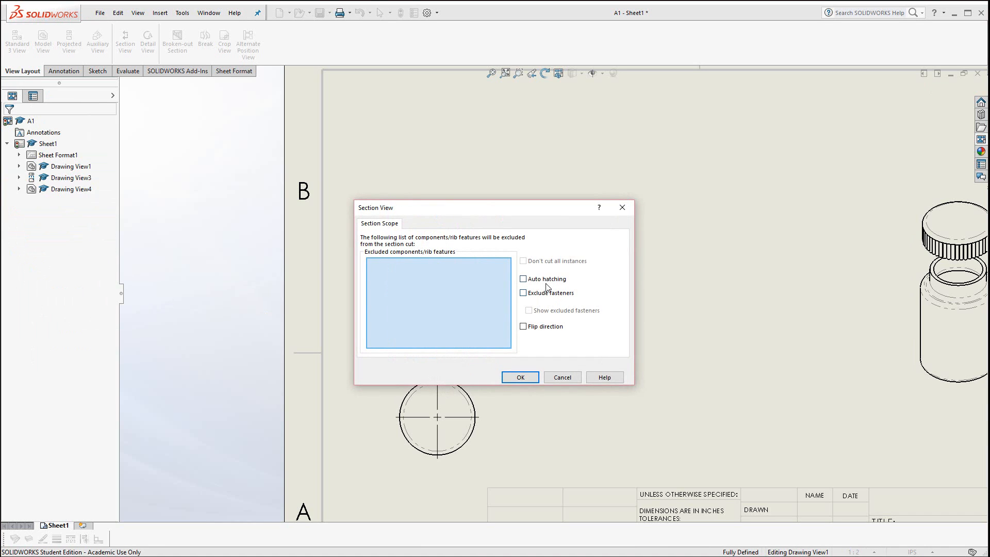
click(523, 278)
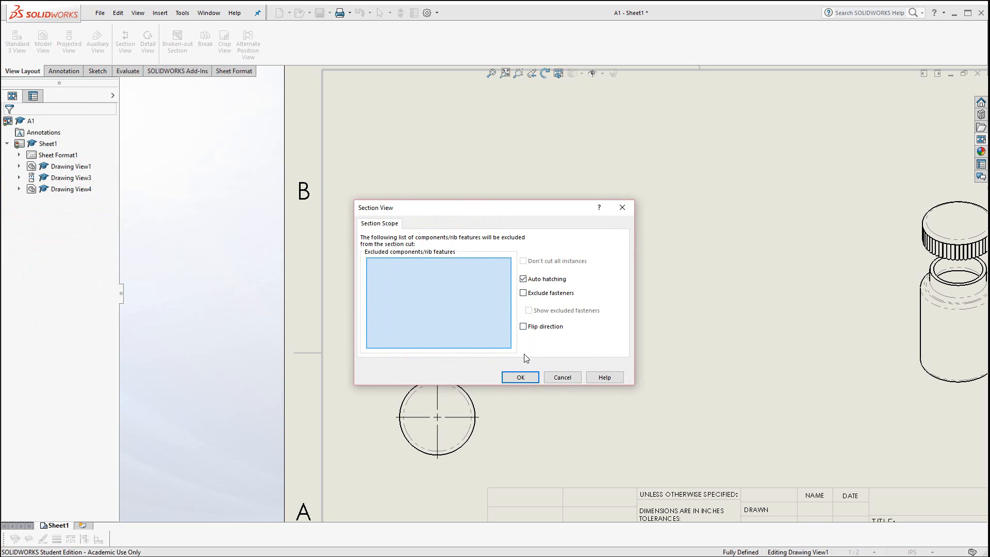
click(519, 378)
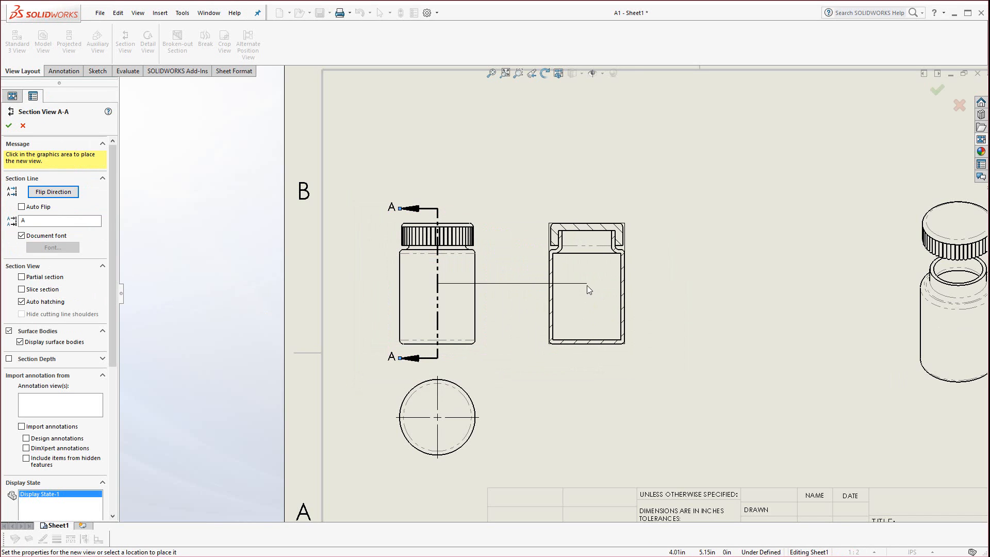
click(586, 284)
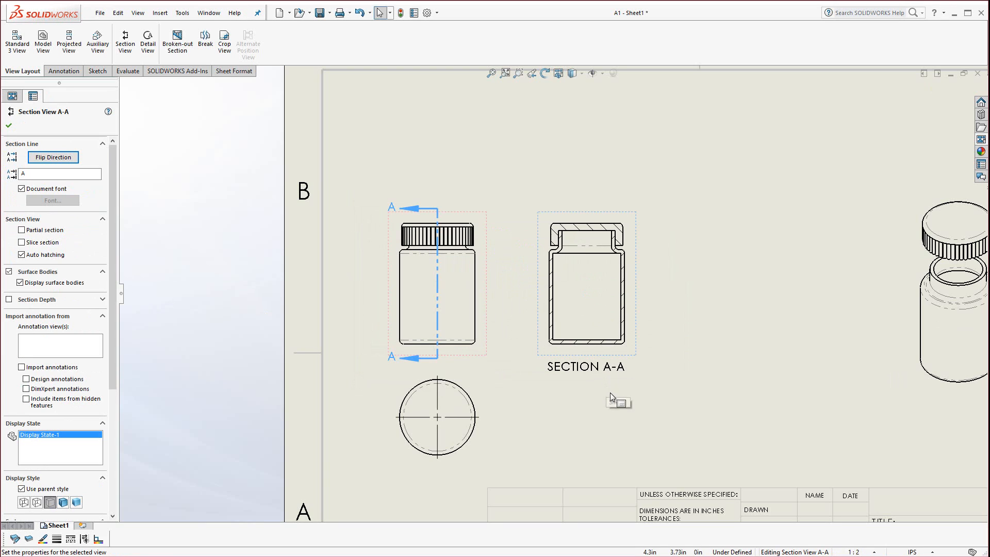
click(9, 125)
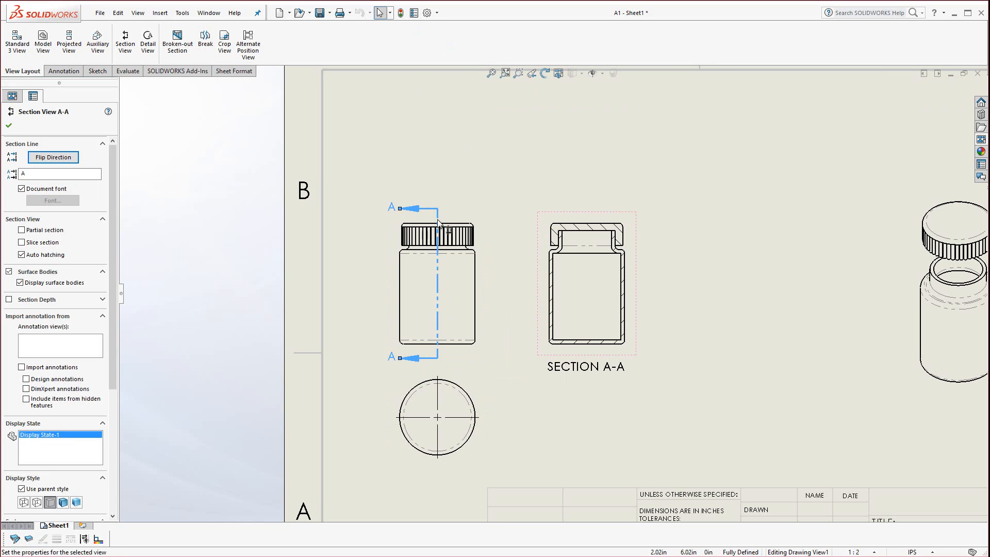
mouse_move(439, 227)
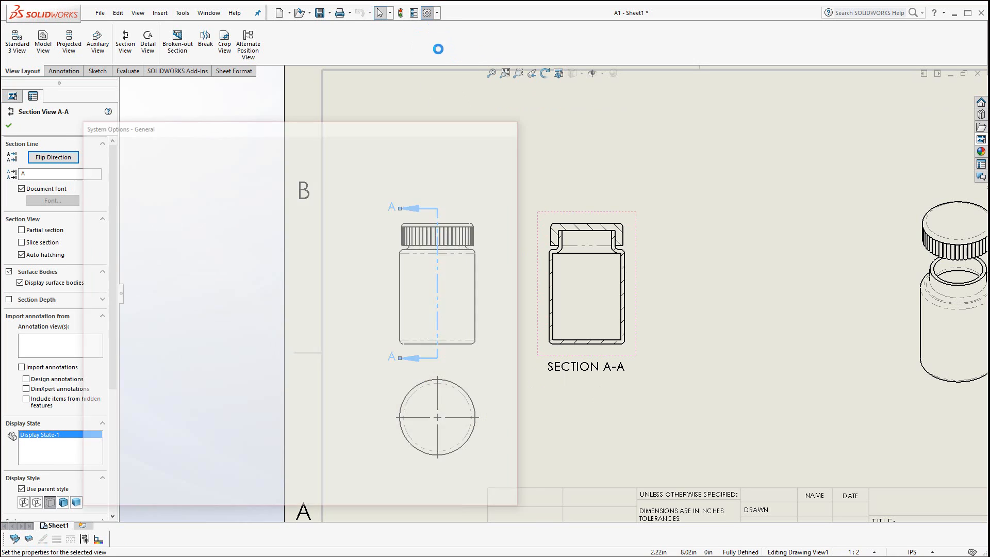
click(165, 143)
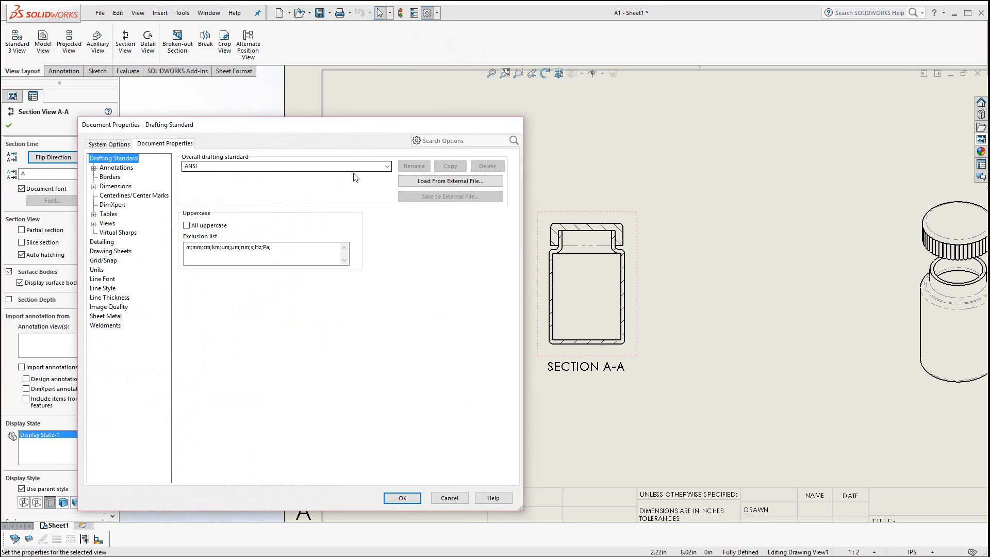
click(386, 166)
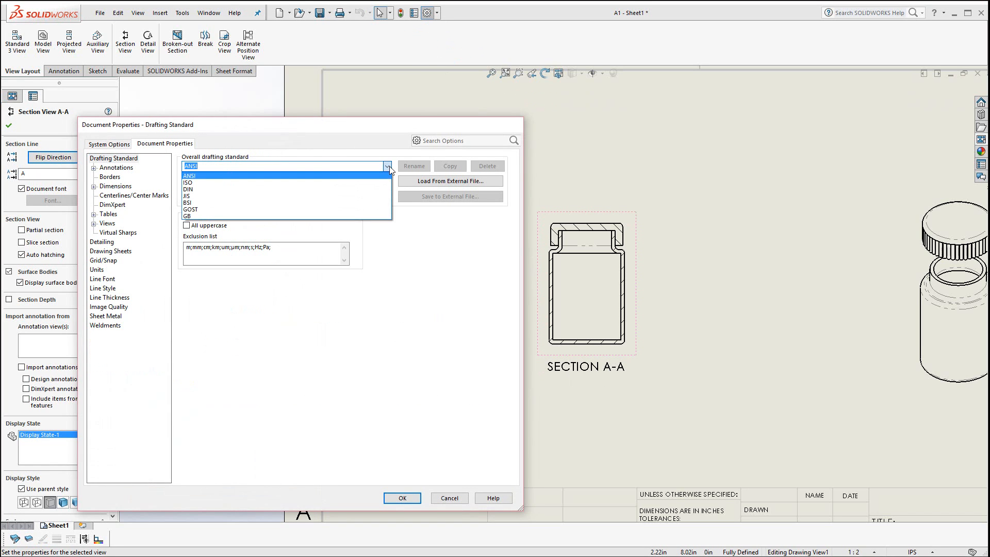
click(401, 498)
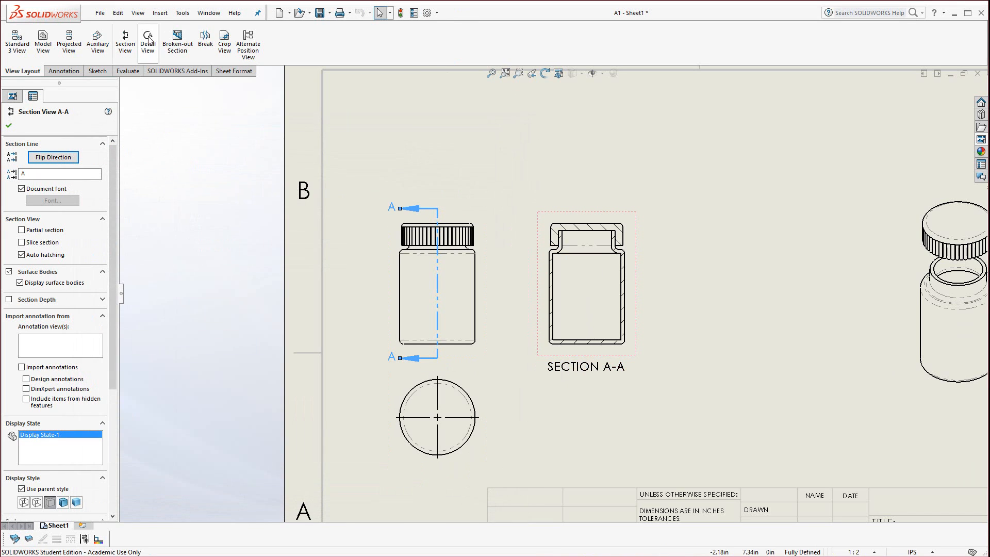
- Create detail view B at the bottle's neck on section A-A with a With Leader circle style
click(148, 39)
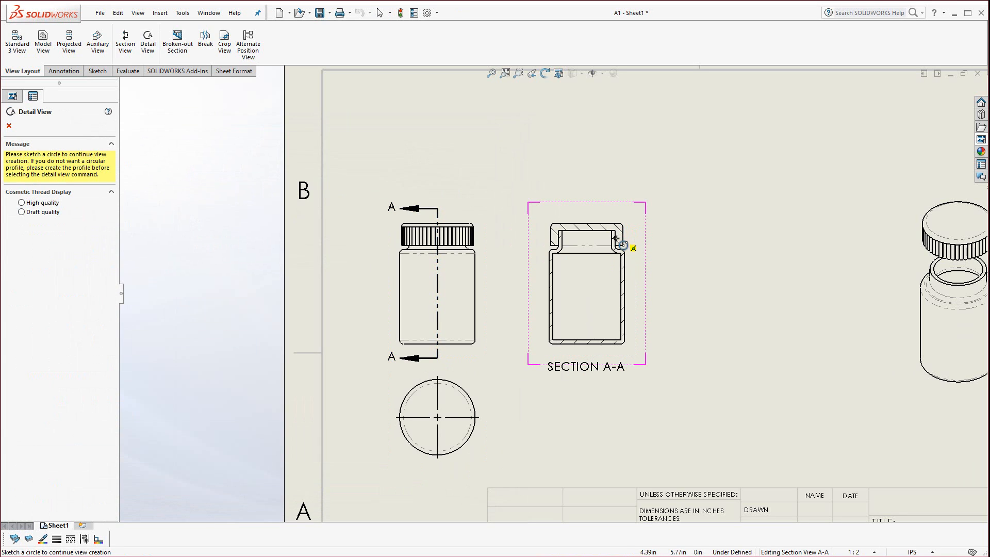
click(621, 246)
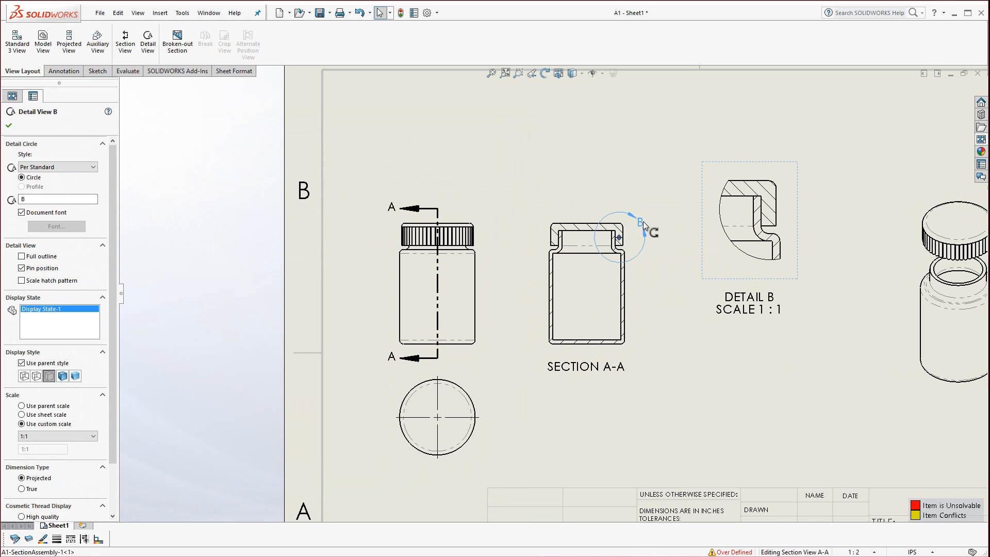
mouse_move(639, 226)
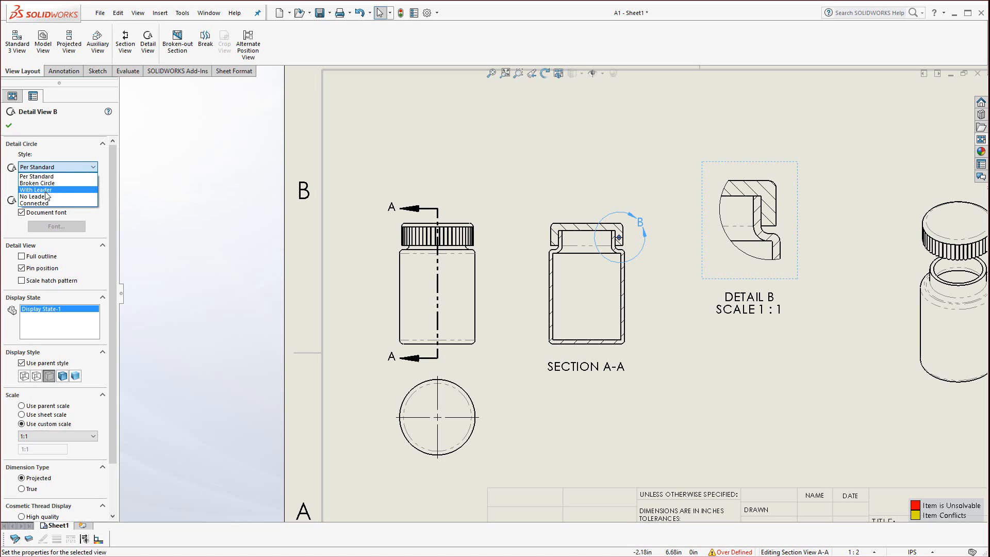
click(35, 190)
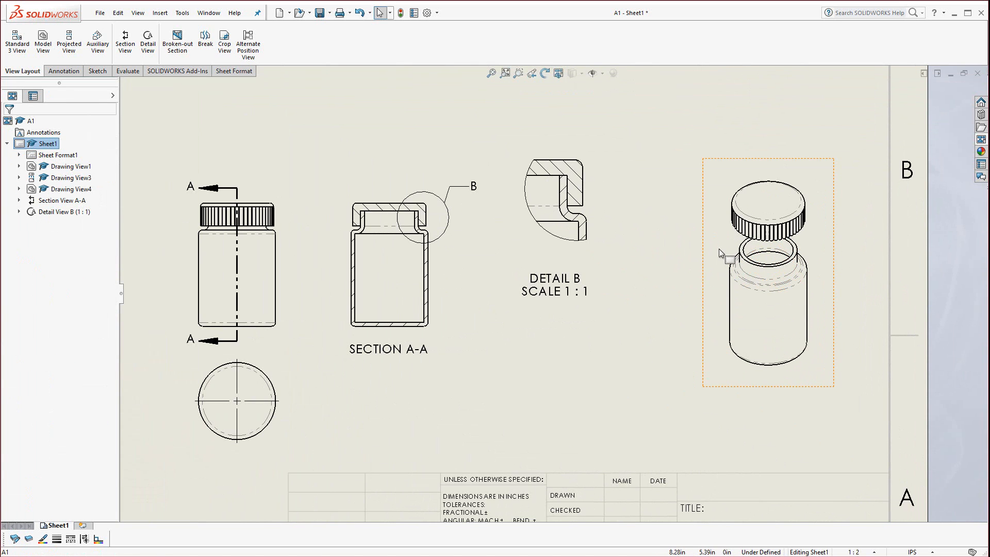
mouse_move(687, 237)
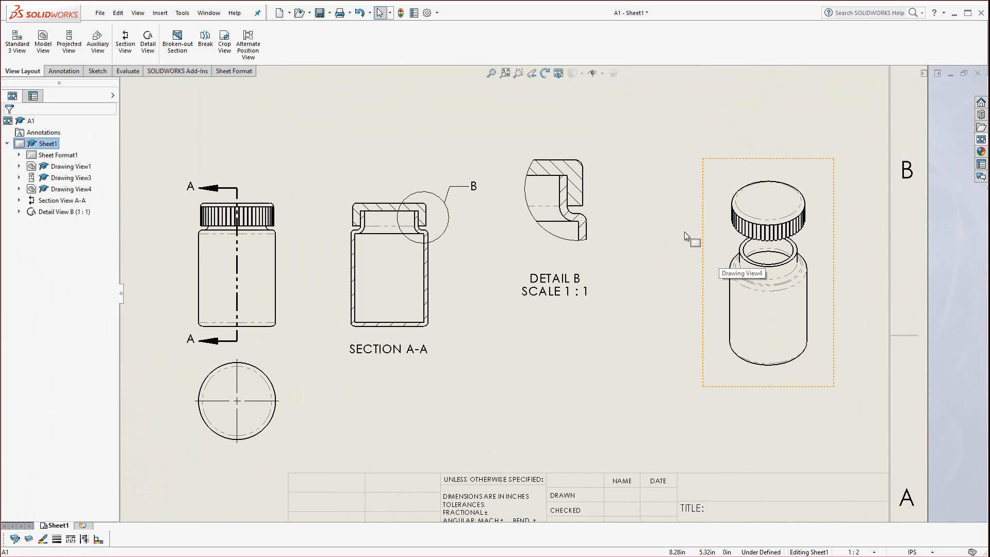
- Insert a bom-standard bill of materials for Drawing View4, listing B1 and C1, at the top-left
click(63, 71)
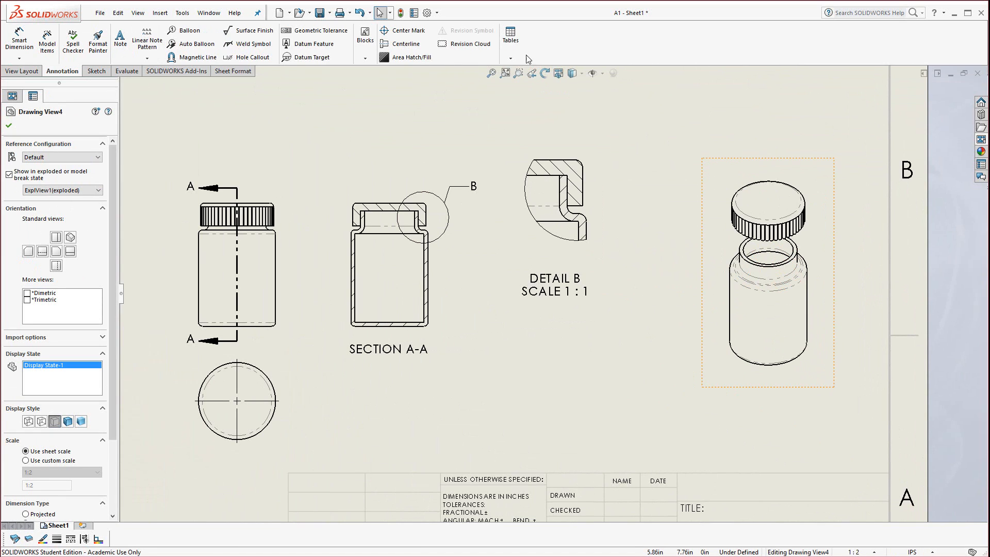
click(509, 37)
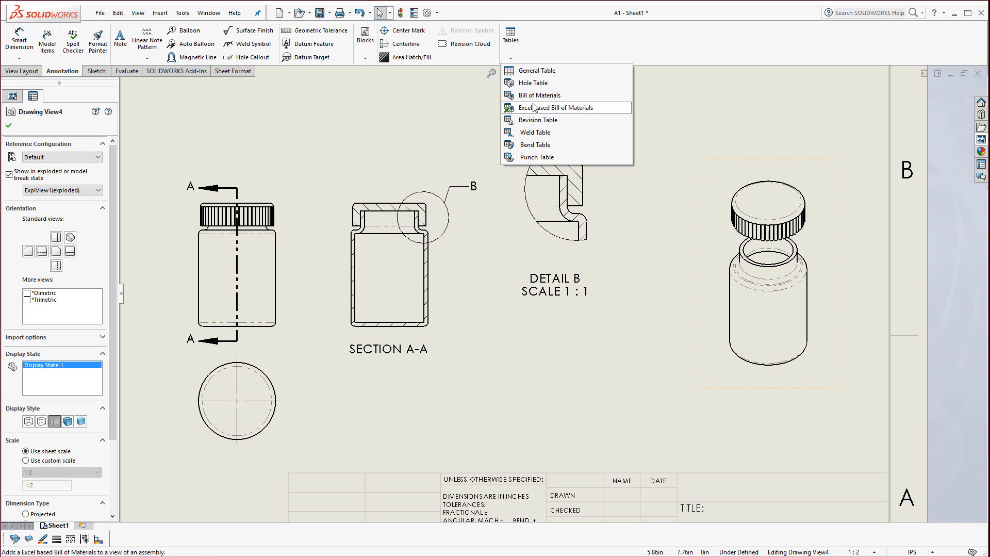
mouse_move(538, 95)
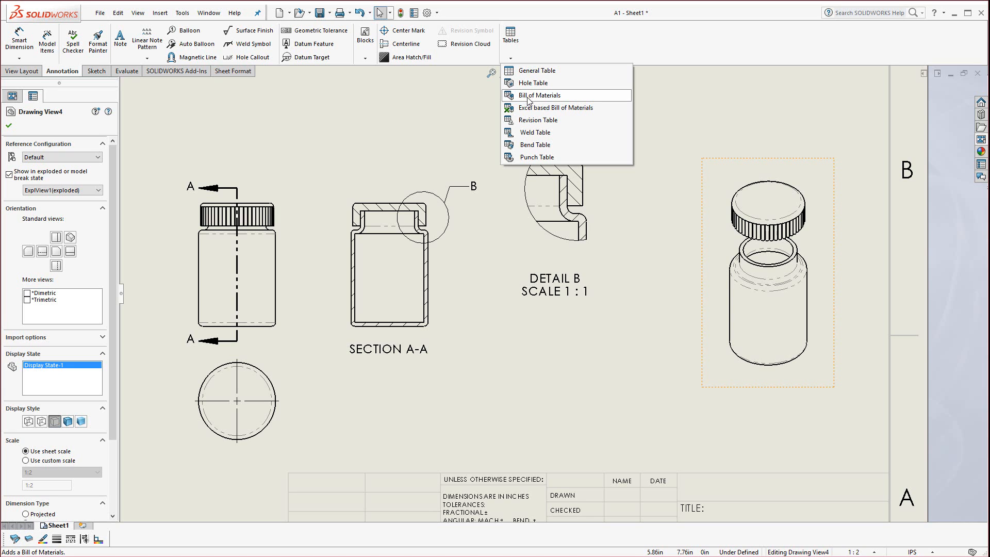
click(540, 95)
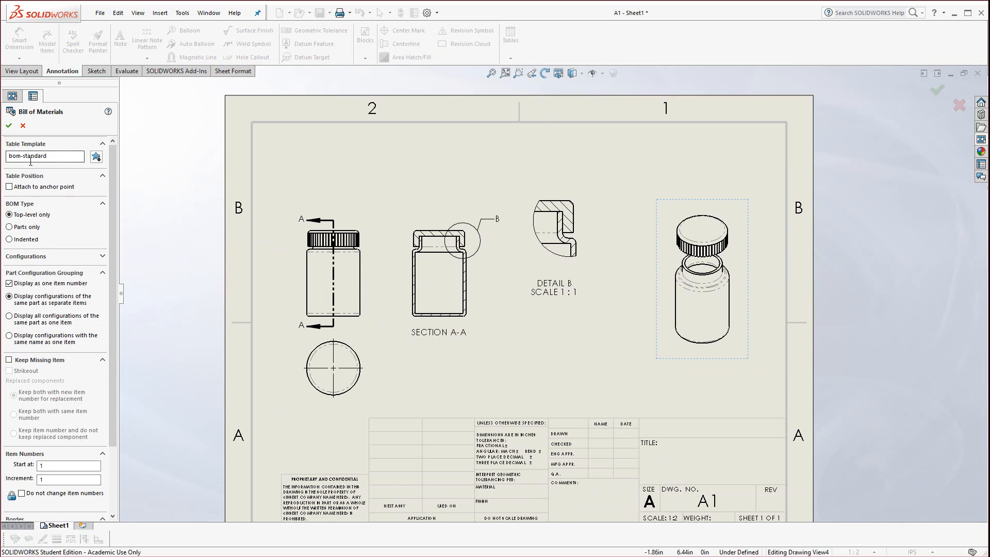
click(9, 125)
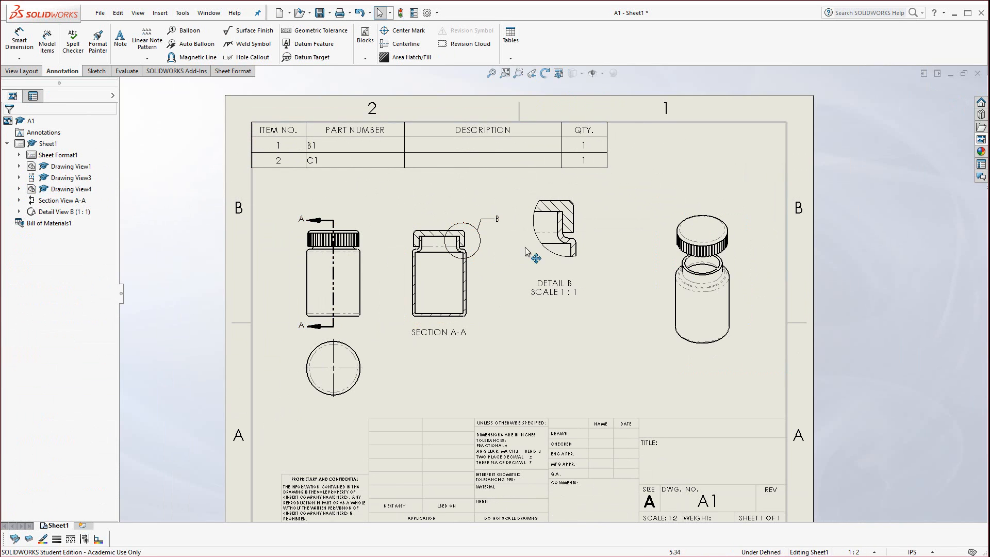
click(702, 280)
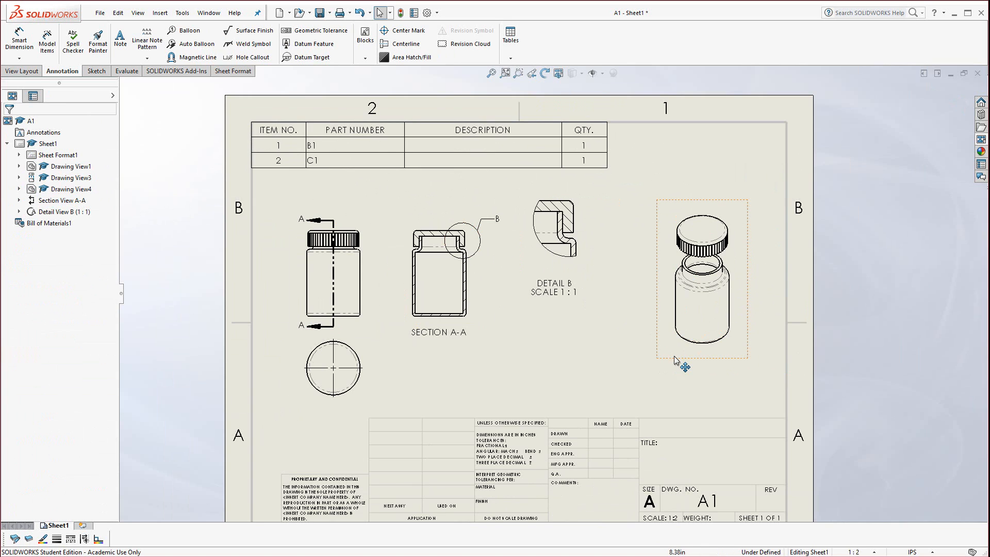
- Add balloon 2 to the cap and balloon 1 to the bottle in the exploded view, moving balloon 1 below the bottle
click(701, 280)
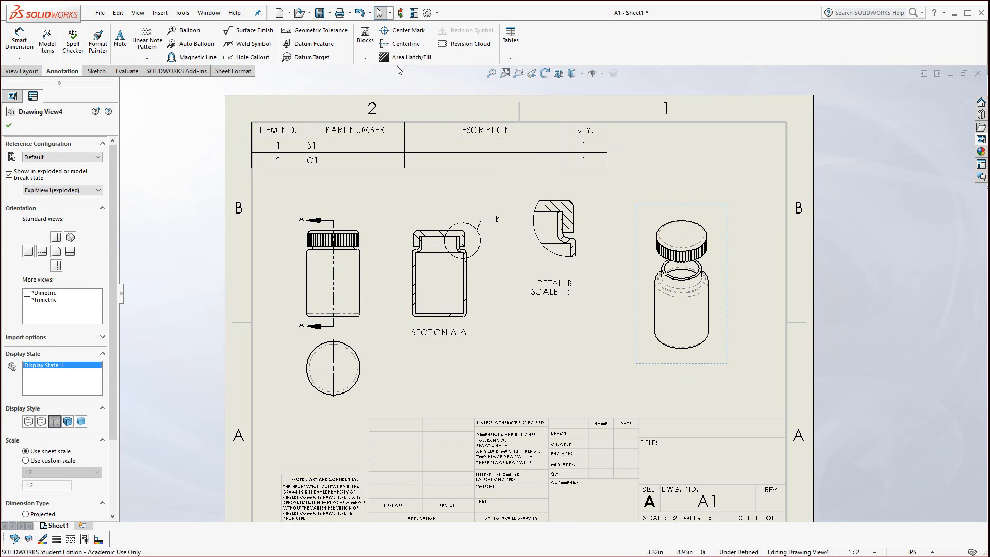
mouse_move(311, 56)
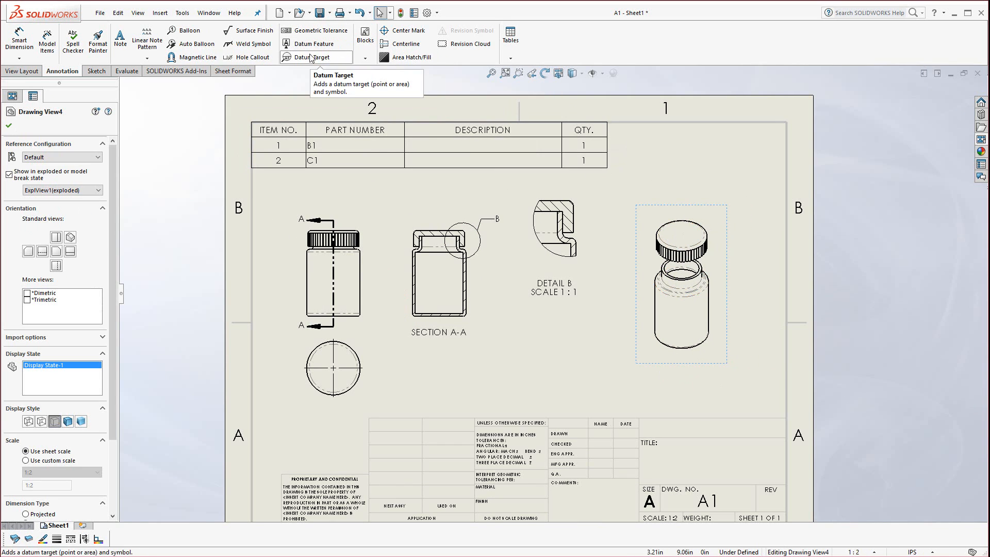
mouse_move(189, 30)
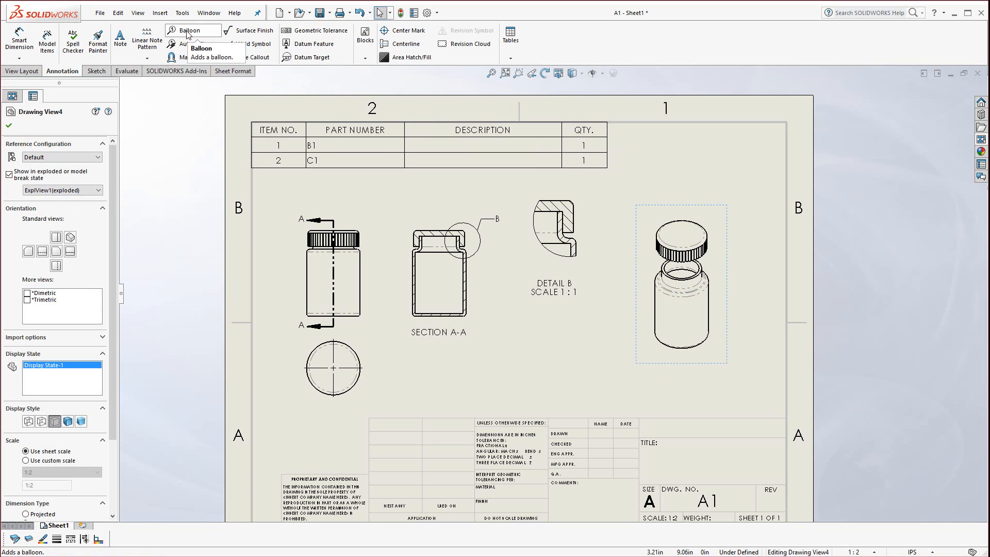
click(189, 30)
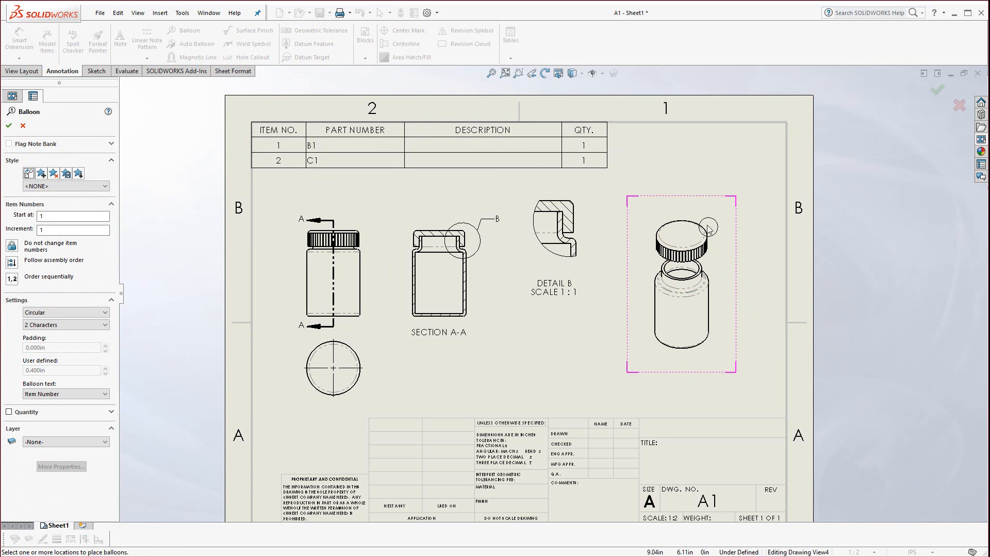
click(707, 229)
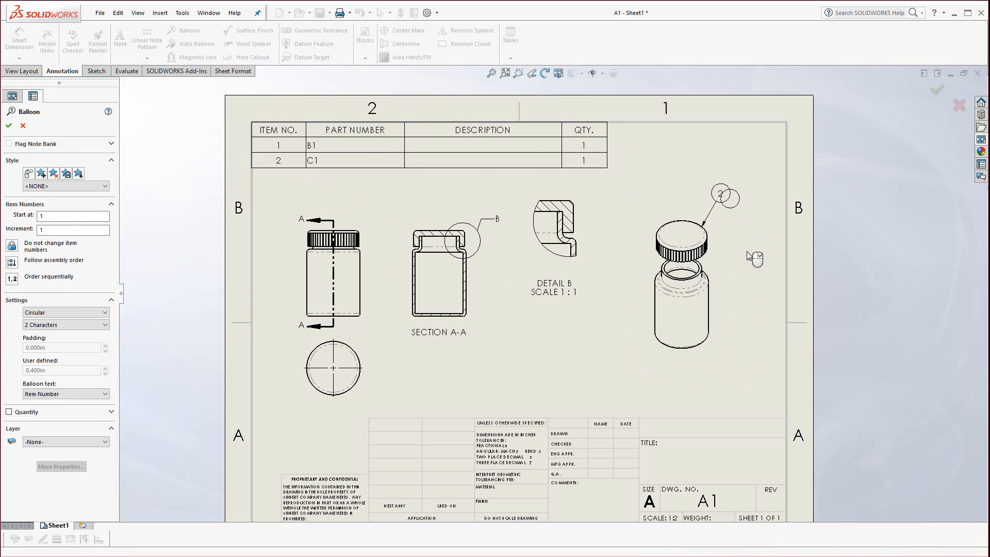
click(732, 361)
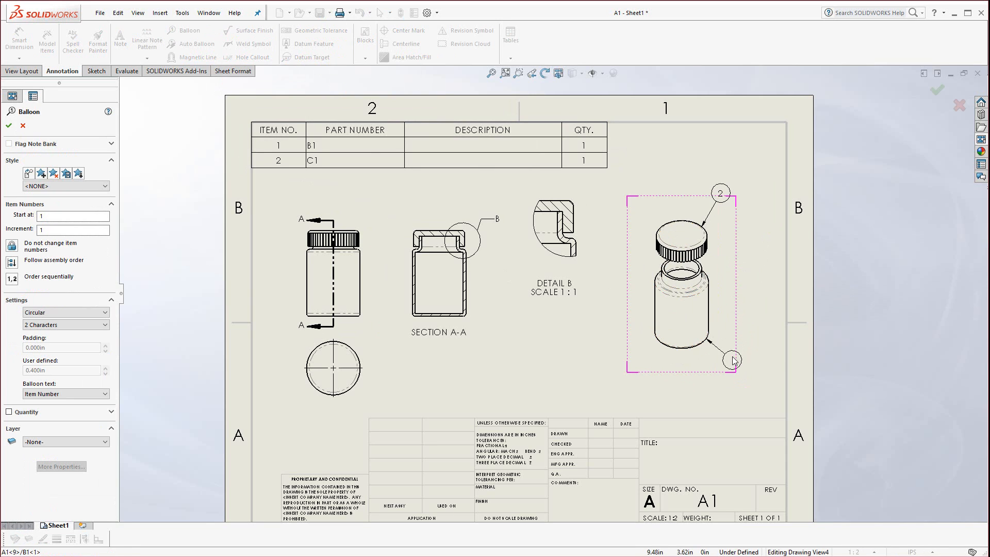
click(732, 361)
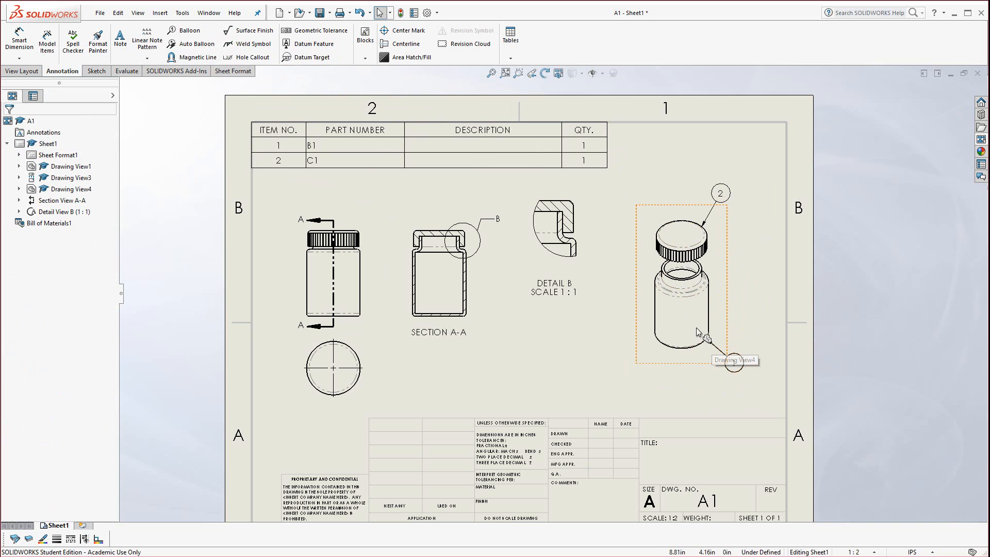
click(707, 339)
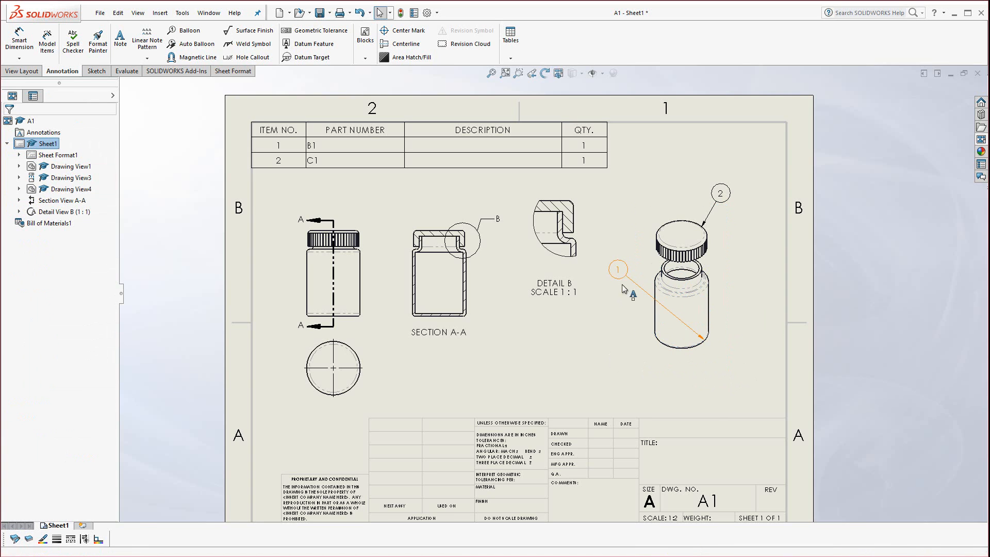
drag(619, 268, 720, 364)
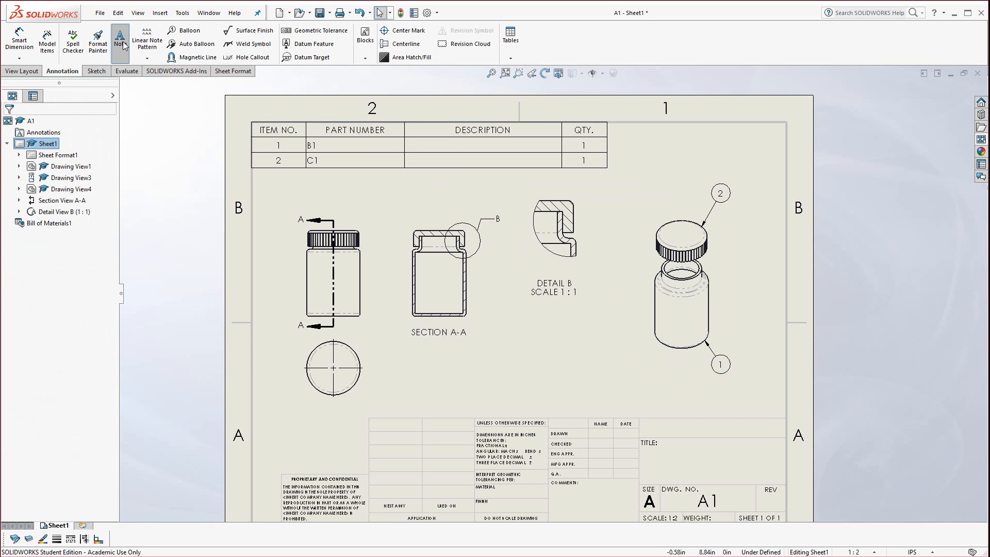
- Write the author's name as a note in the title block above the TITLE field
click(120, 39)
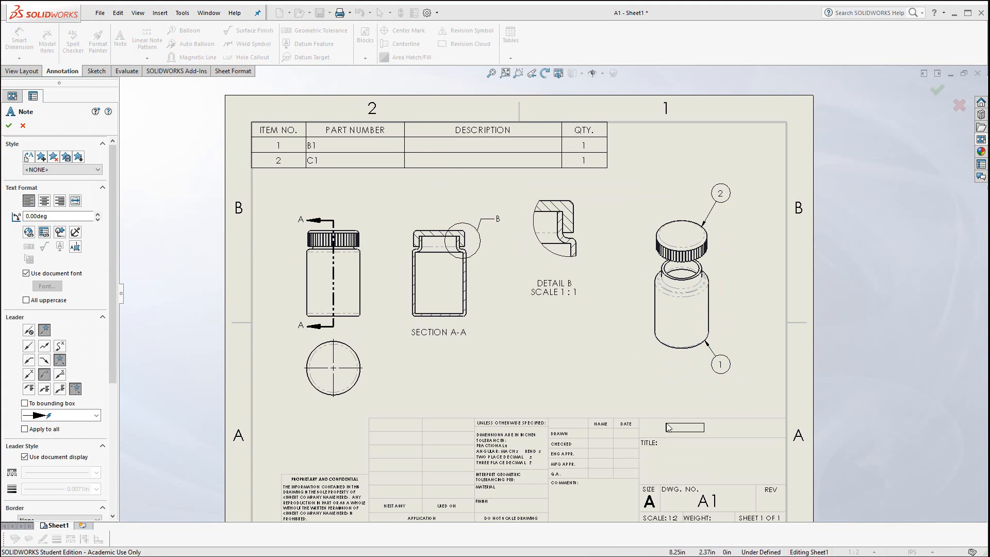
click(668, 427)
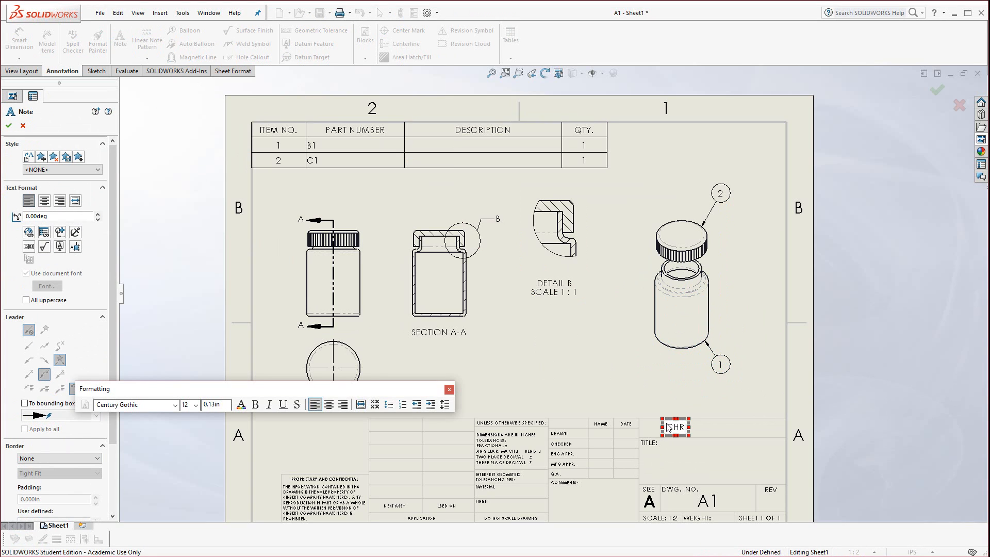
text(HRIS S)
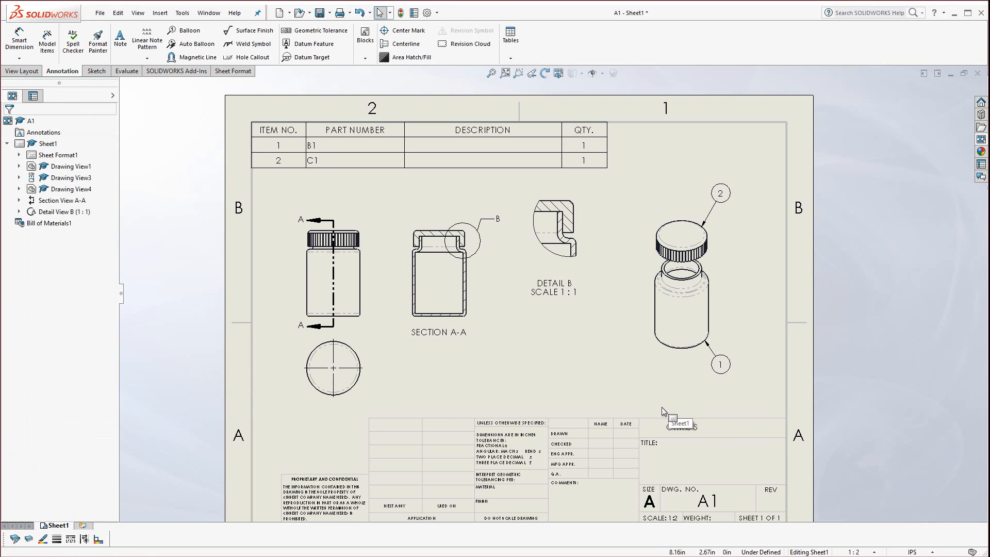
mouse_move(651, 341)
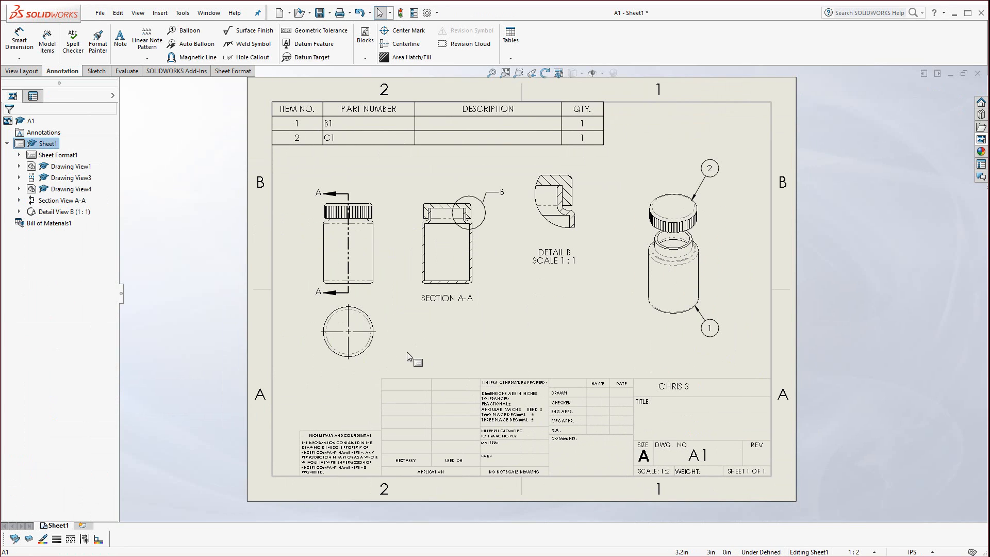
mouse_move(594, 320)
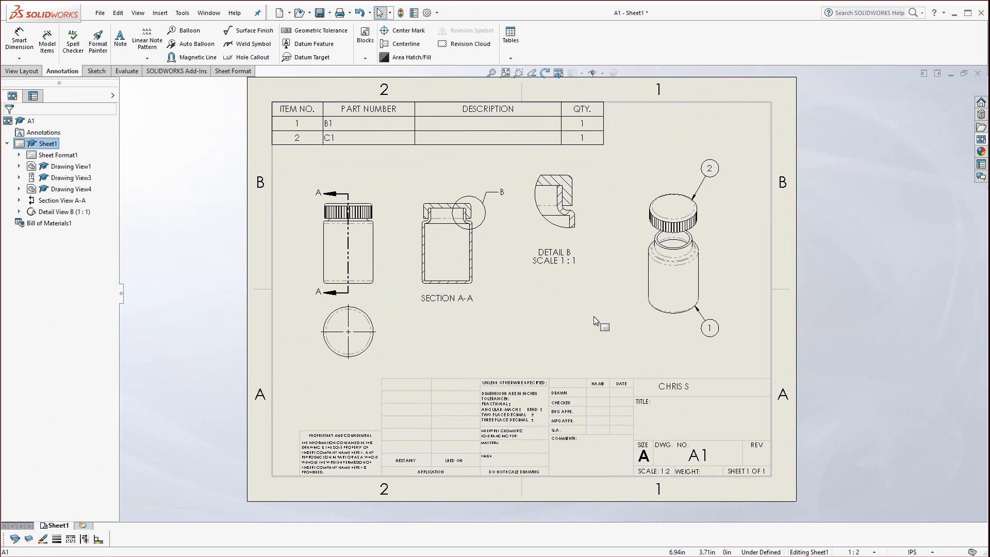
mouse_move(594, 320)
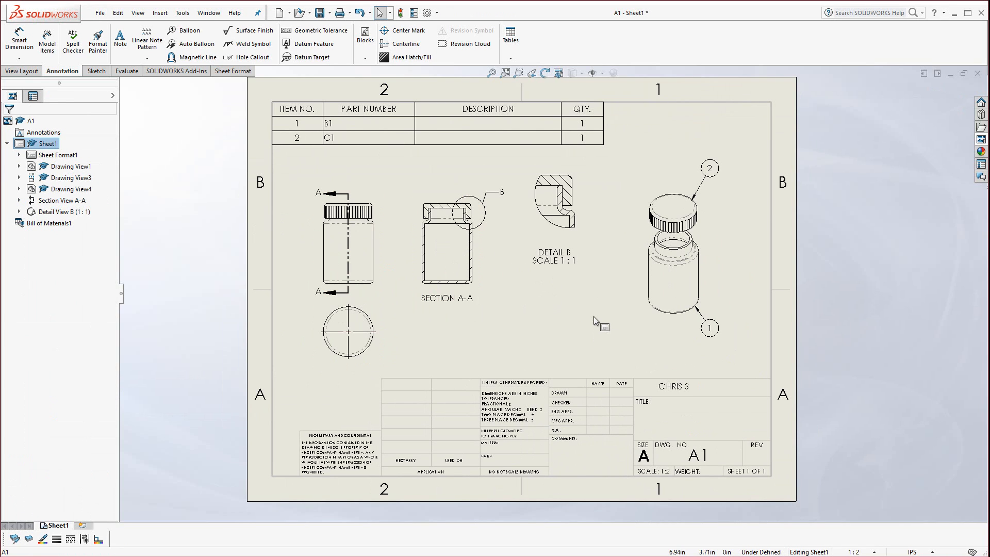
mouse_move(368, 322)
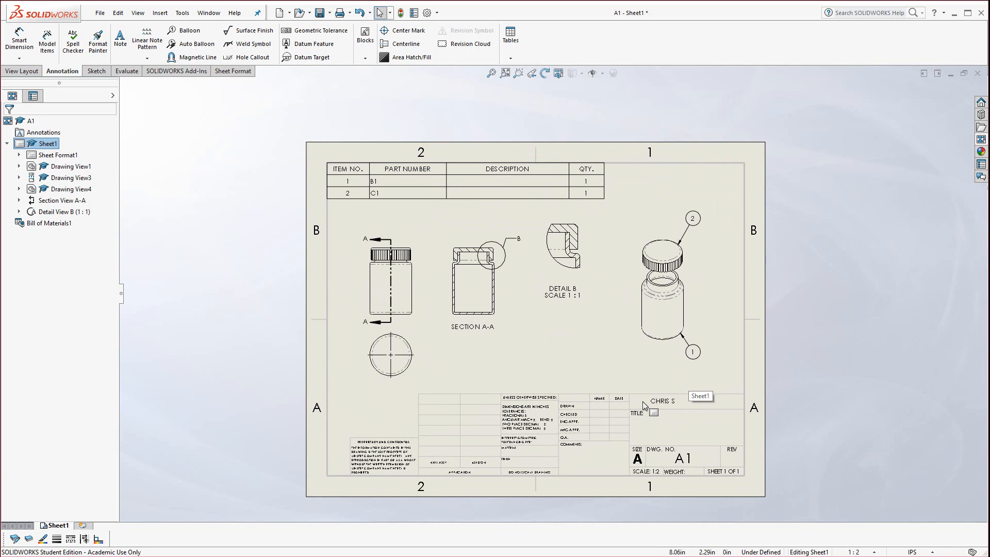
- Bring up the File menu's document commands such as save, print and page setup
click(99, 13)
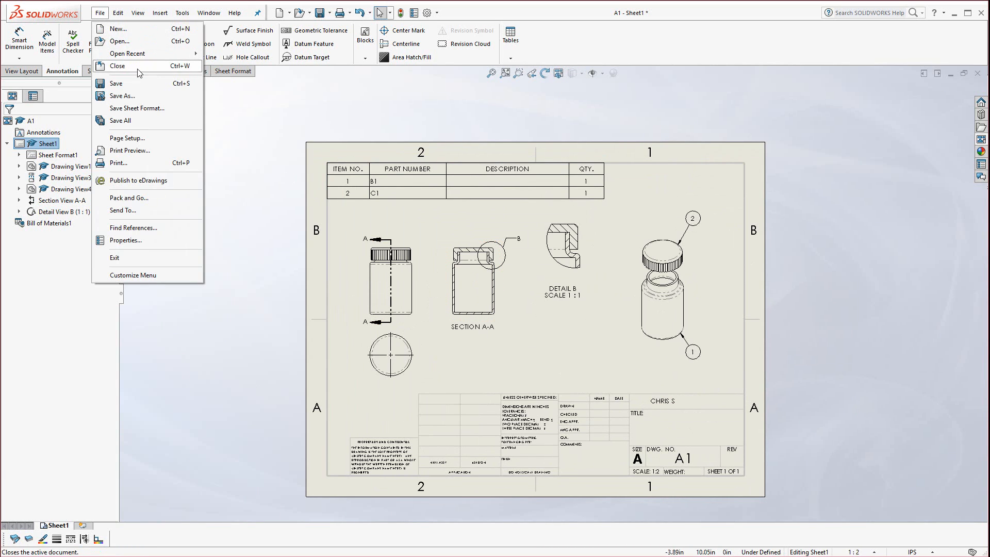
mouse_move(126, 138)
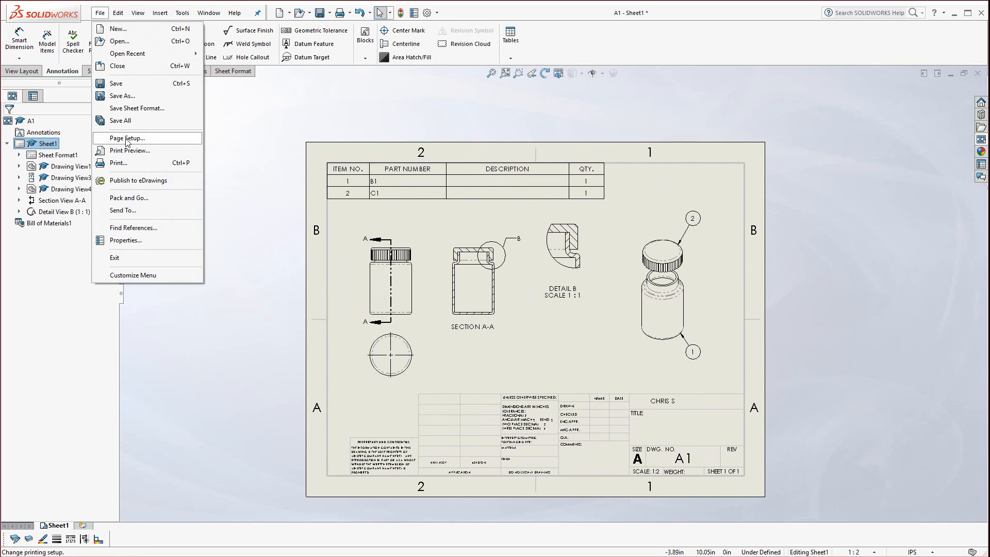